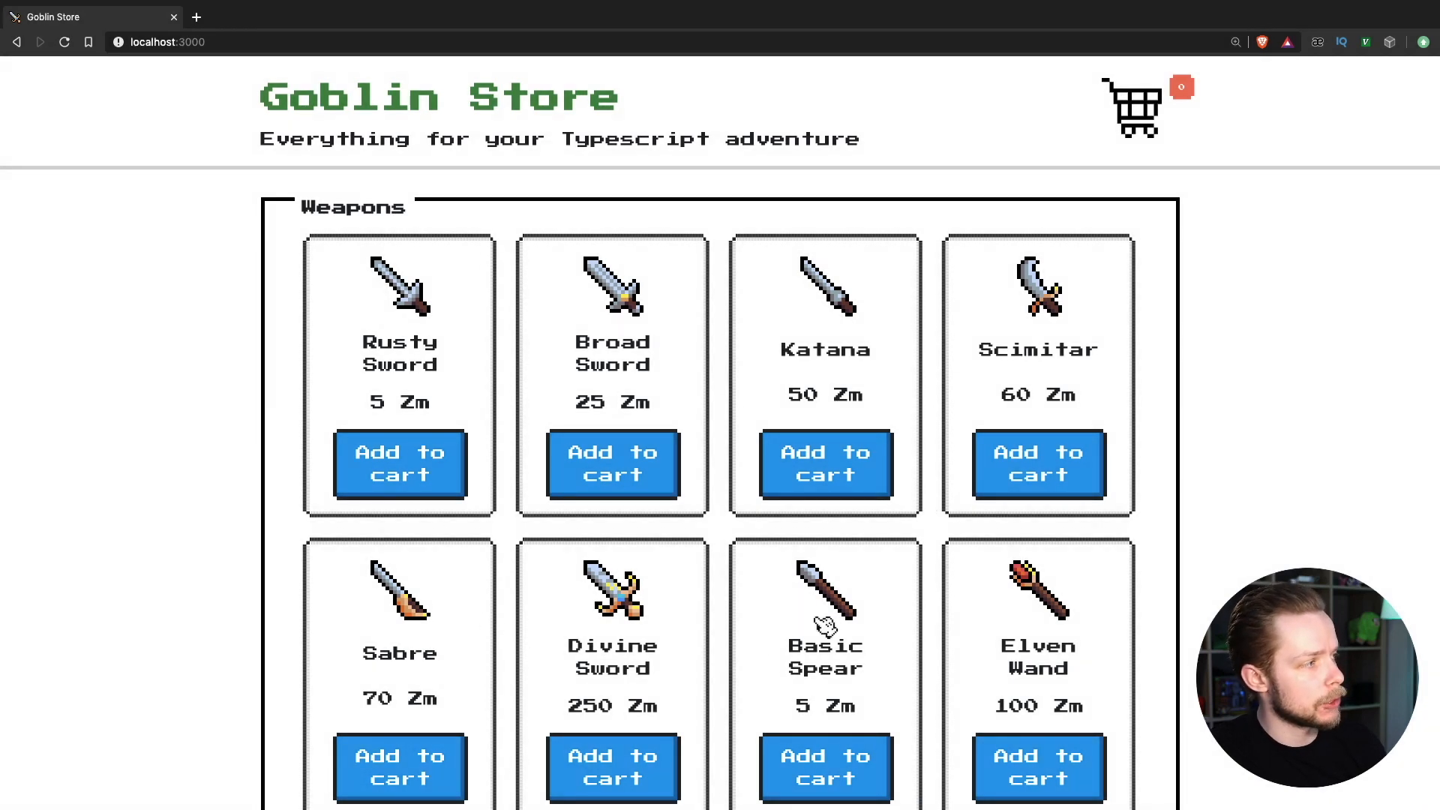
pyautogui.moveTo(996, 639)
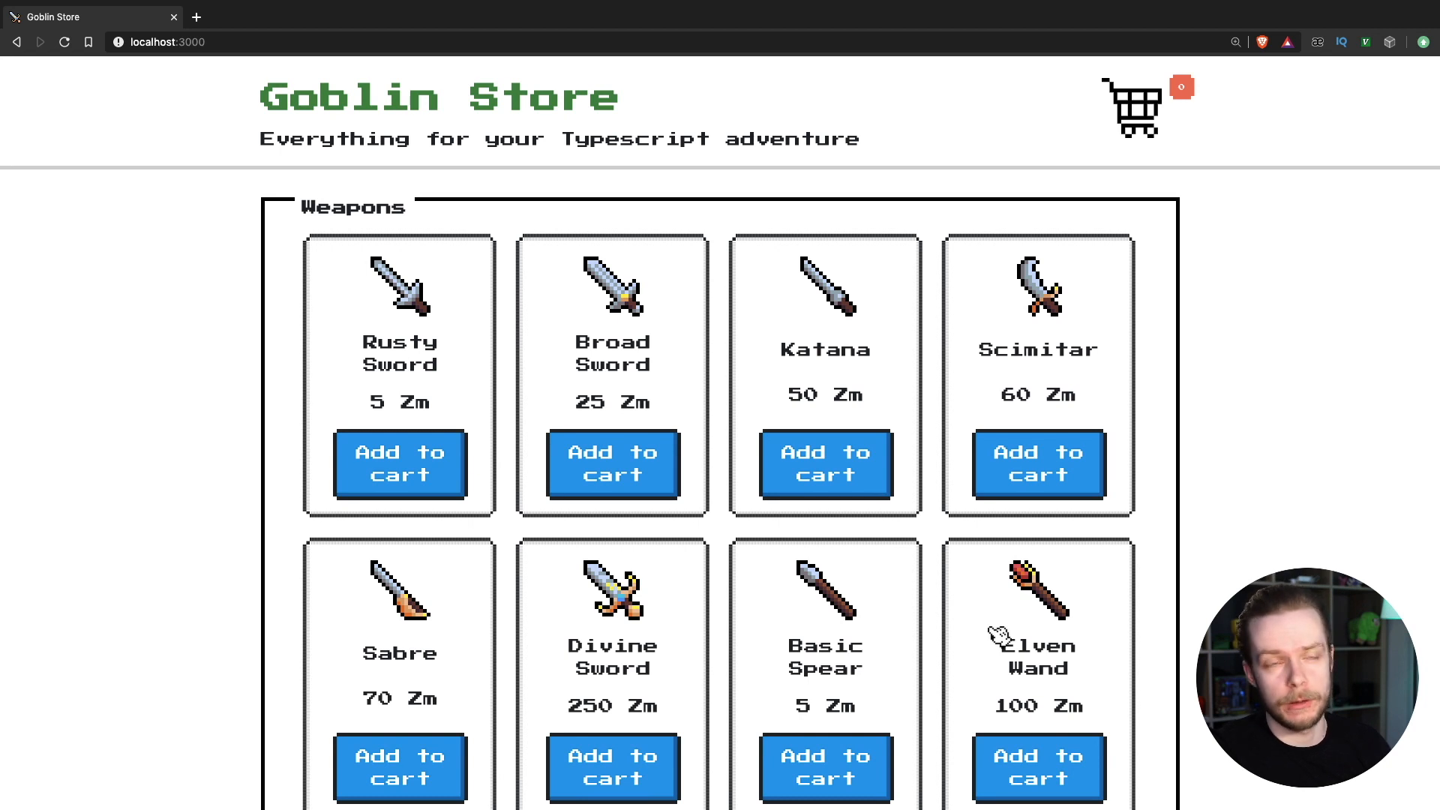
pyautogui.moveTo(666, 549)
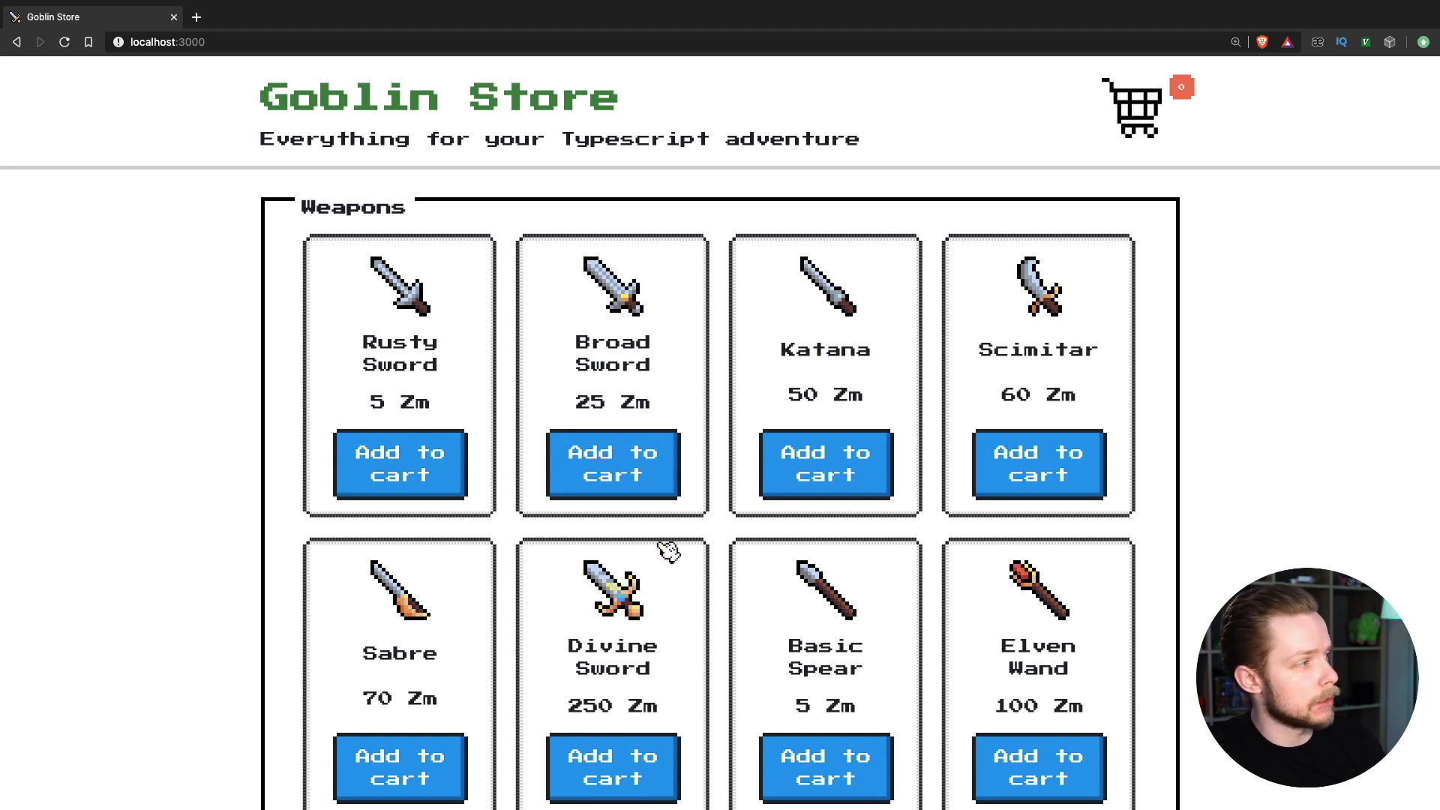
# - Add the Broad Sword to the cart from the weapons listing, raising the cart count to one
pyautogui.scroll(-3)
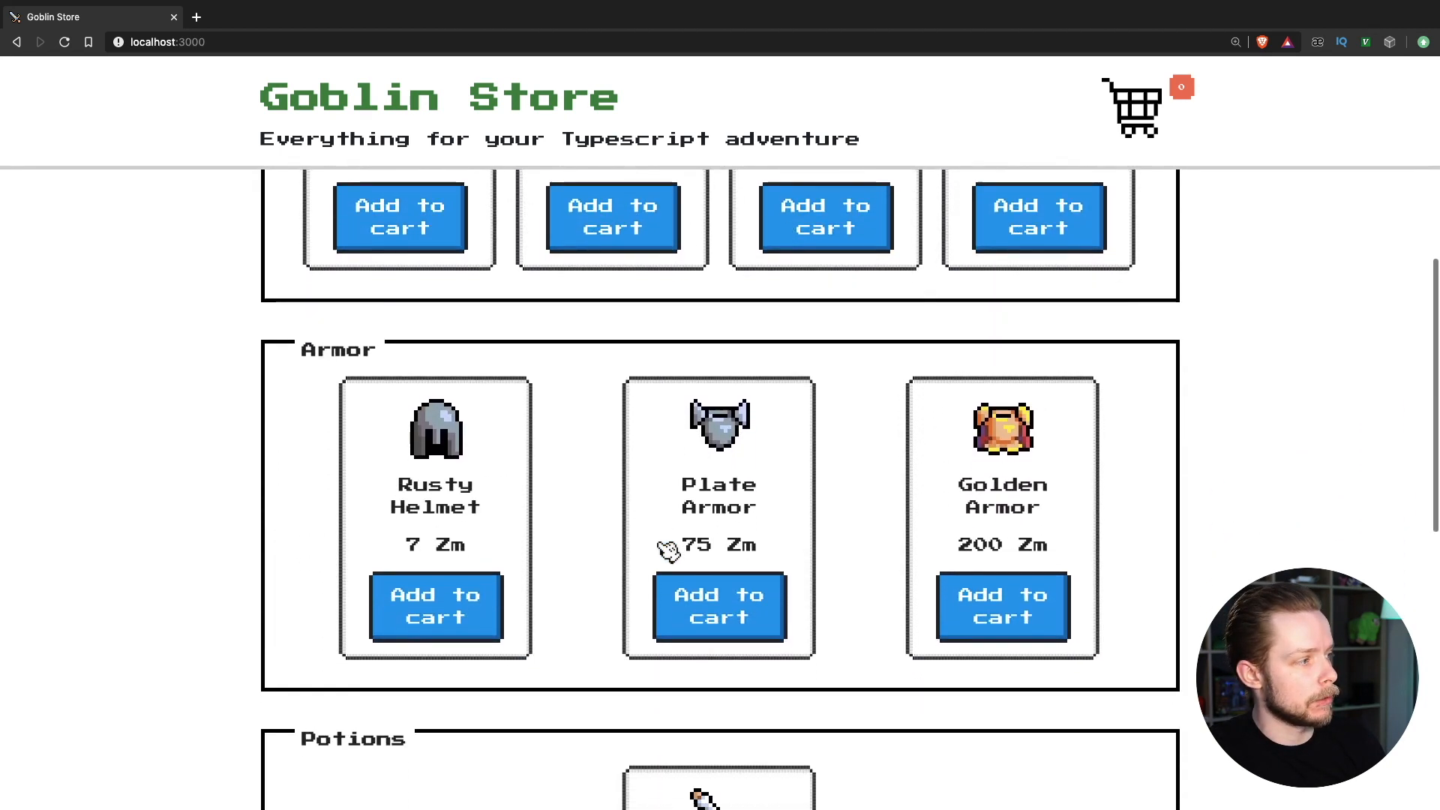
pyautogui.scroll(3)
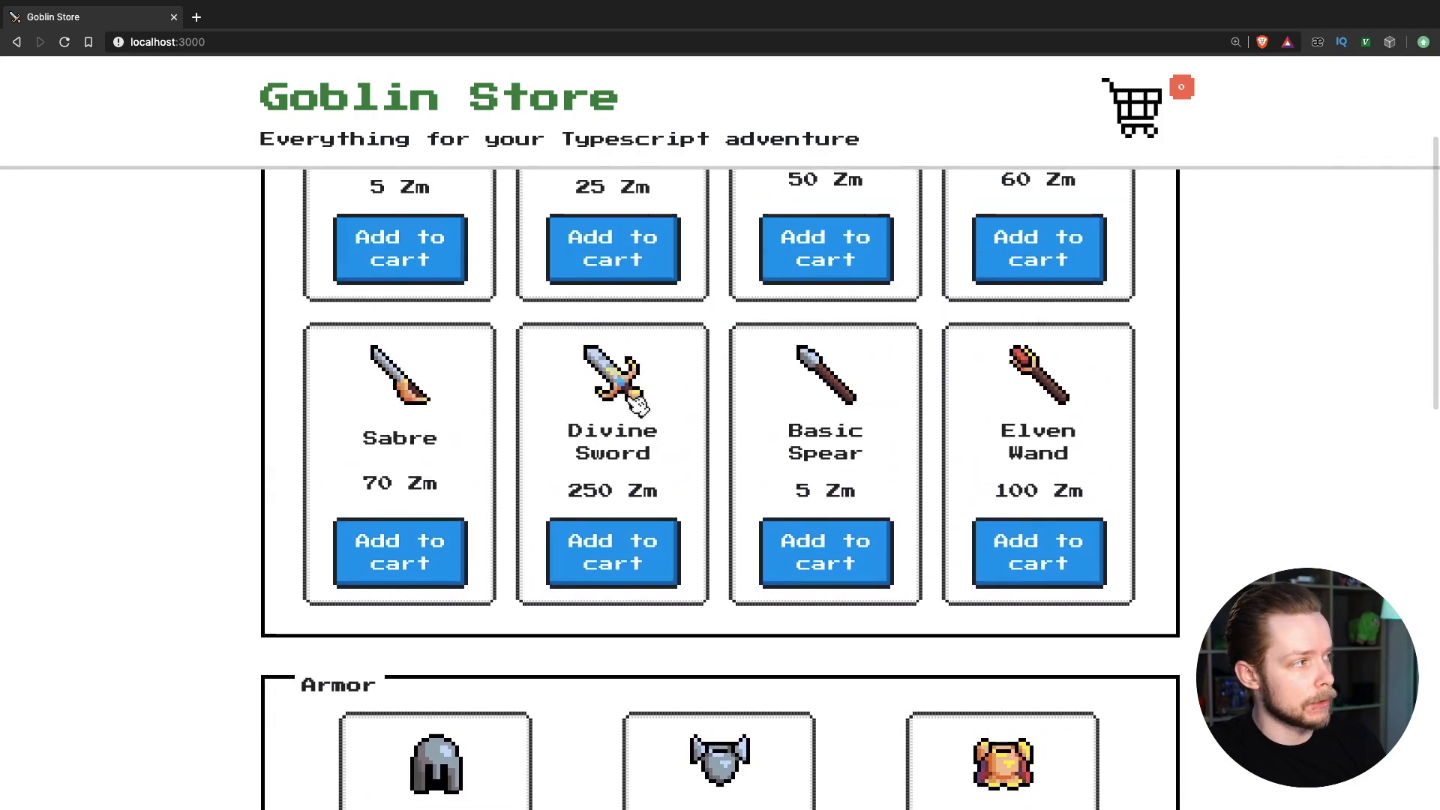
pyautogui.scroll(3)
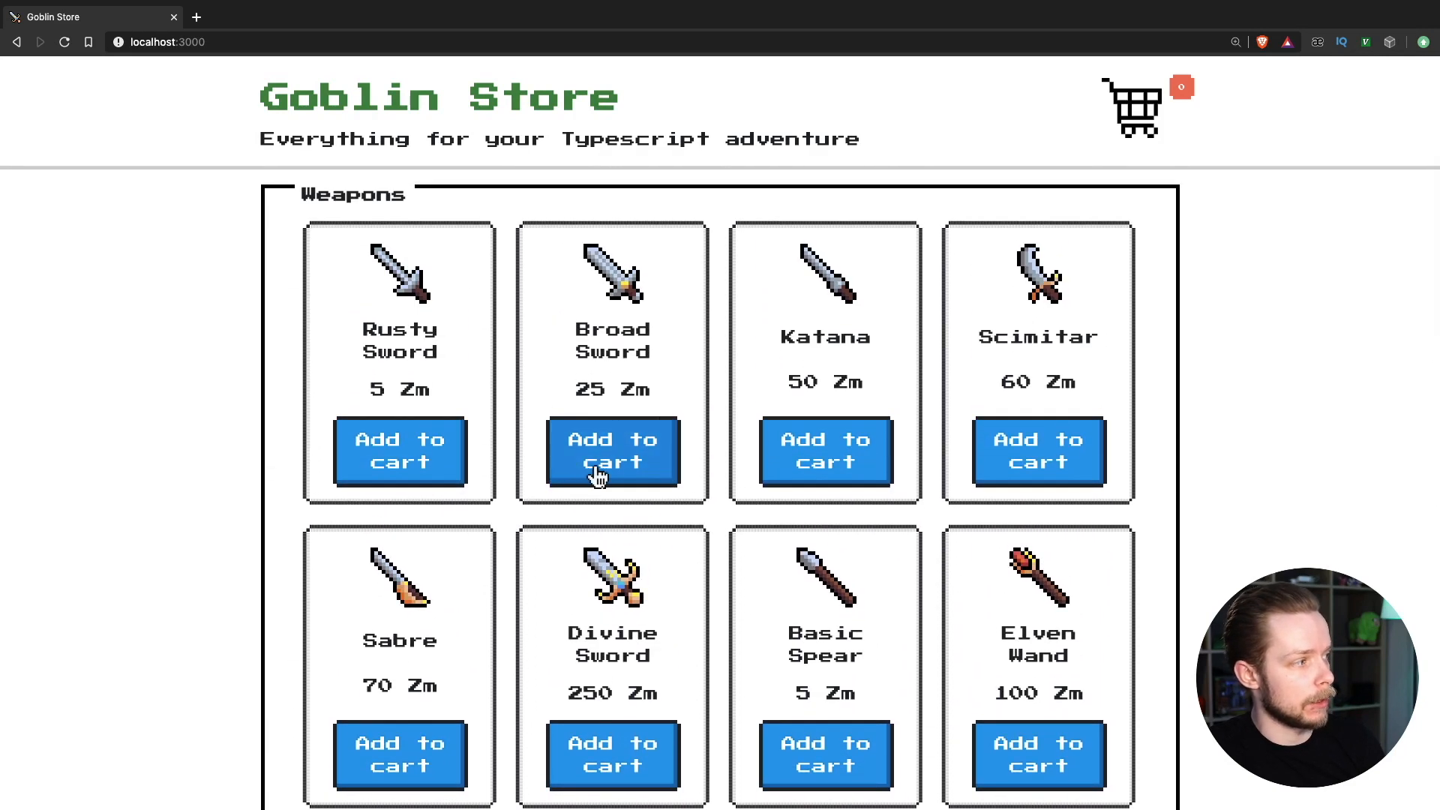
pyautogui.click(612, 451)
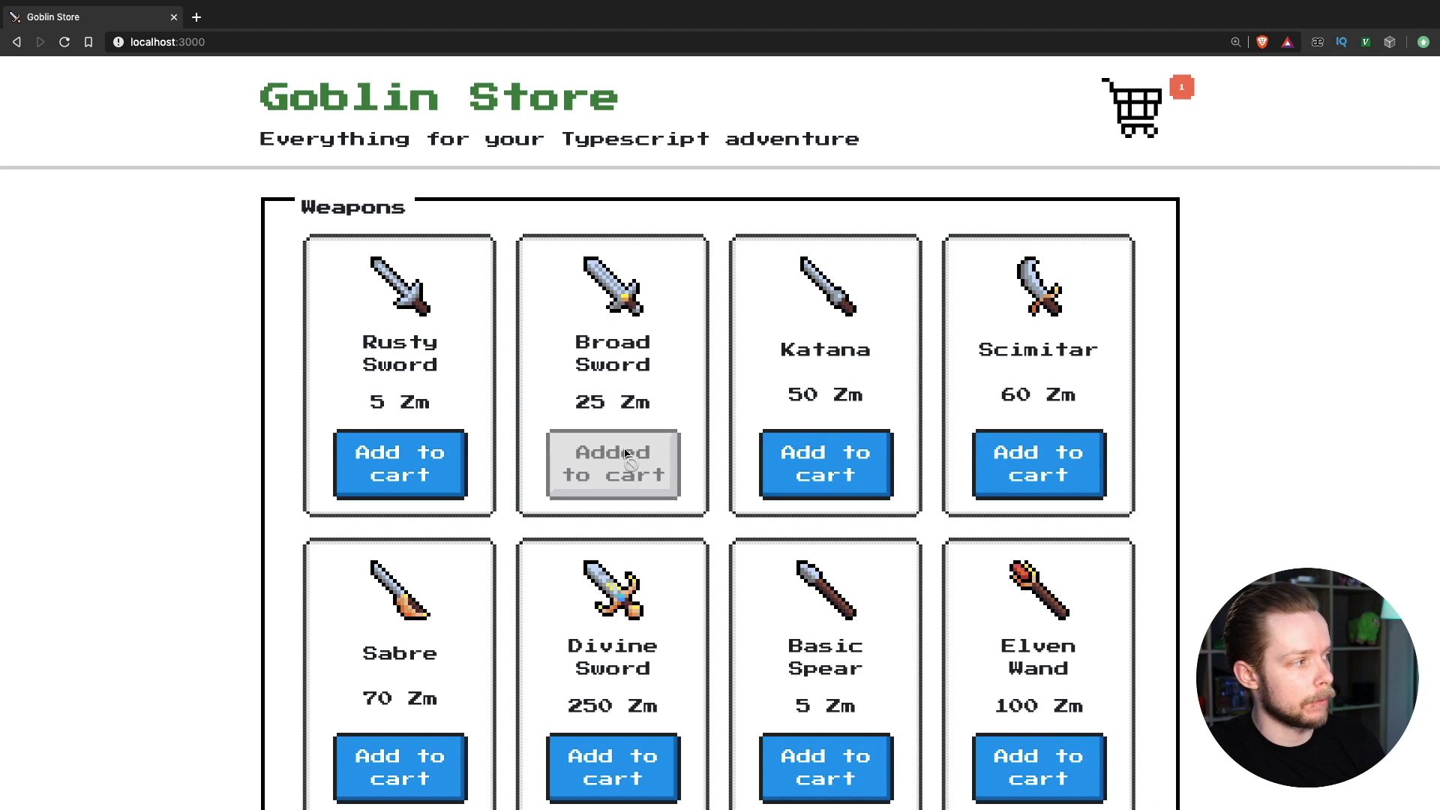
pyautogui.moveTo(1135, 129)
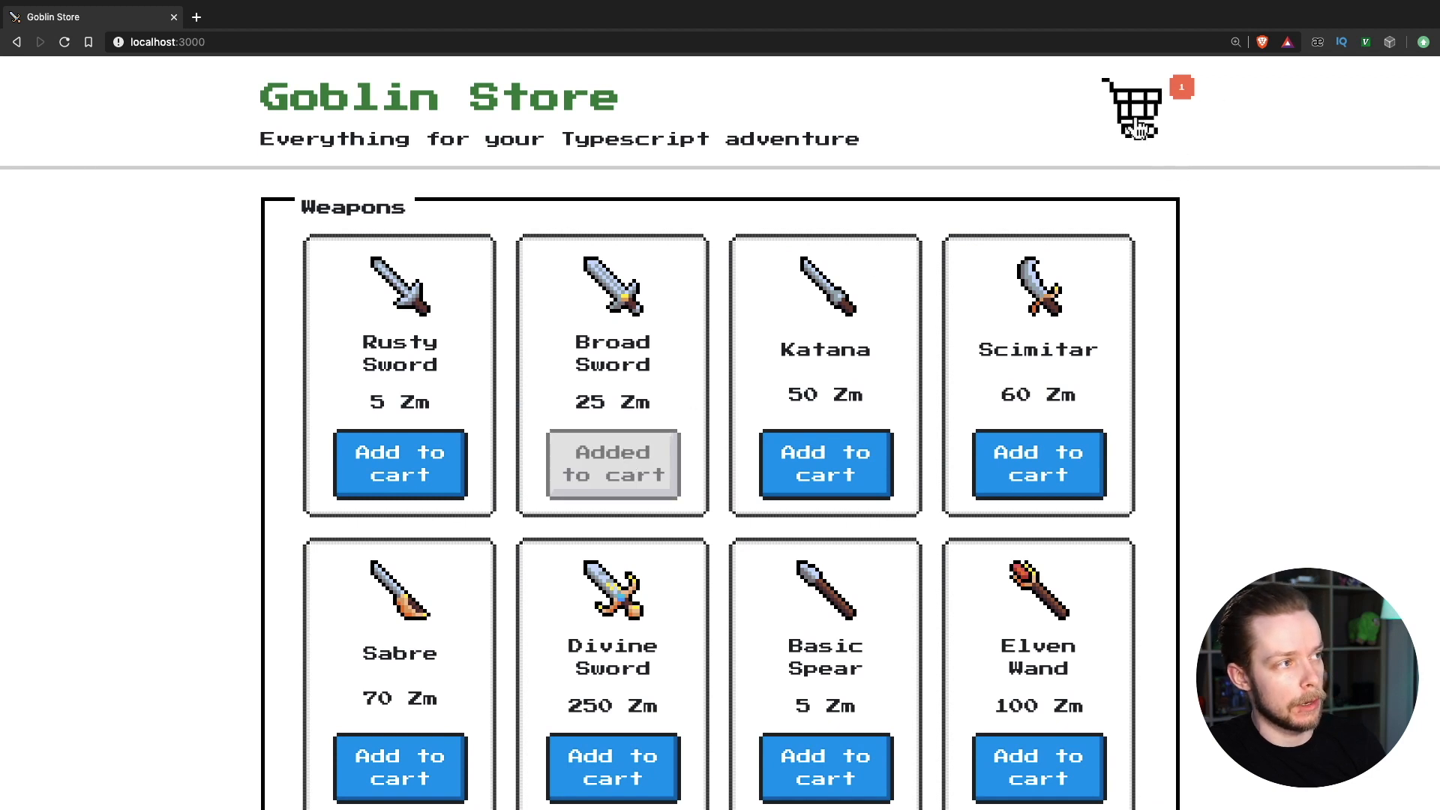
pyautogui.moveTo(607, 459)
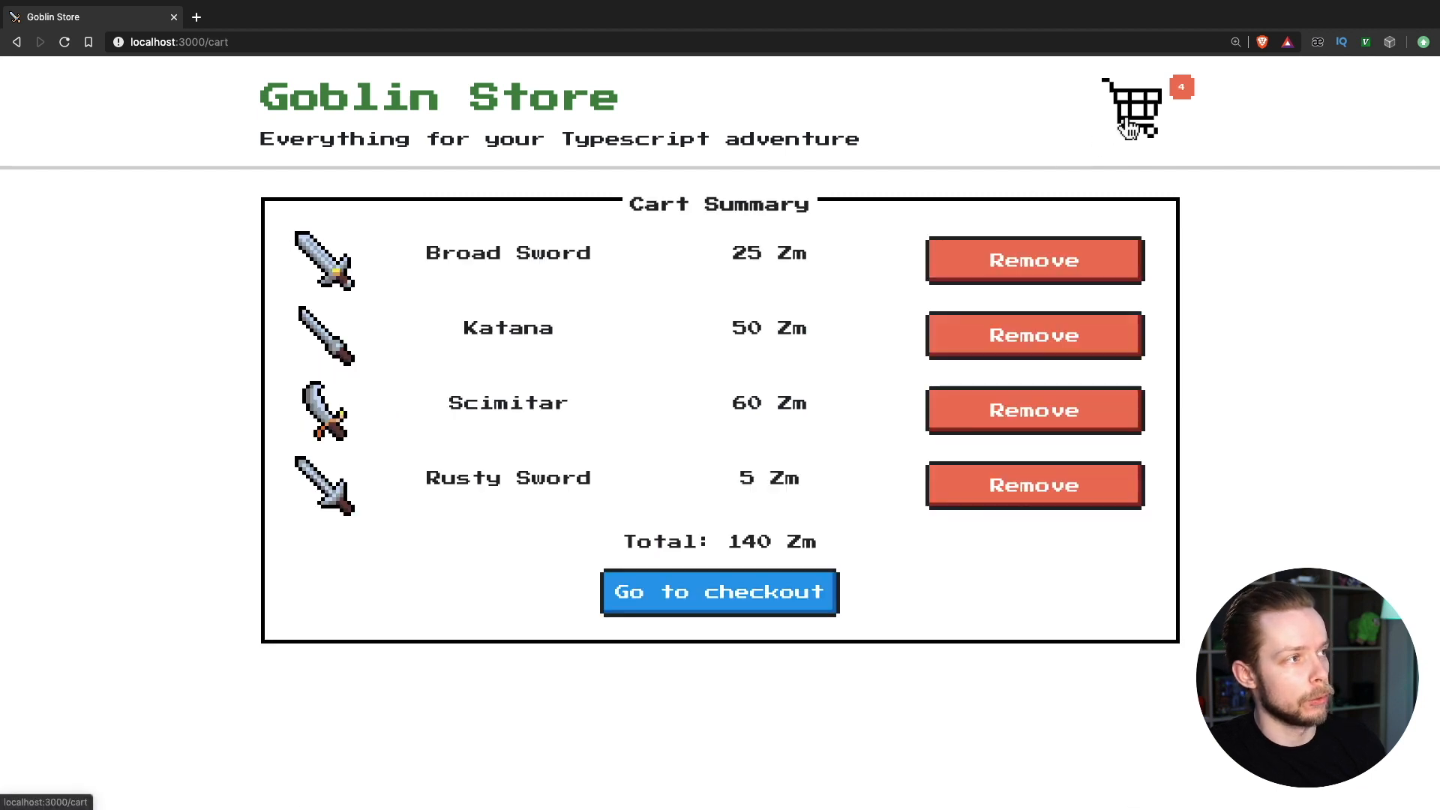
pyautogui.moveTo(858, 268)
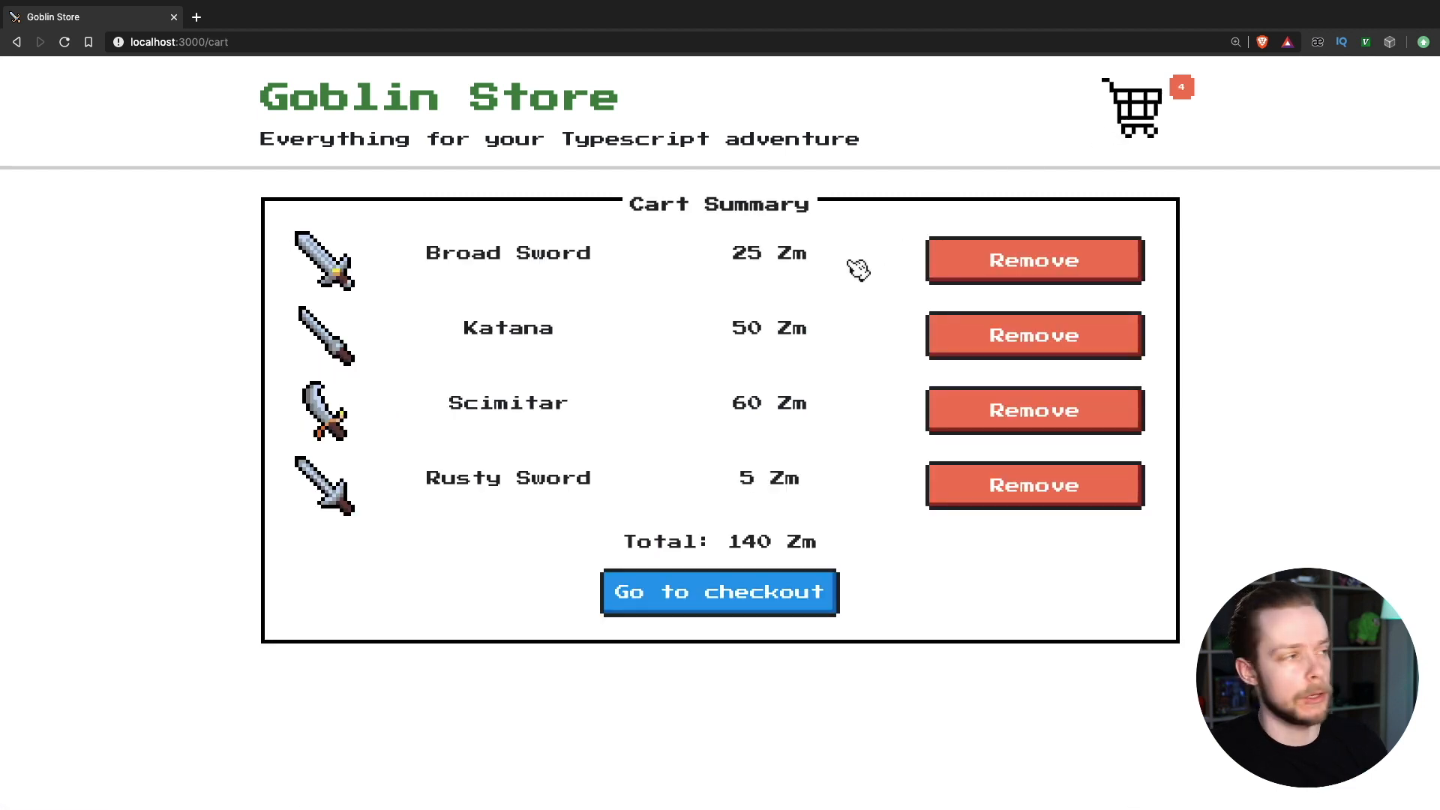
pyautogui.moveTo(628, 317)
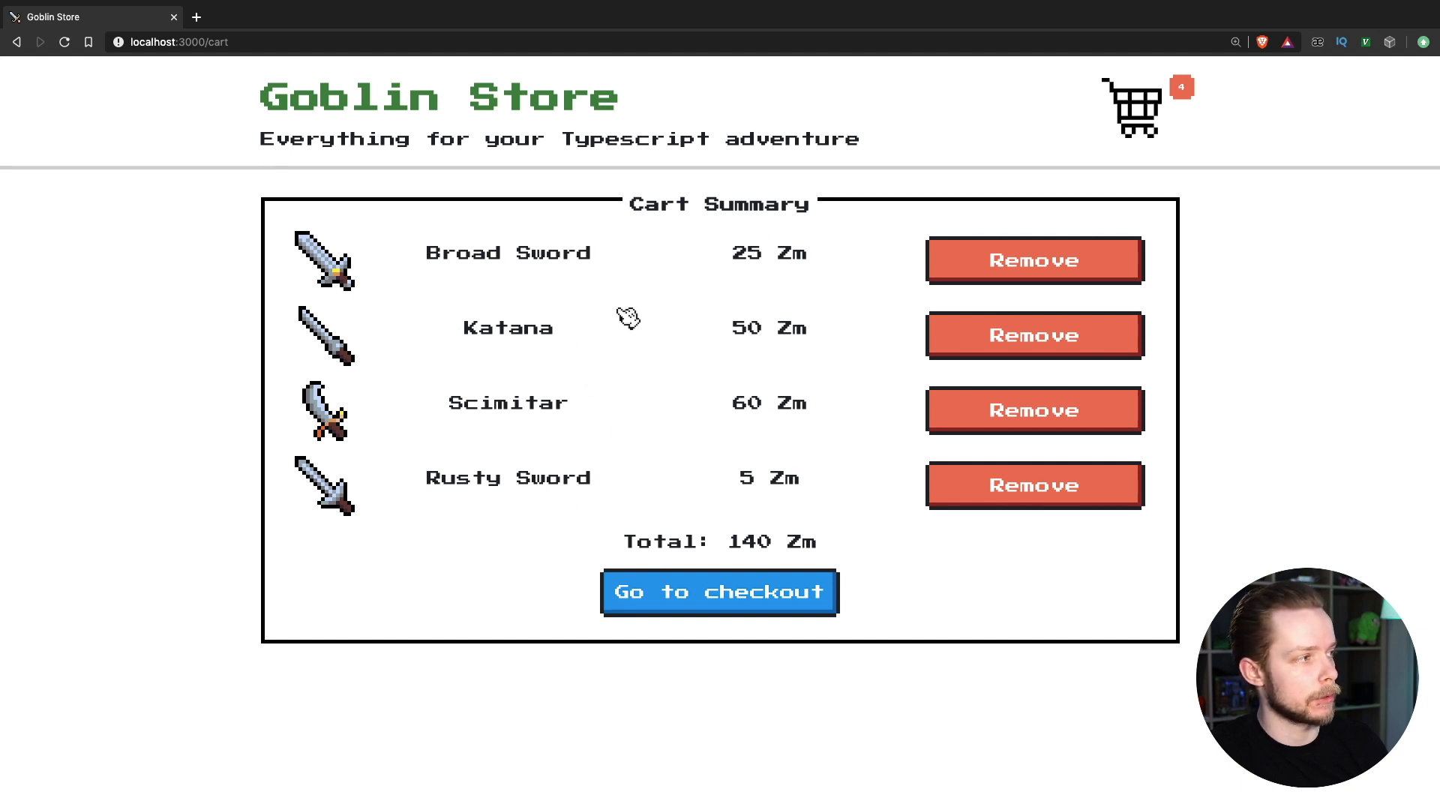
# - Remove Broad Sword and the other extra weapons, leaving only Rusty Sword at 5 Zm
pyautogui.click(1033, 260)
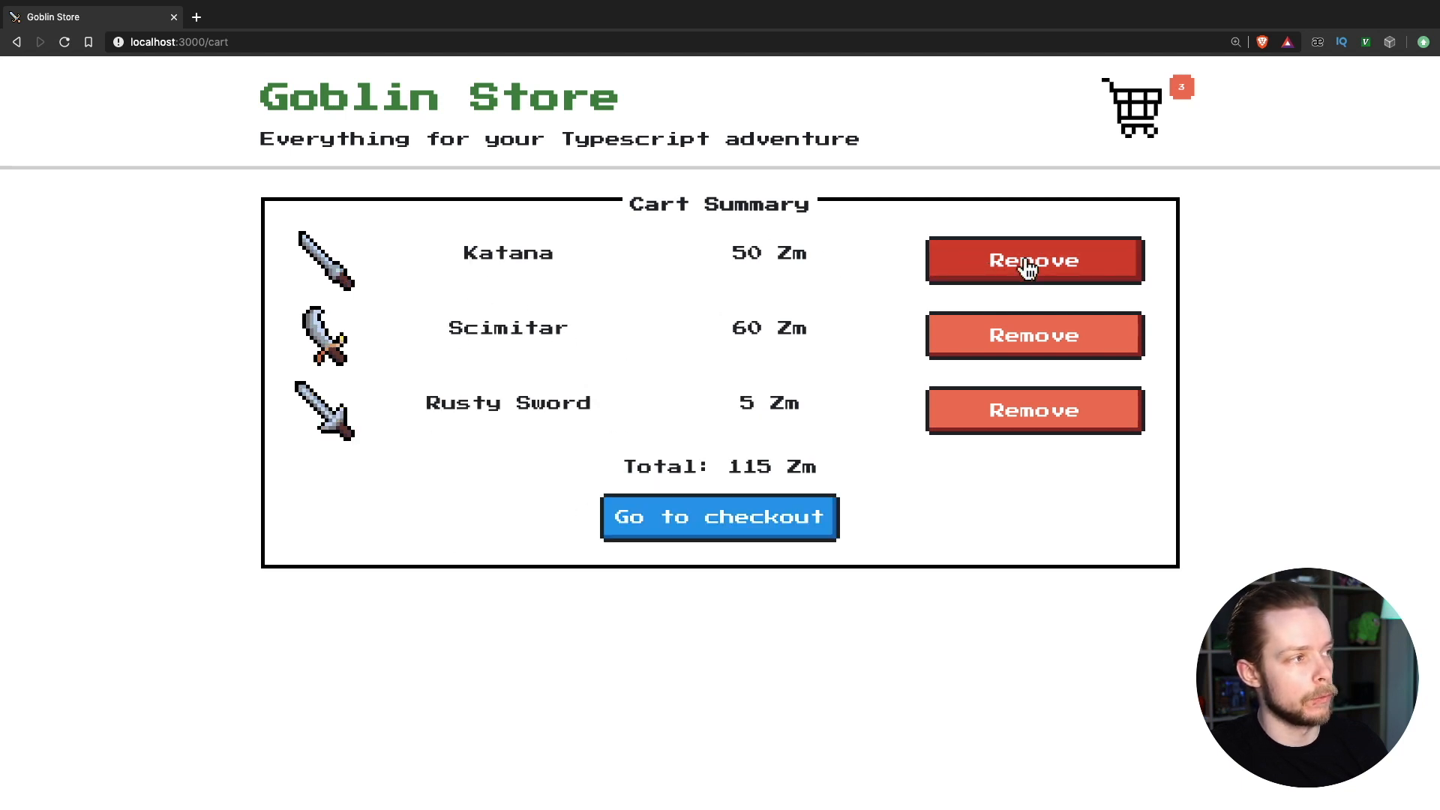
pyautogui.click(1033, 259)
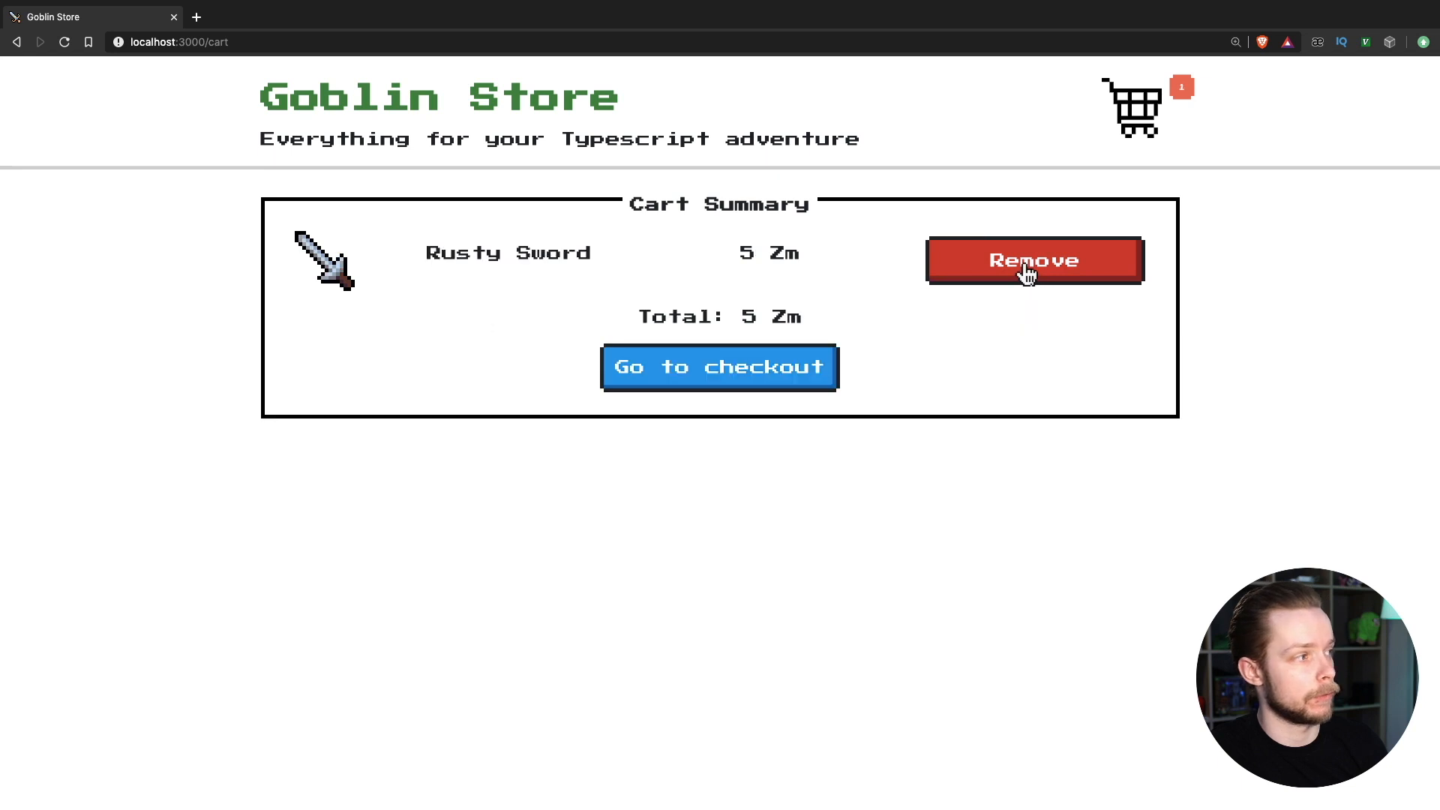
pyautogui.moveTo(836, 399)
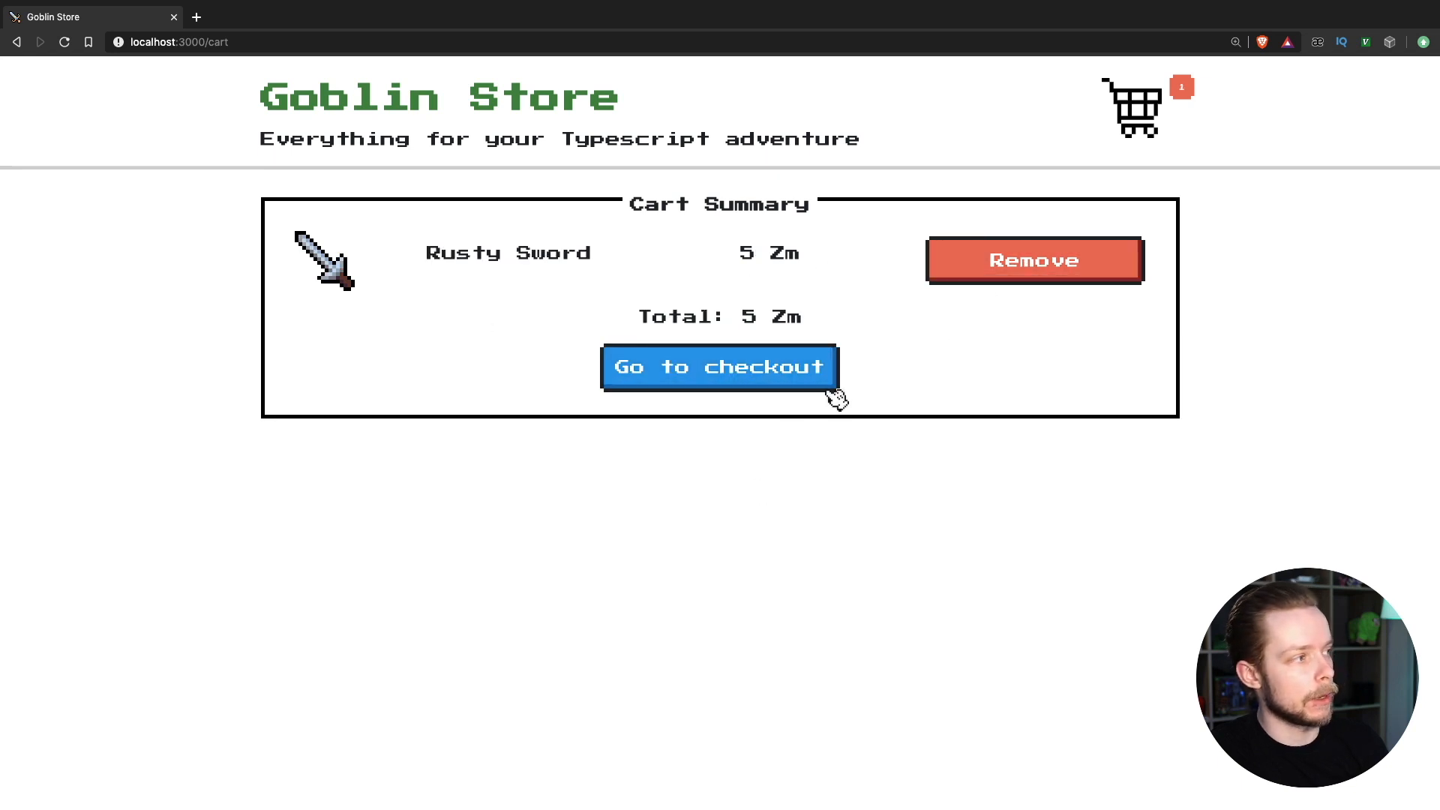
pyautogui.click(719, 366)
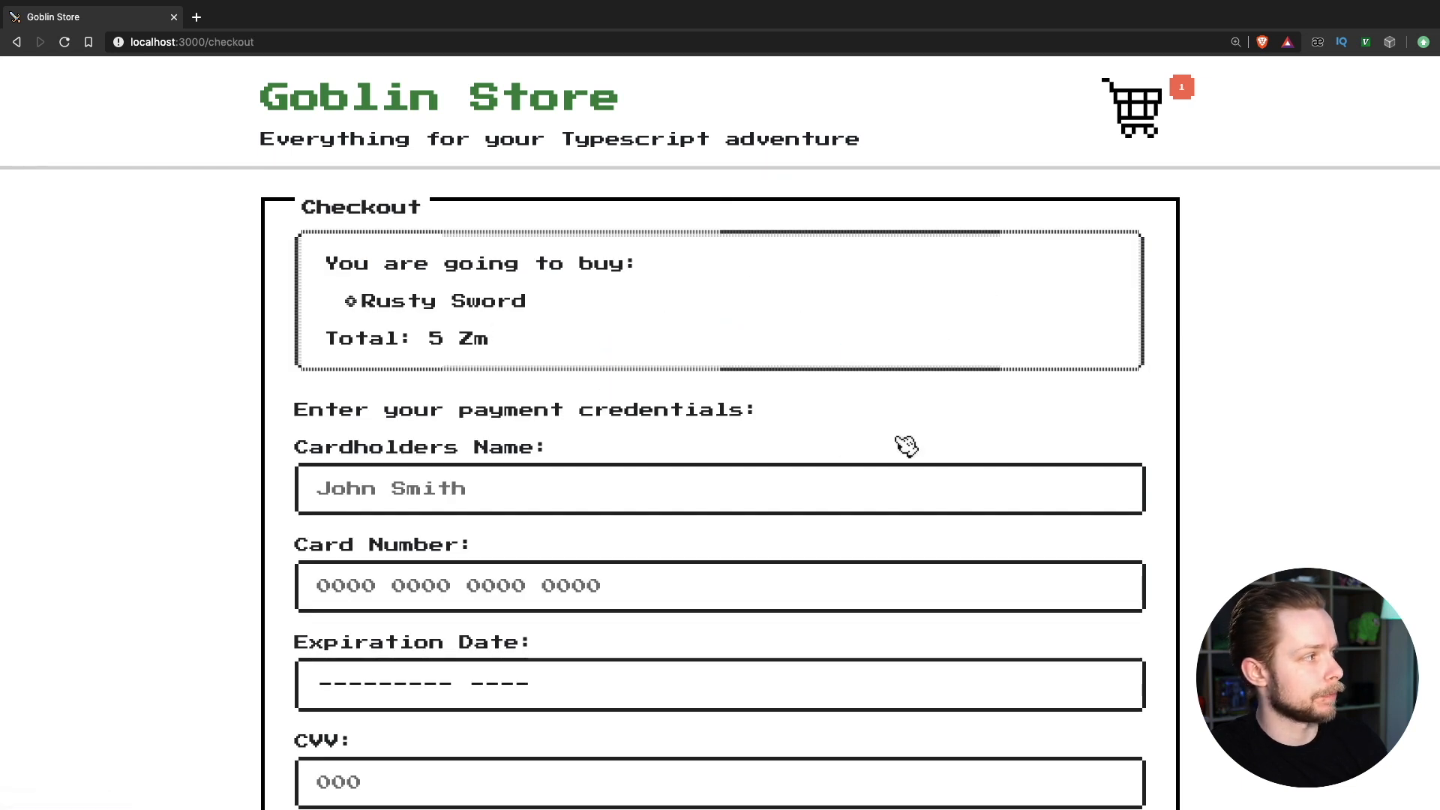
pyautogui.moveTo(676, 378)
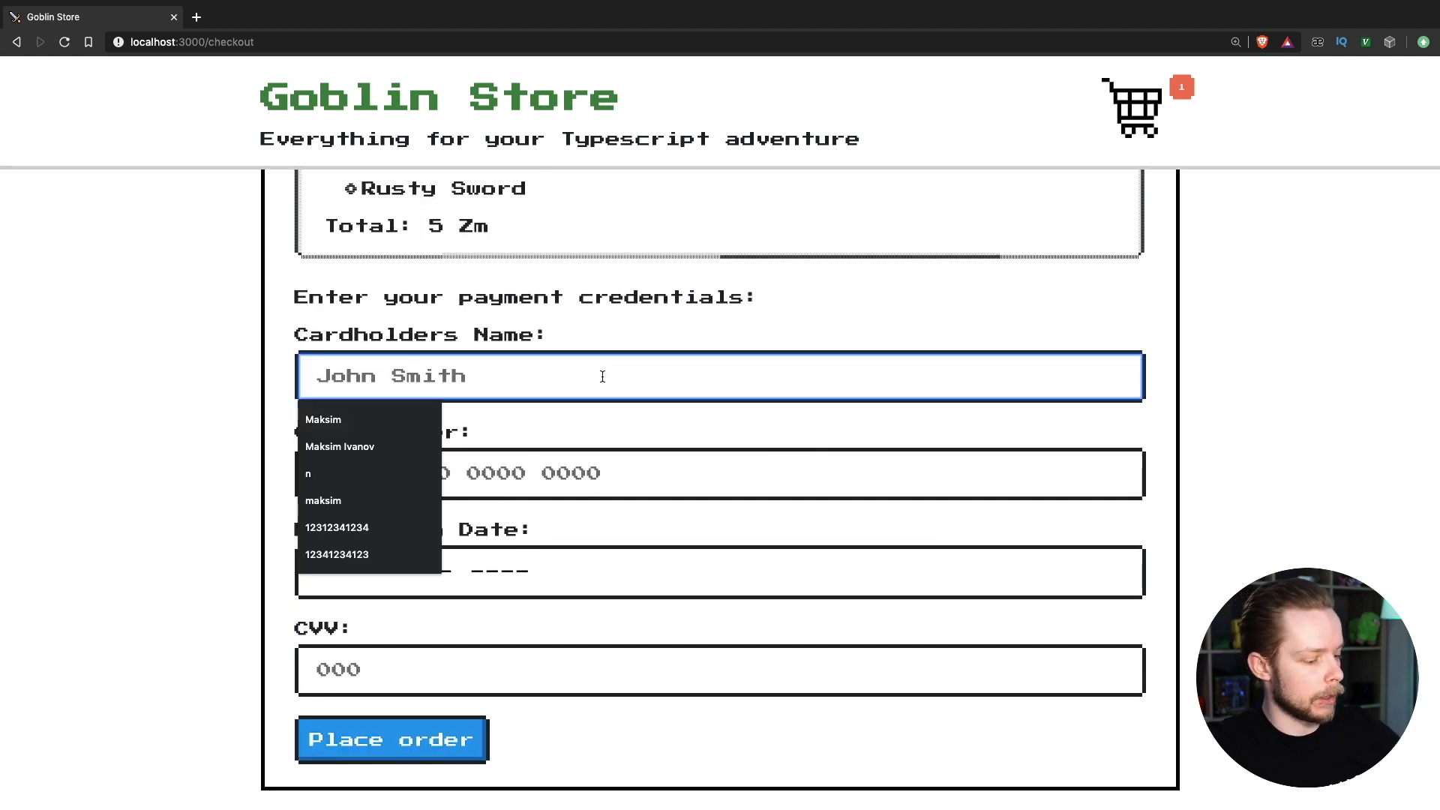
pyautogui.write('Maksi')
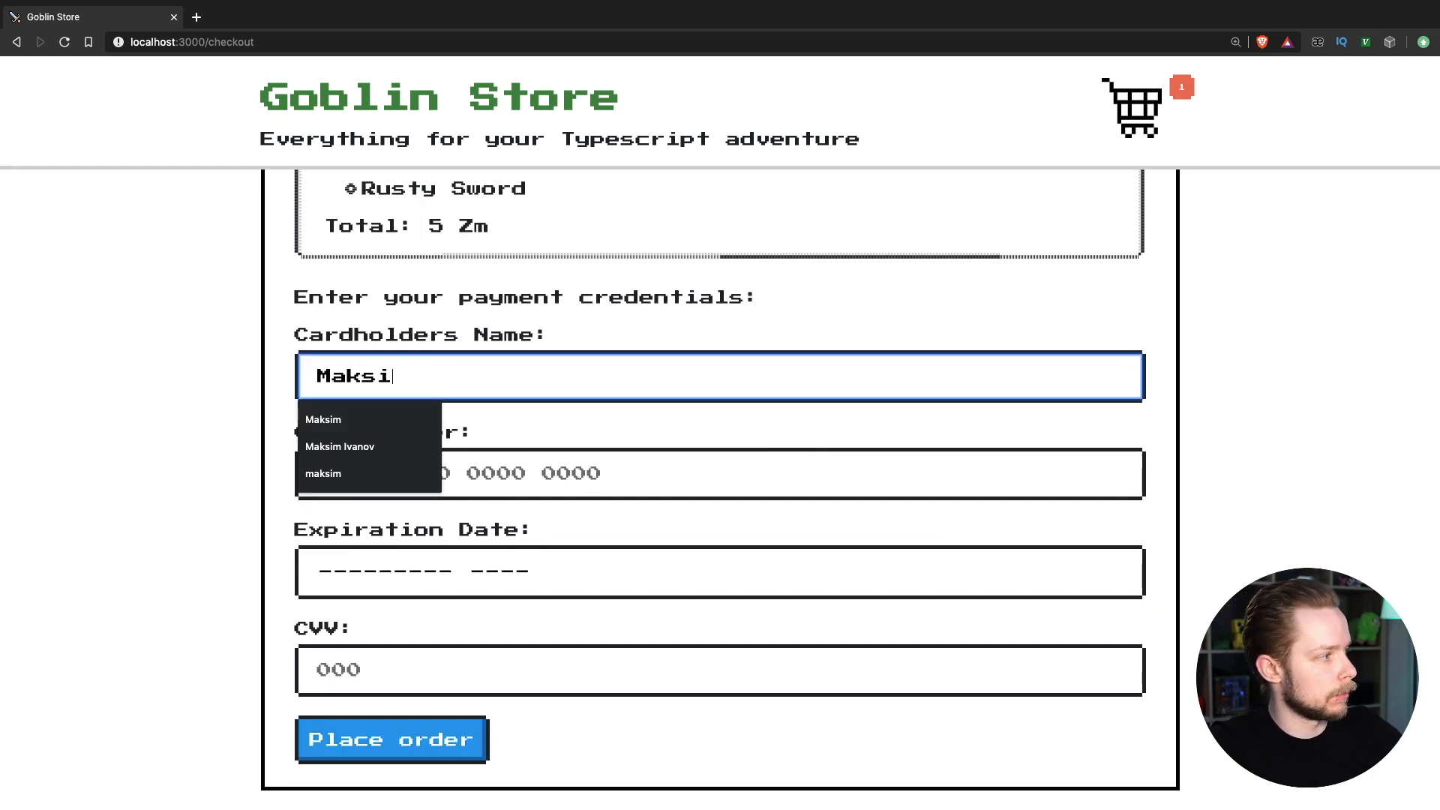
pyautogui.click(341, 447)
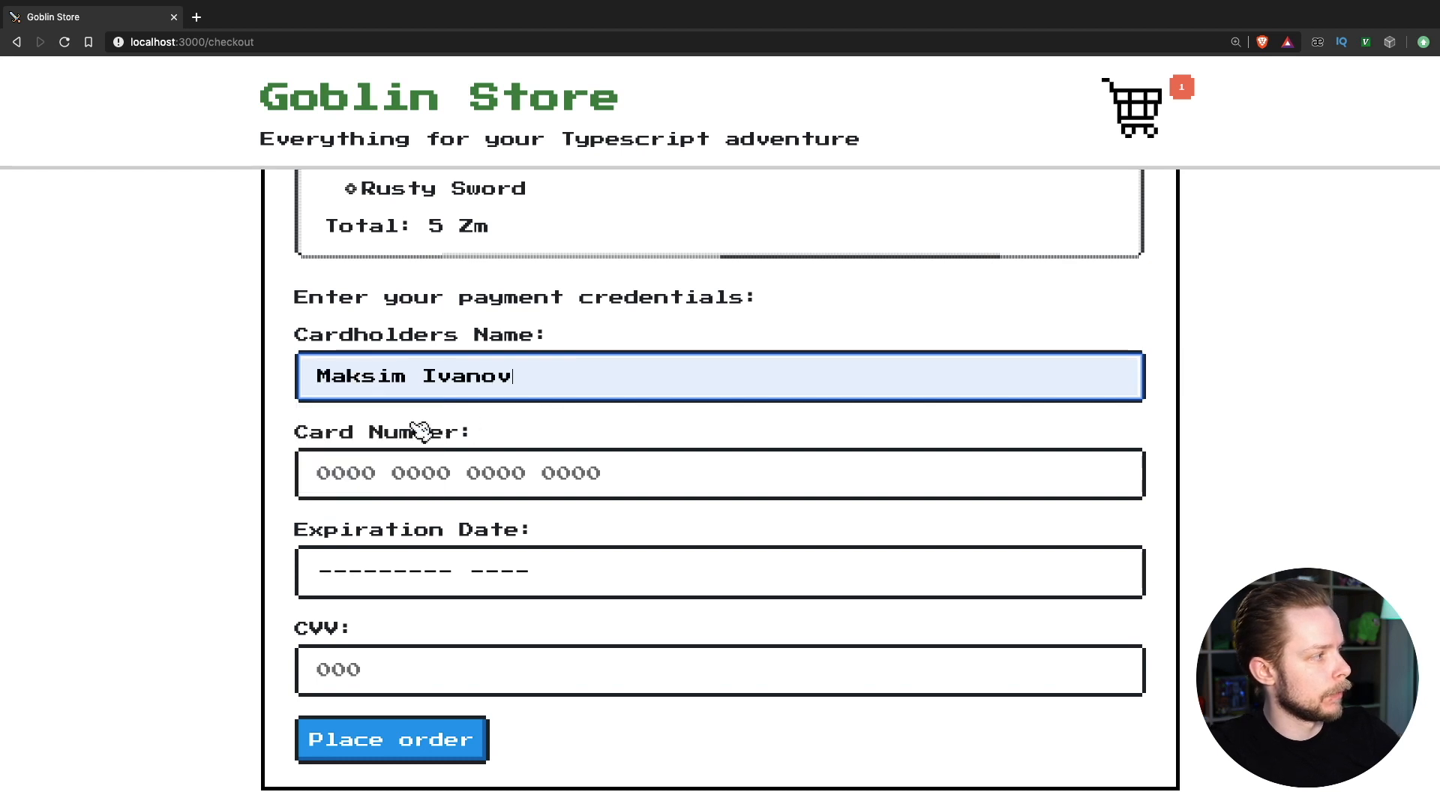
pyautogui.write('1341 2341 3412 34')
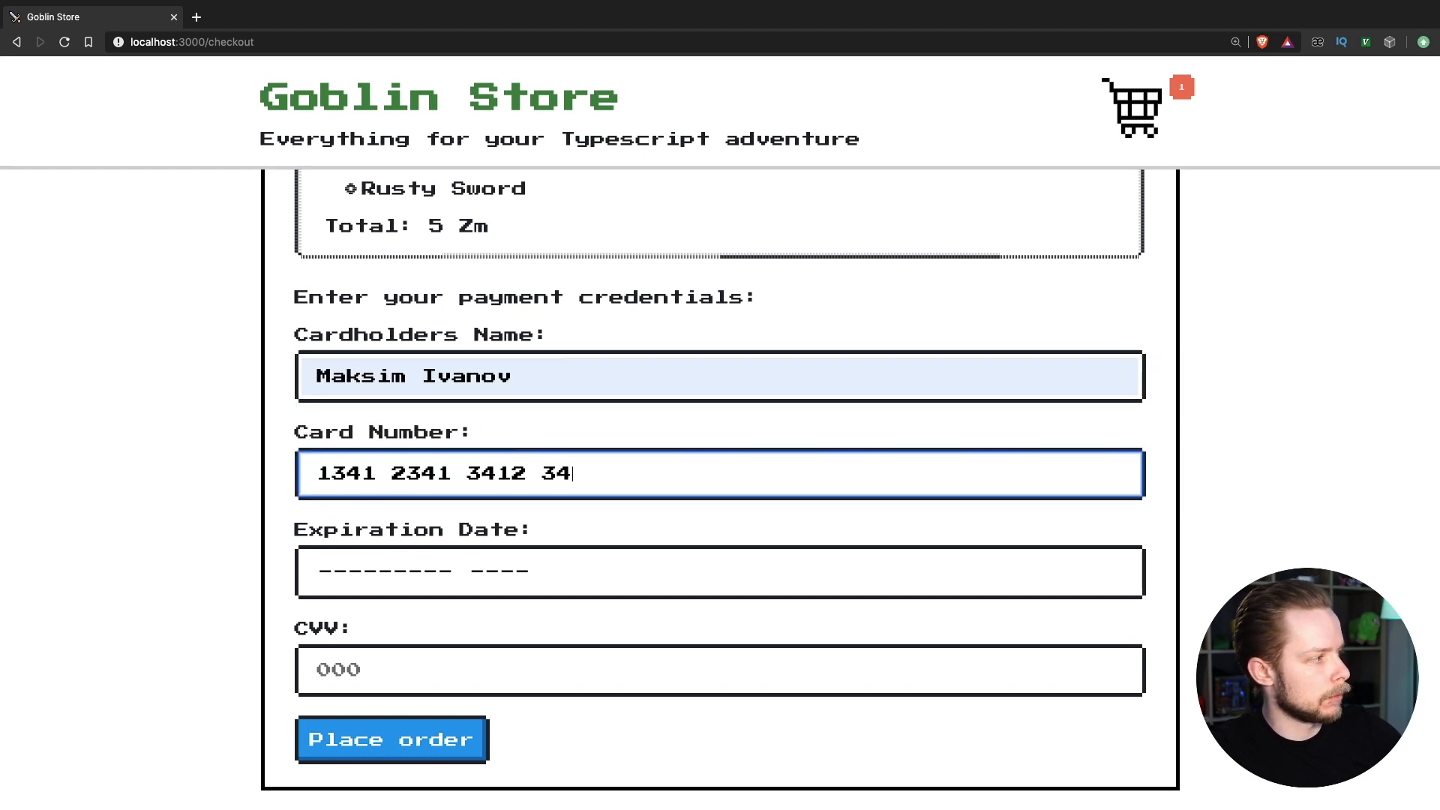
pyautogui.write('12')
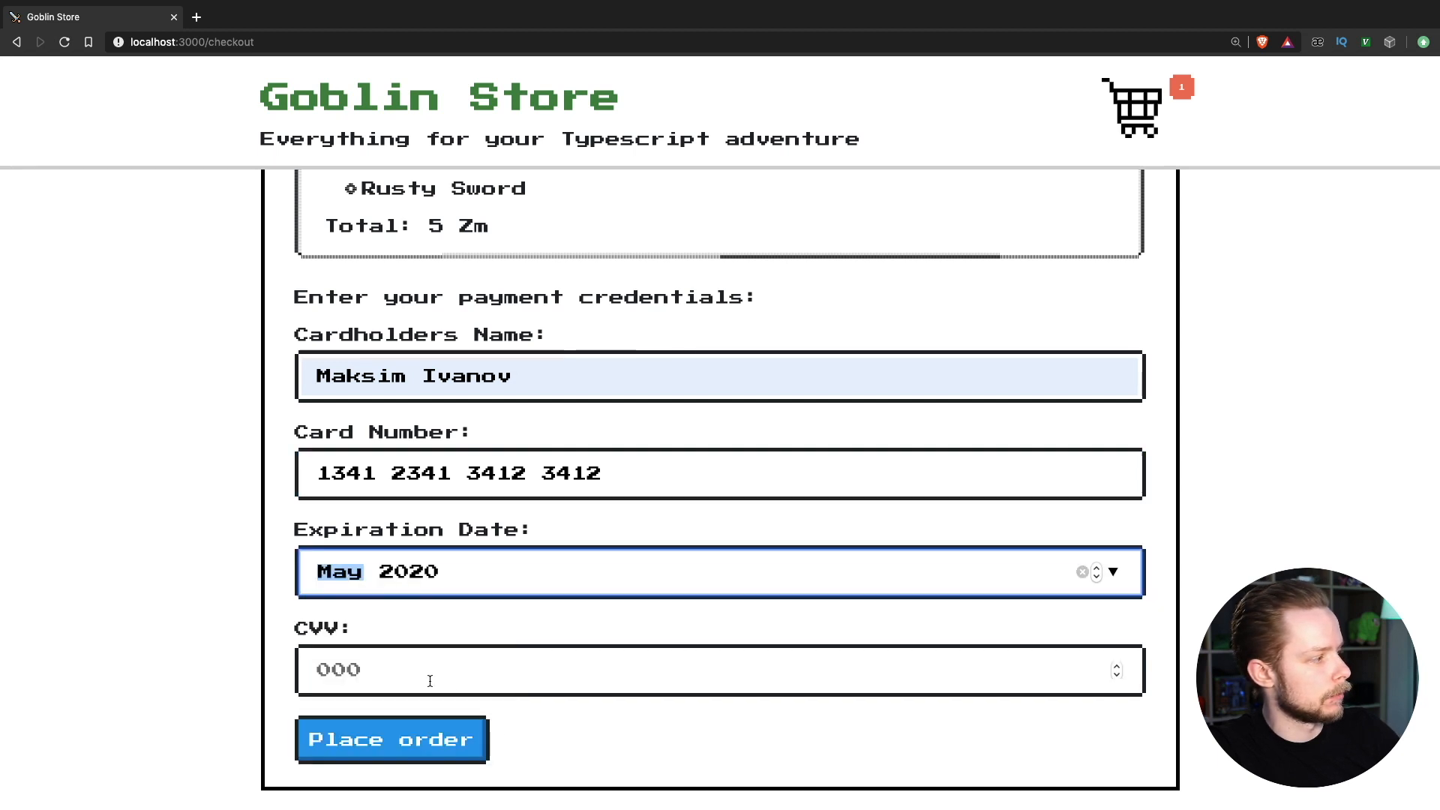
pyautogui.write('123')
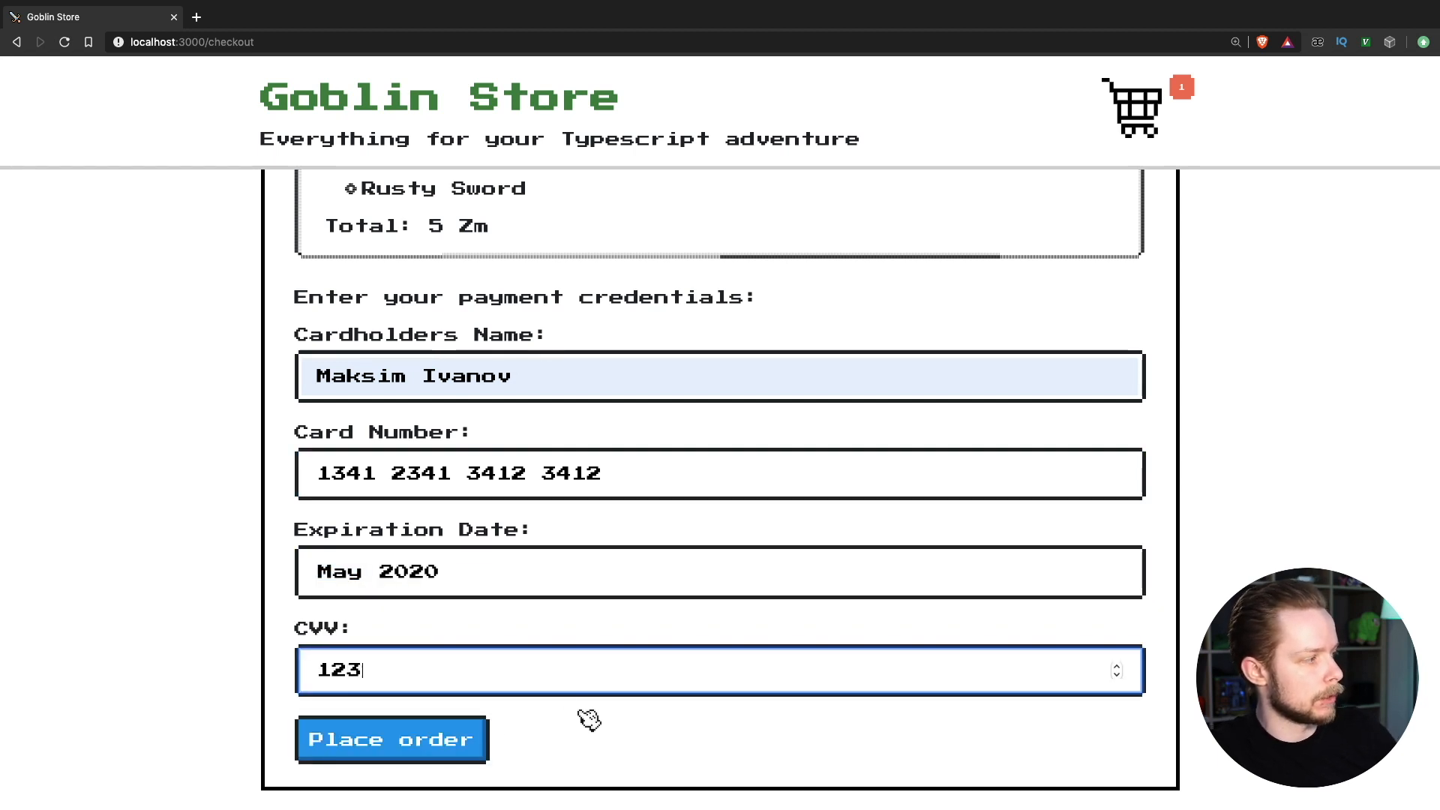
# - Place the order and return to the store's weapons listing with an empty cart
pyautogui.click(390, 738)
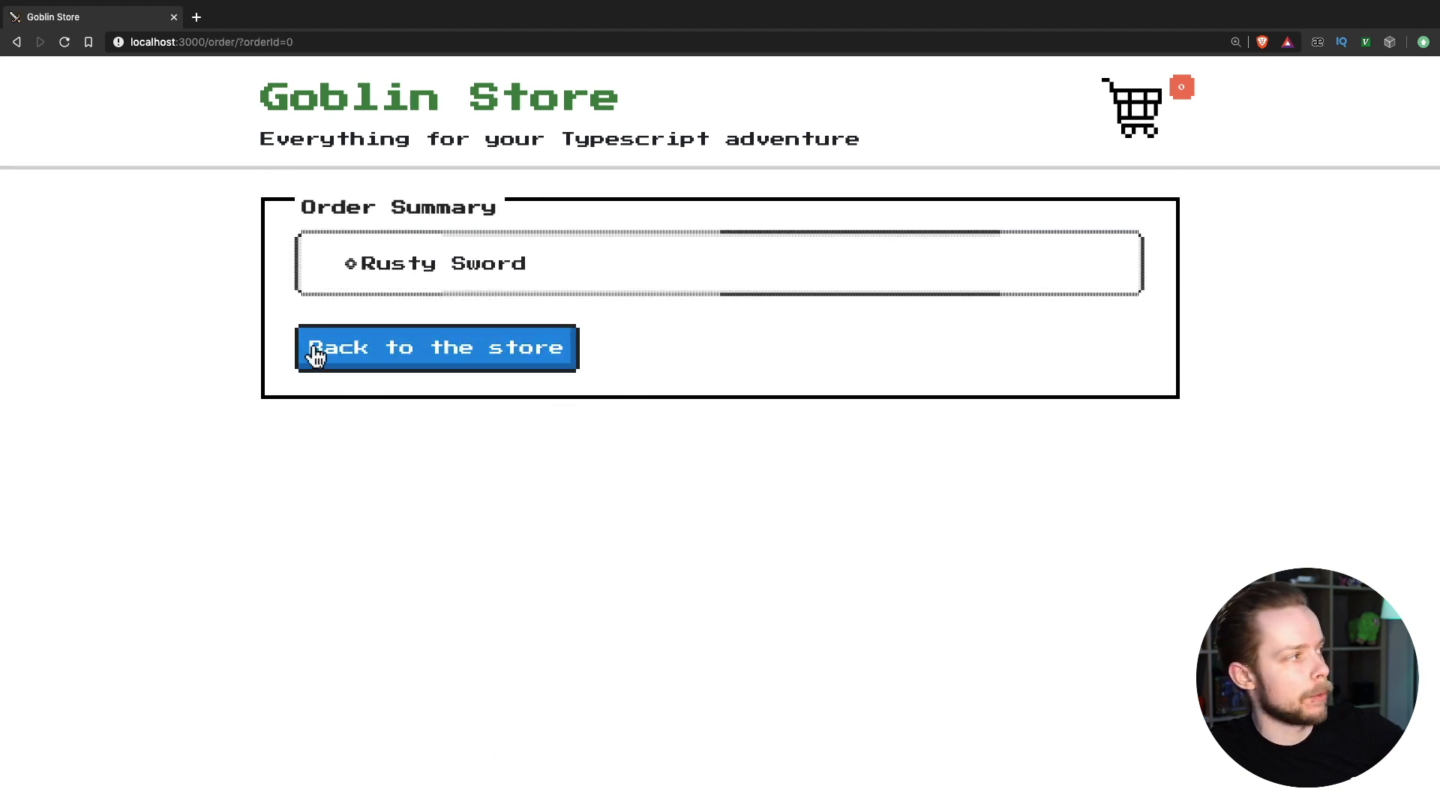
pyautogui.moveTo(497, 359)
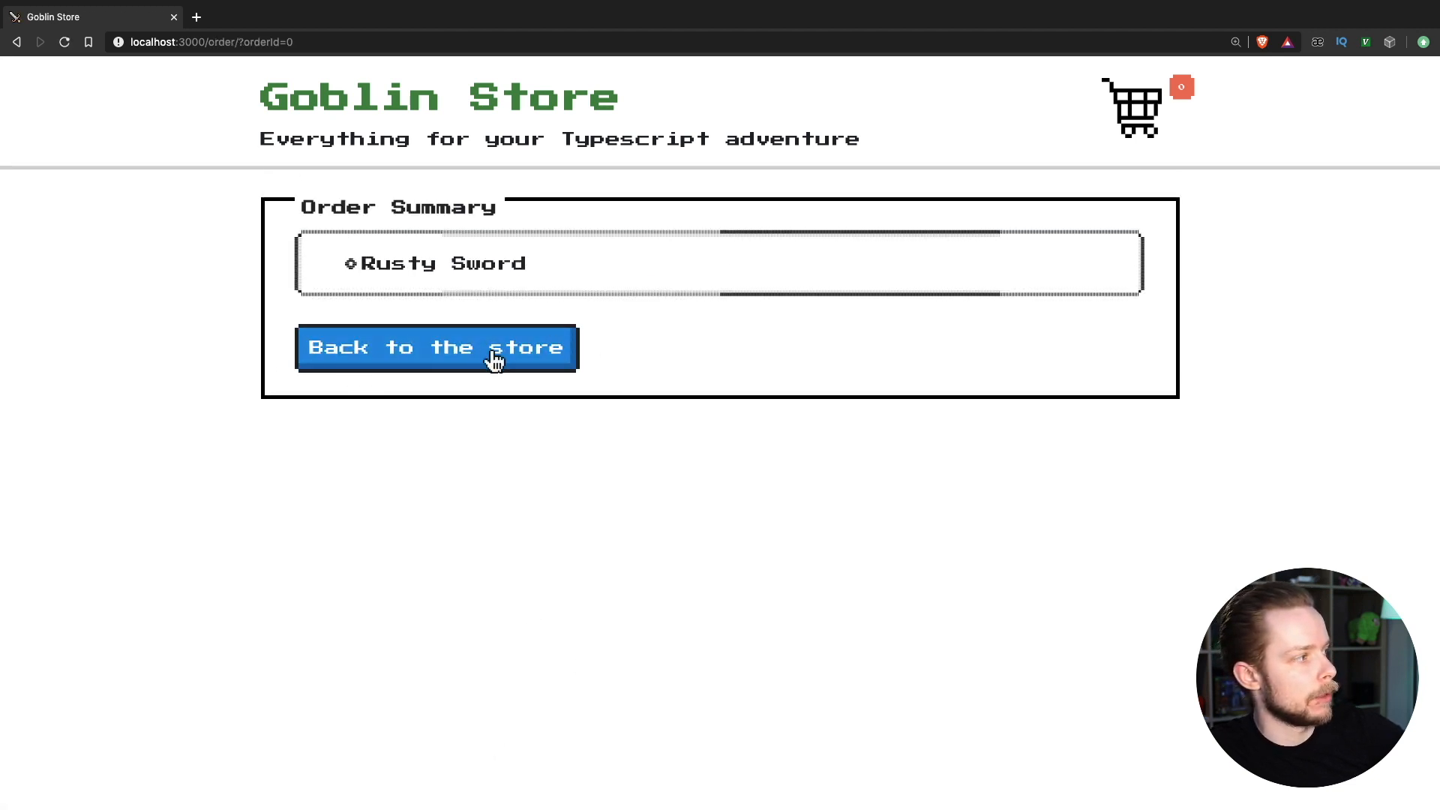
pyautogui.click(437, 346)
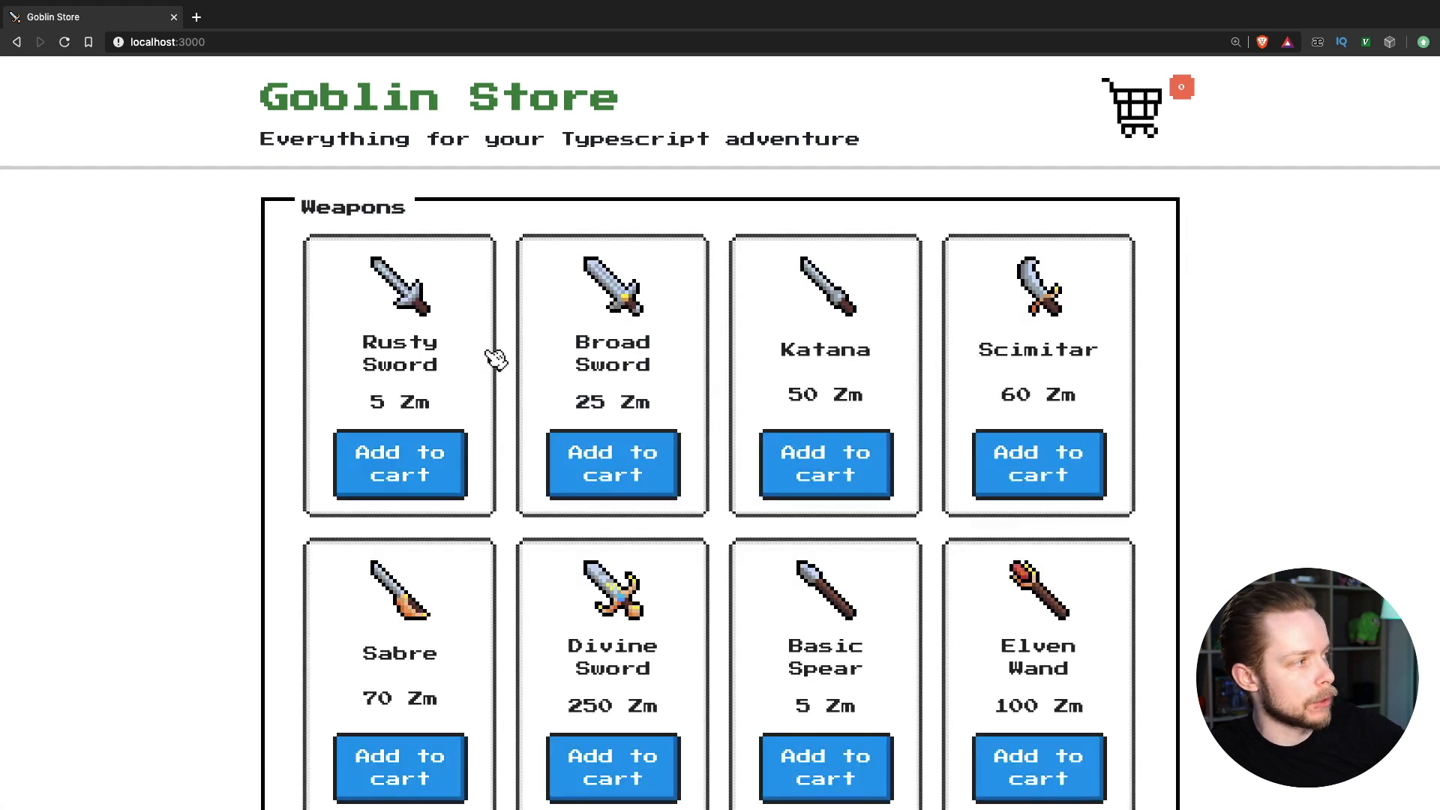
pyautogui.moveTo(909, 441)
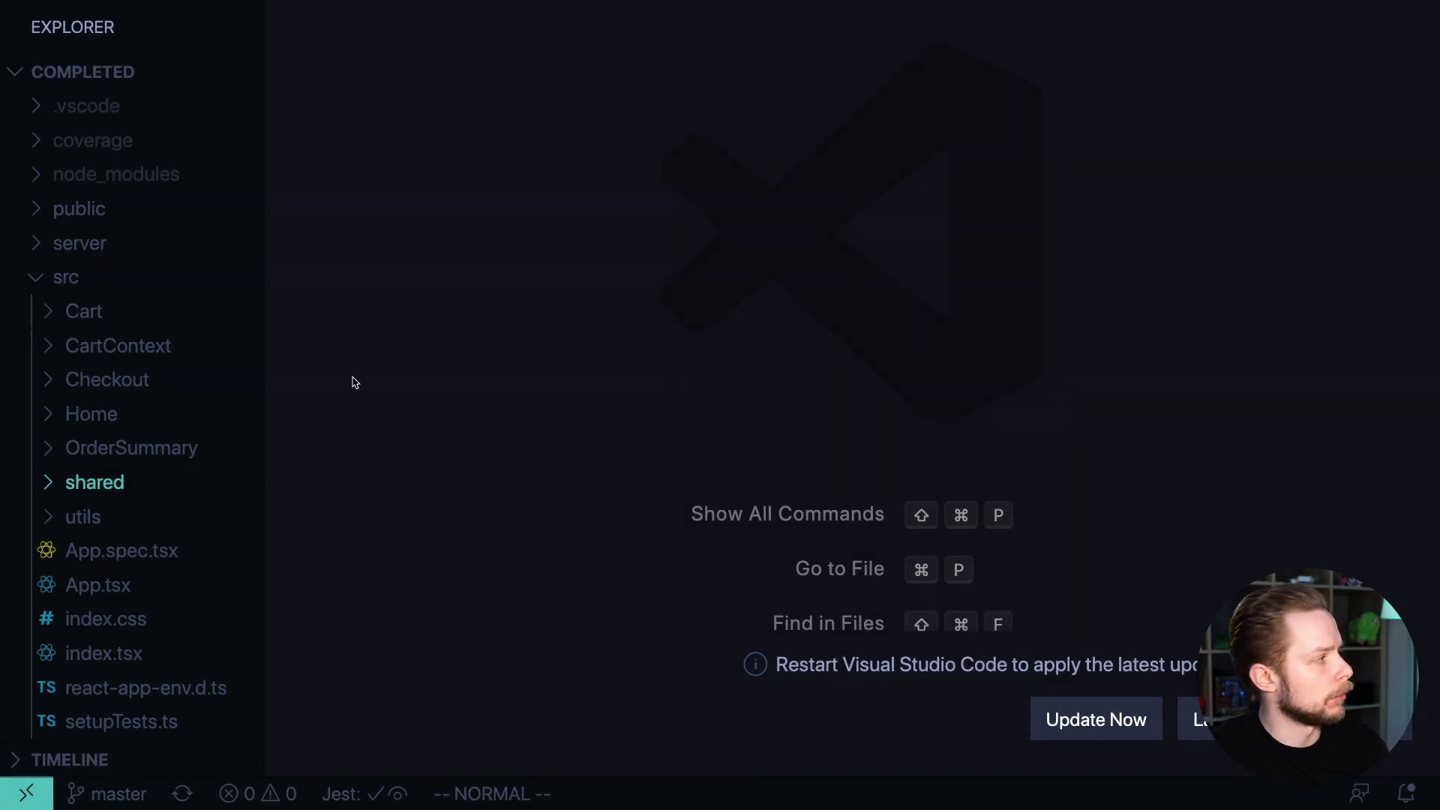
pyautogui.moveTo(150, 310)
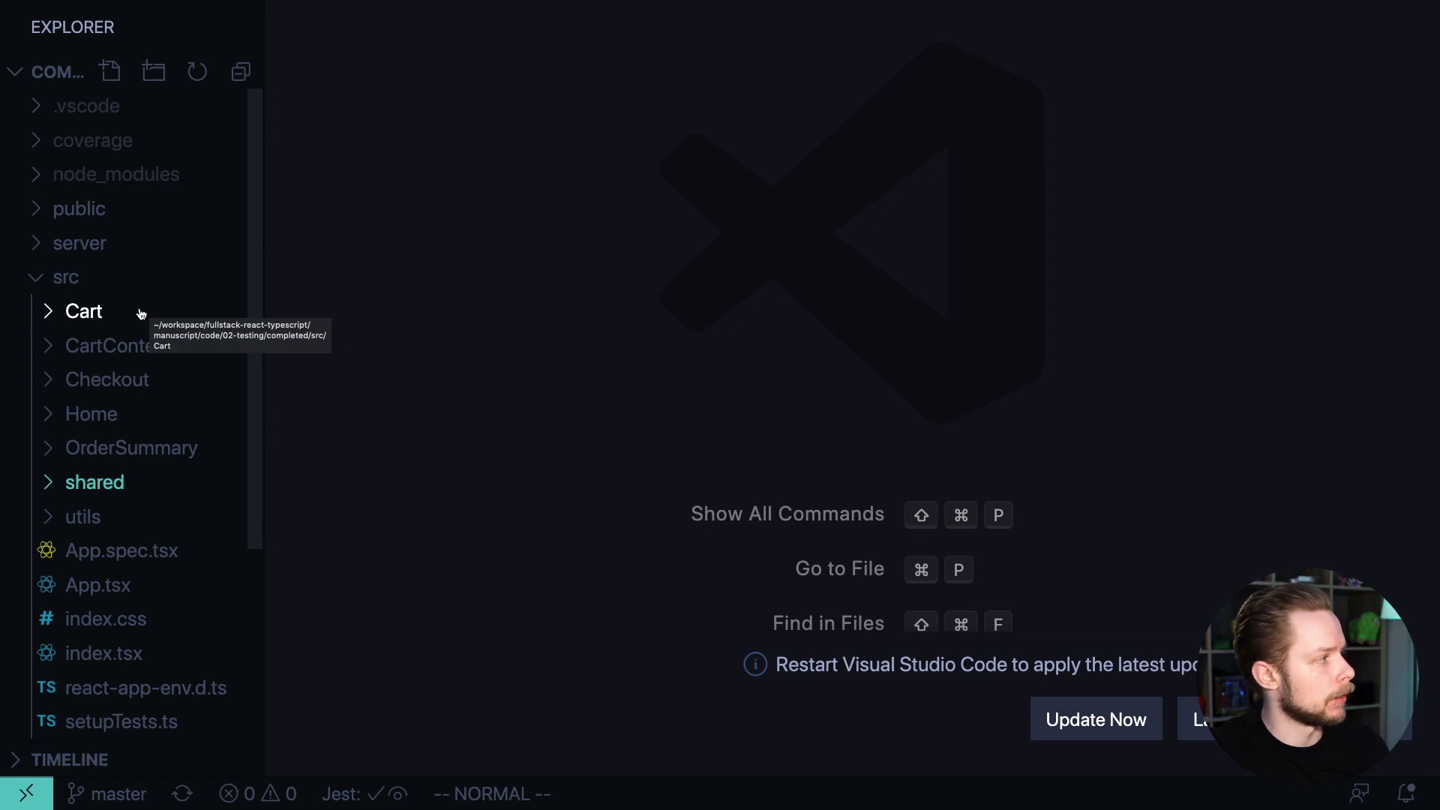
# - Expand the Cart and Home folders under src to show their component and spec files
pyautogui.click(83, 310)
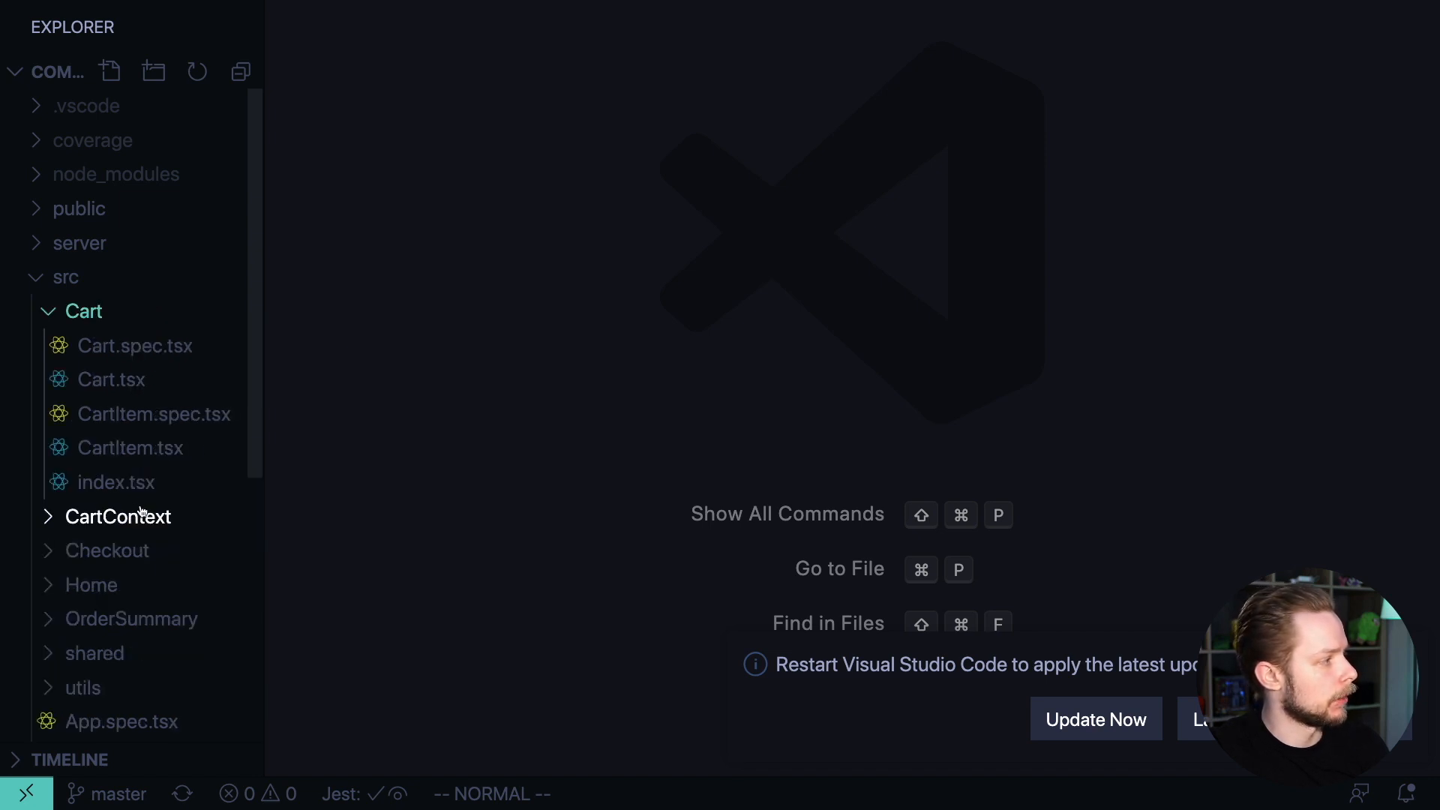
pyautogui.scroll(-3)
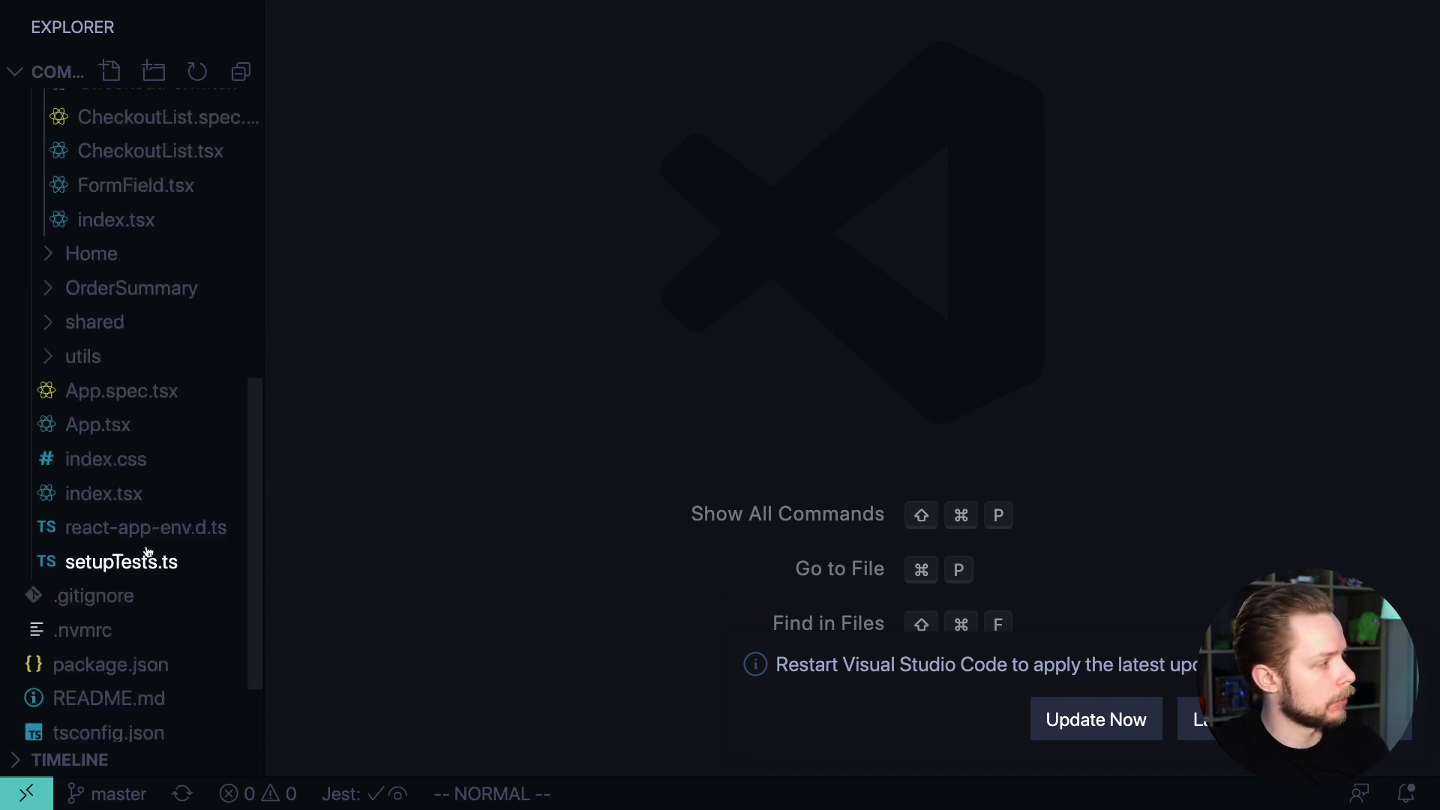
pyautogui.click(91, 253)
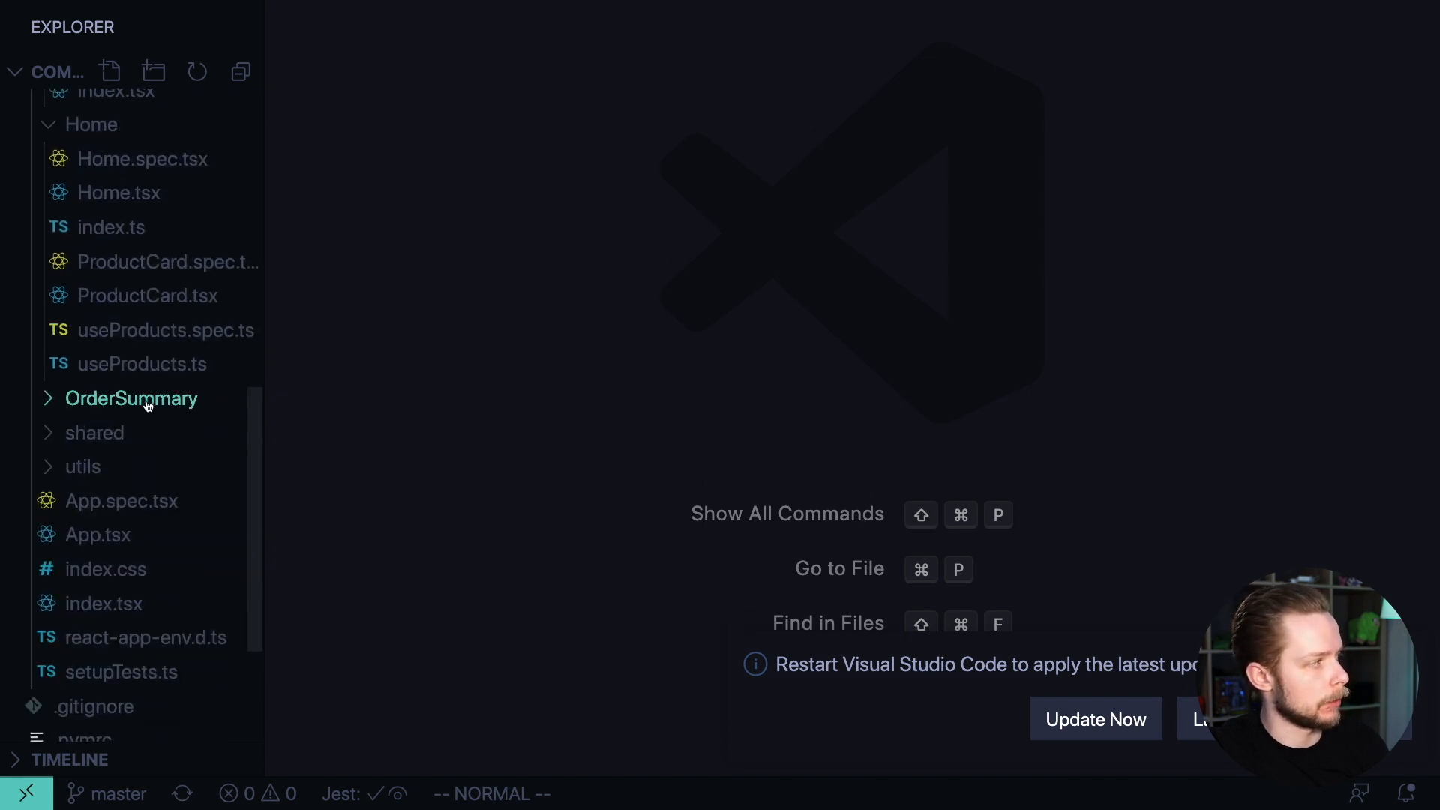
pyautogui.scroll(3)
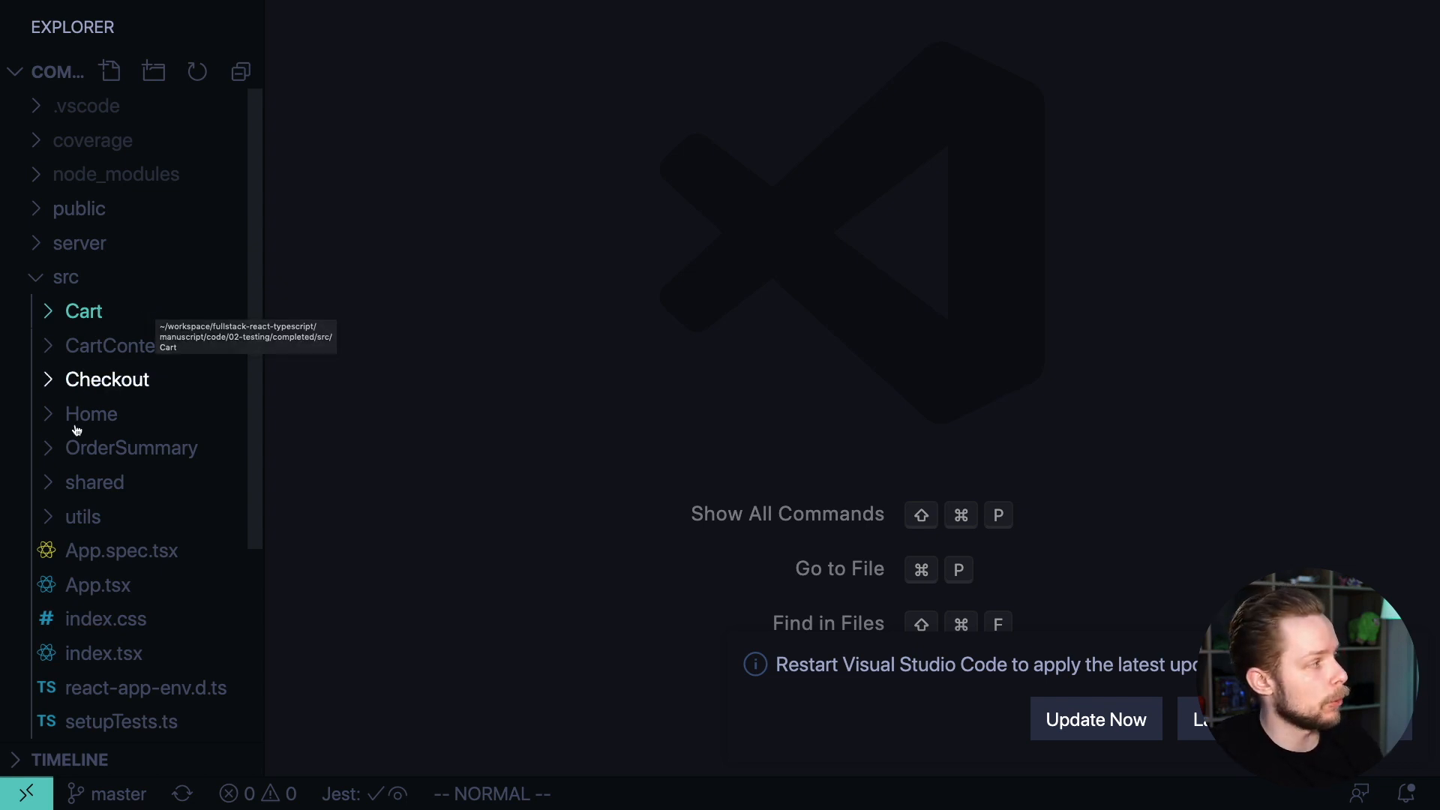
pyautogui.moveTo(129, 317)
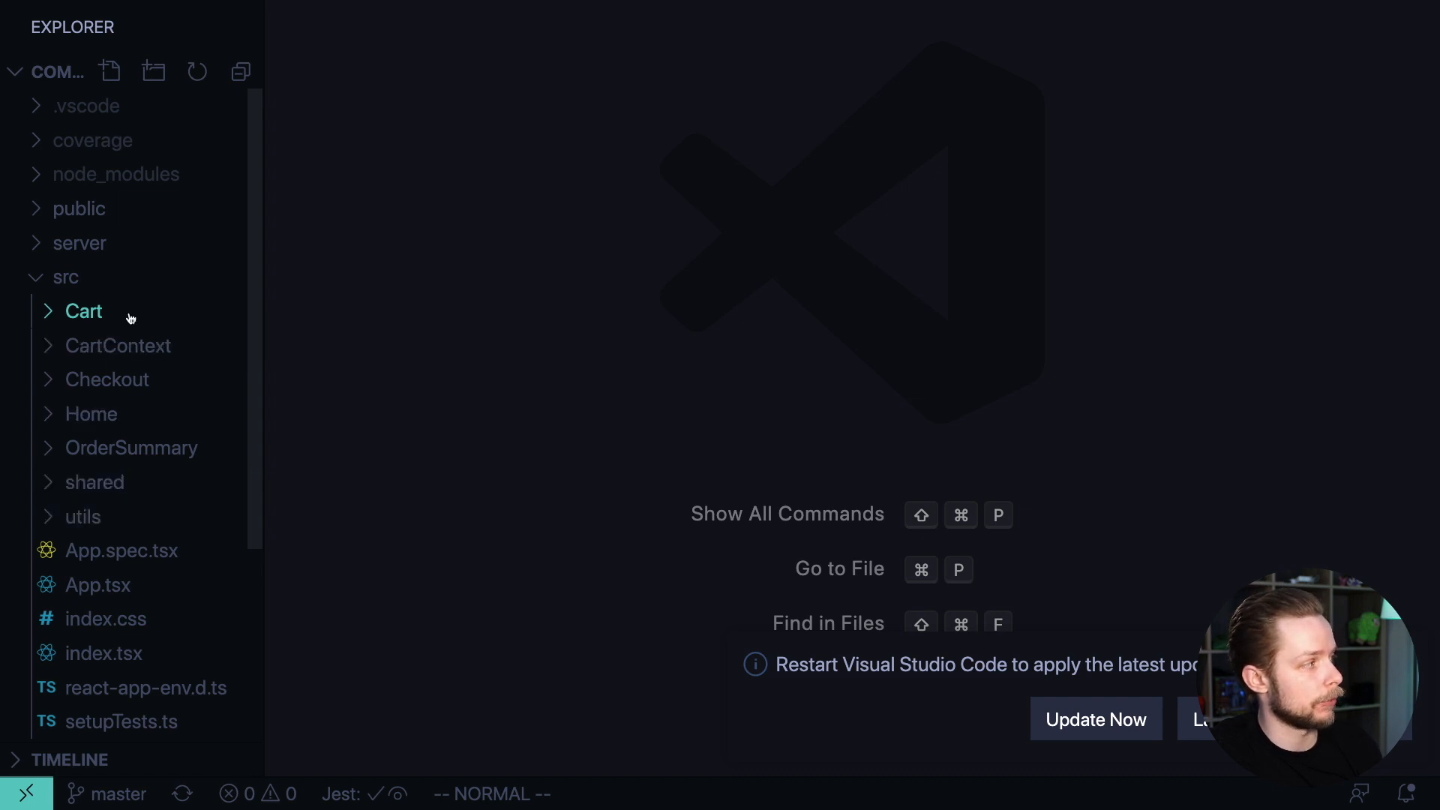
pyautogui.moveTo(132, 447)
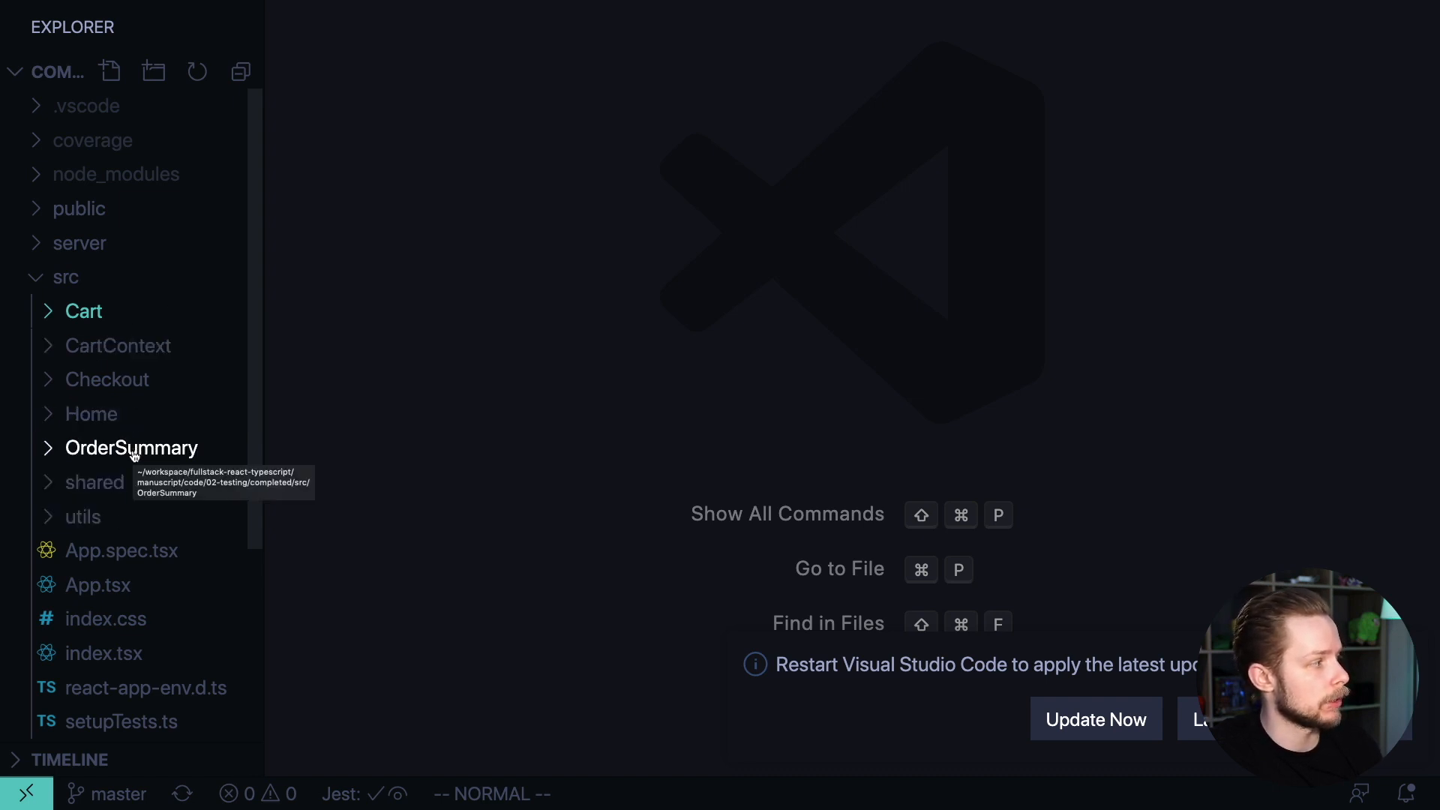
pyautogui.moveTo(96, 481)
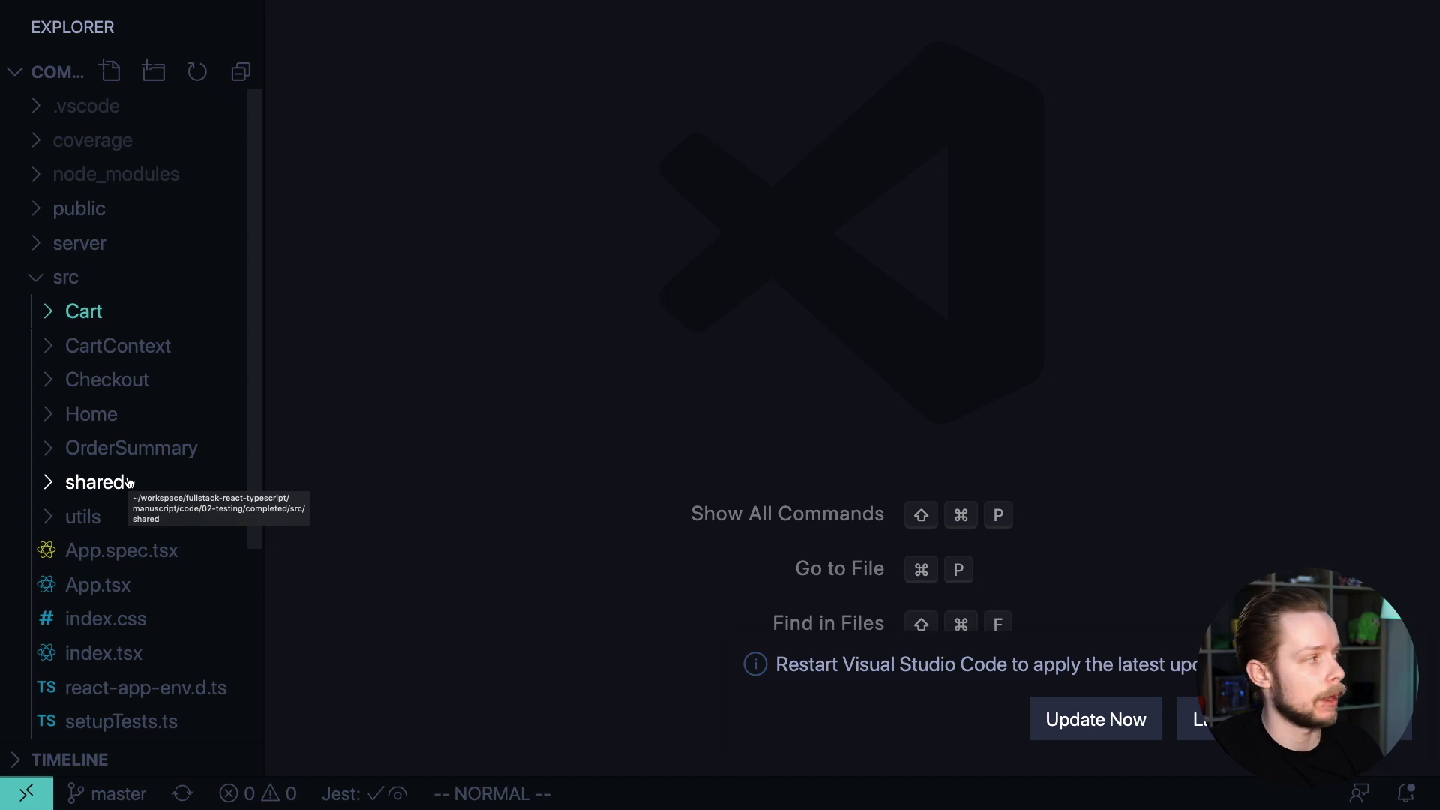
pyautogui.moveTo(138, 491)
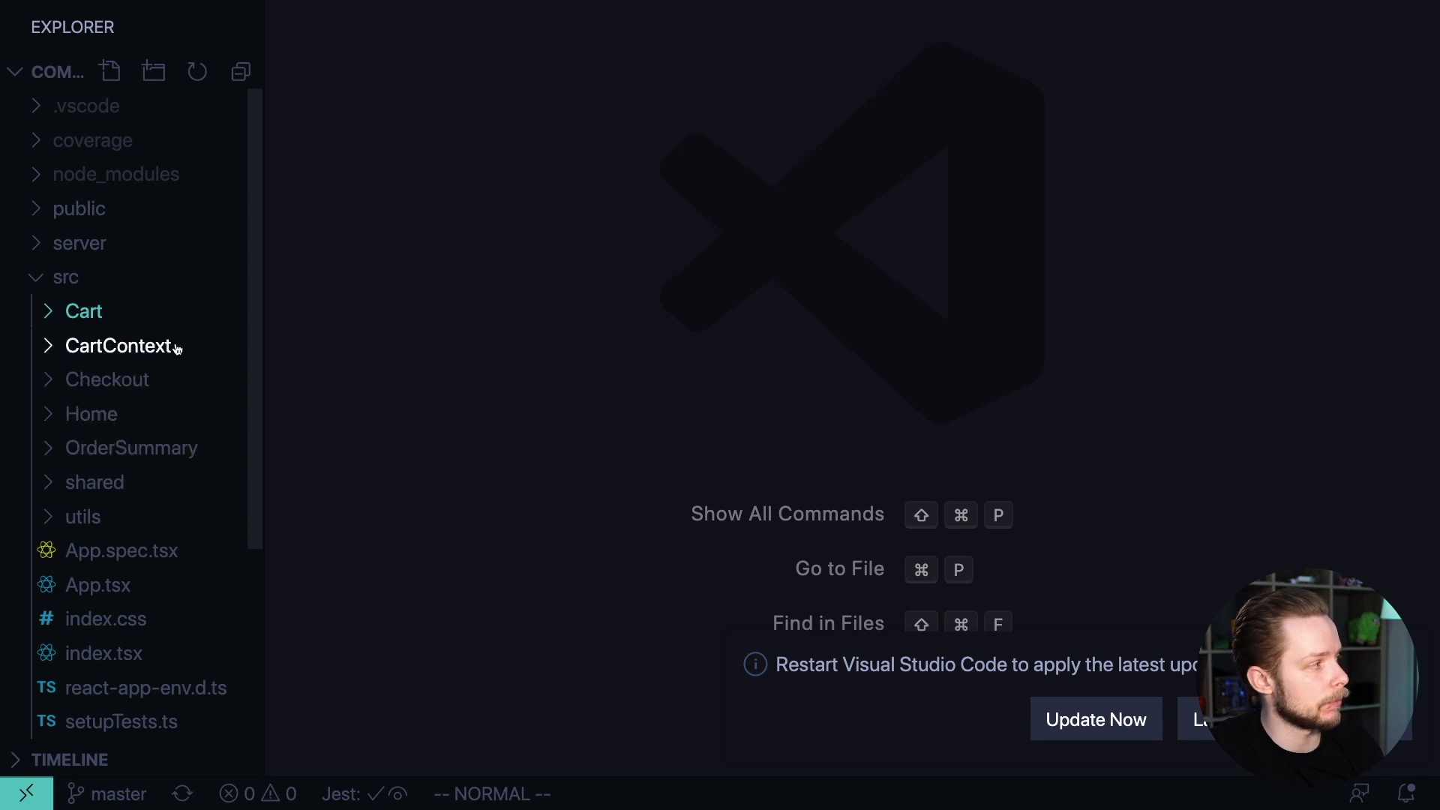
pyautogui.moveTo(117, 345)
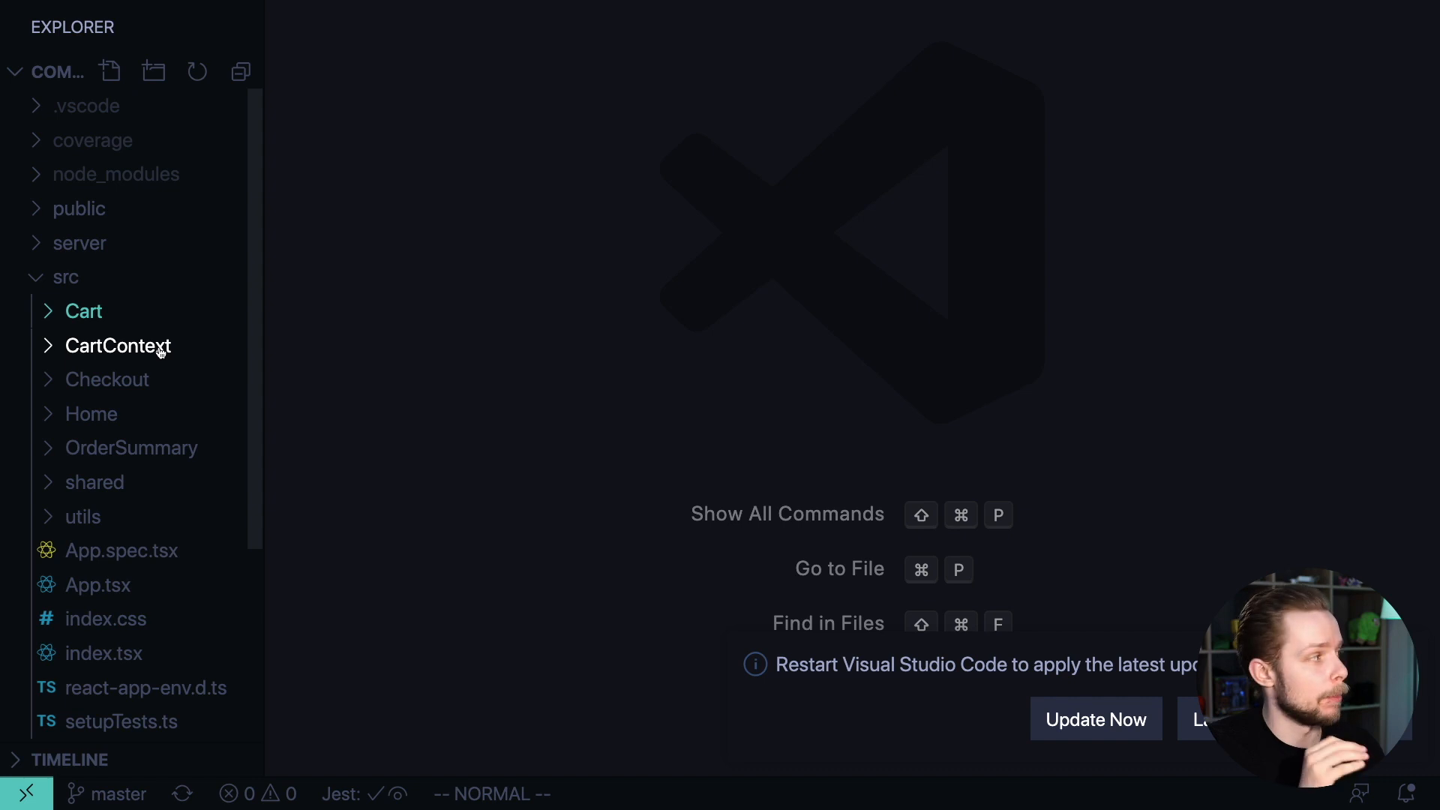
pyautogui.click(117, 345)
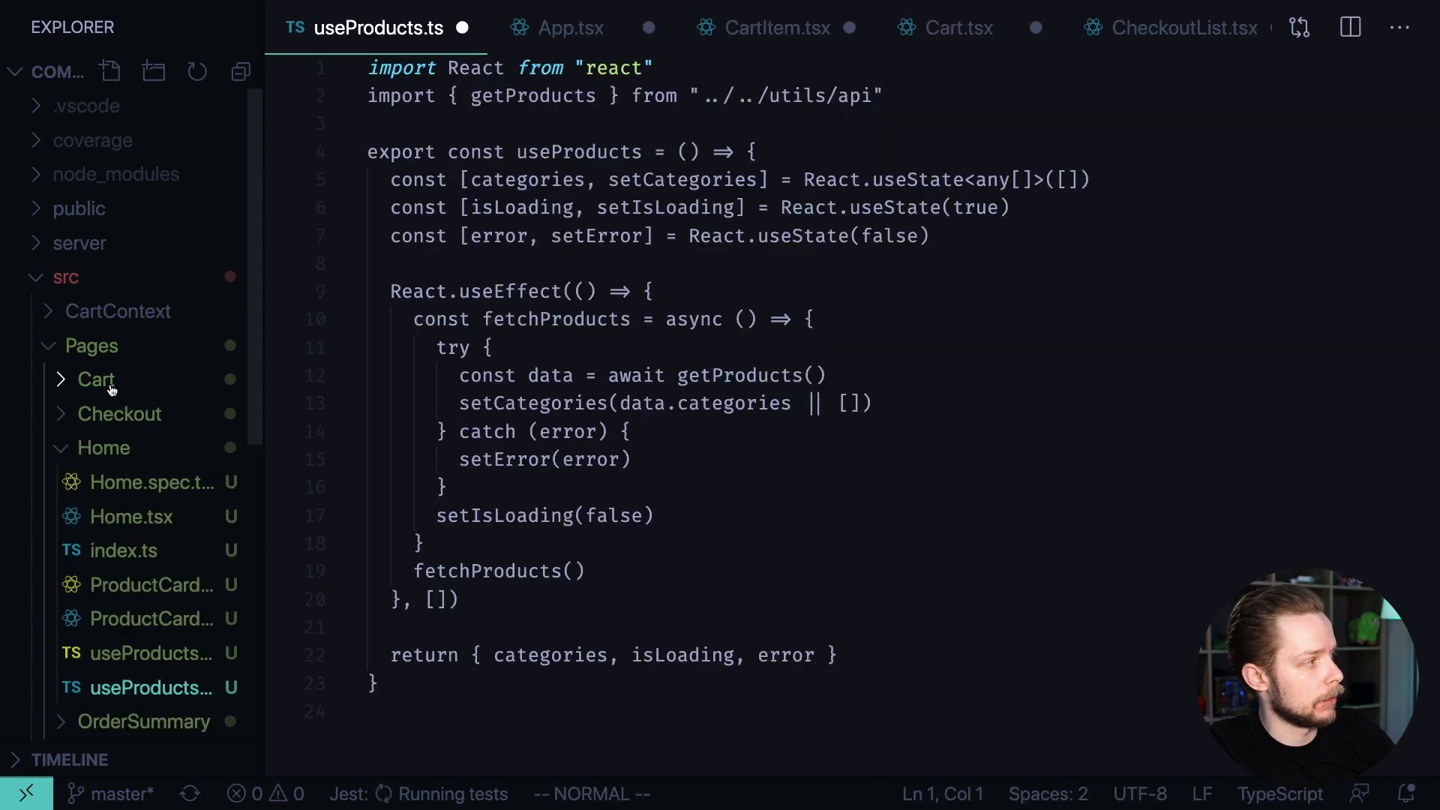
pyautogui.click(103, 447)
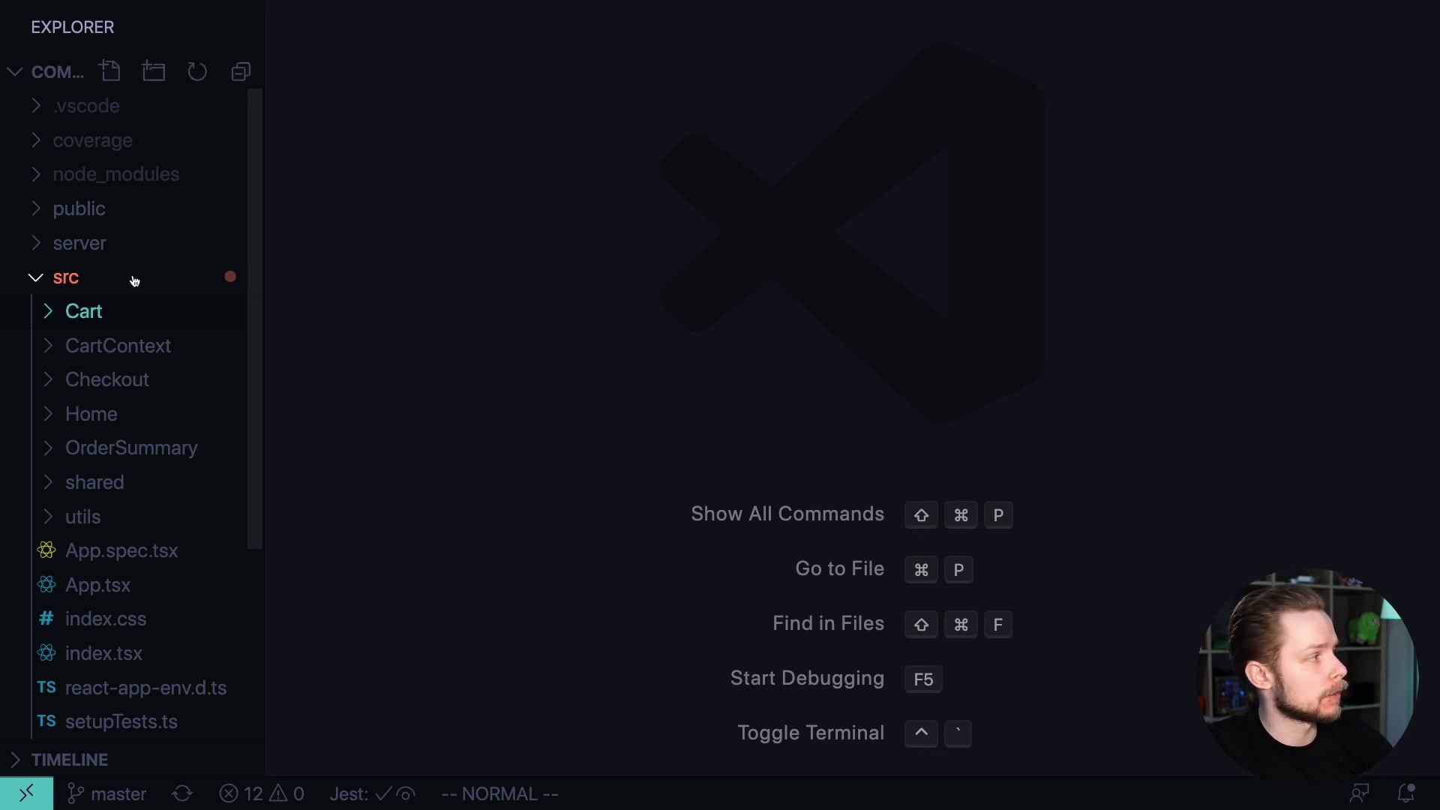
# - Create two new folders inside src, Containers and Views, via the Explorer context menu
pyautogui.rightClick(64, 278)
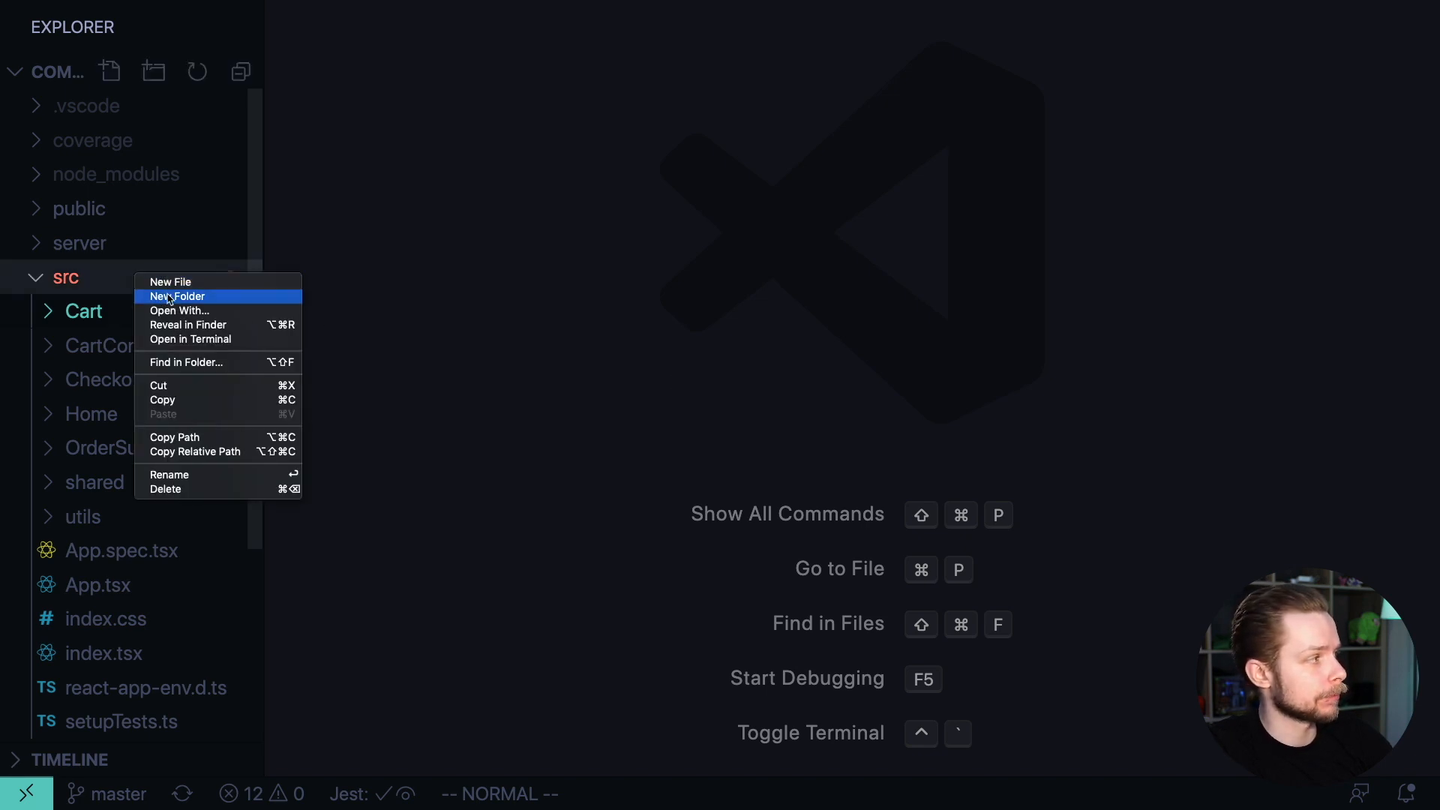
pyautogui.click(177, 295)
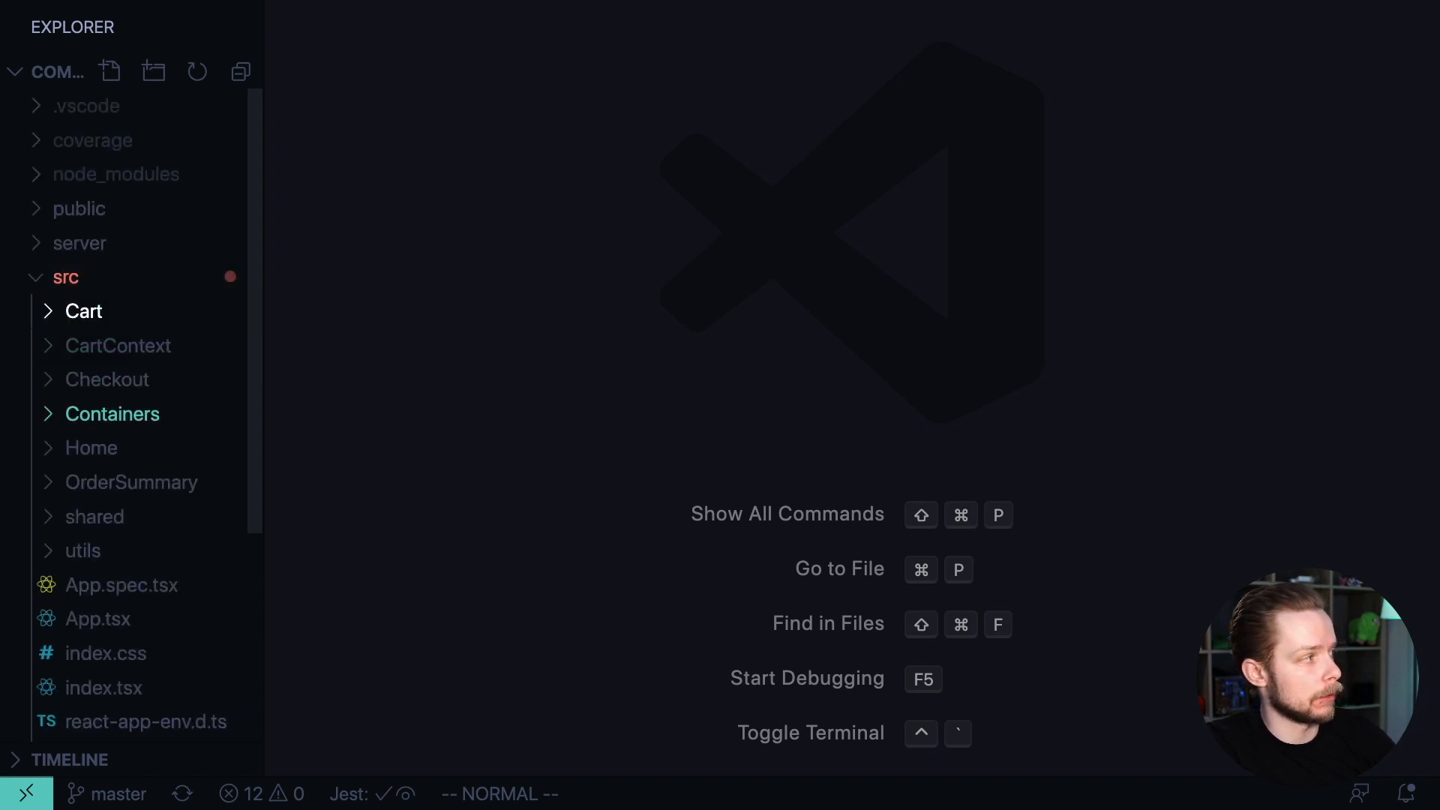
pyautogui.rightClick(65, 277)
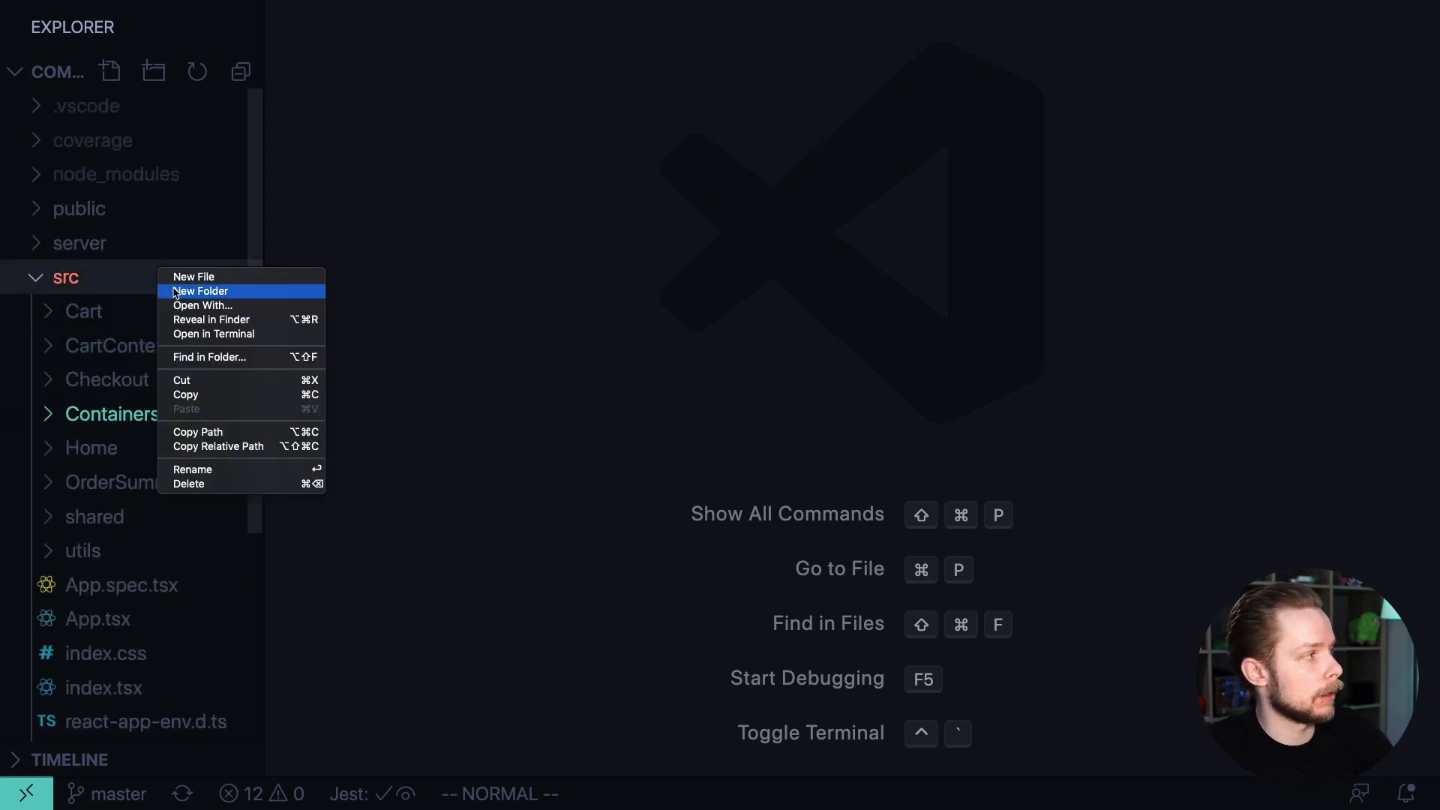
pyautogui.click(199, 291)
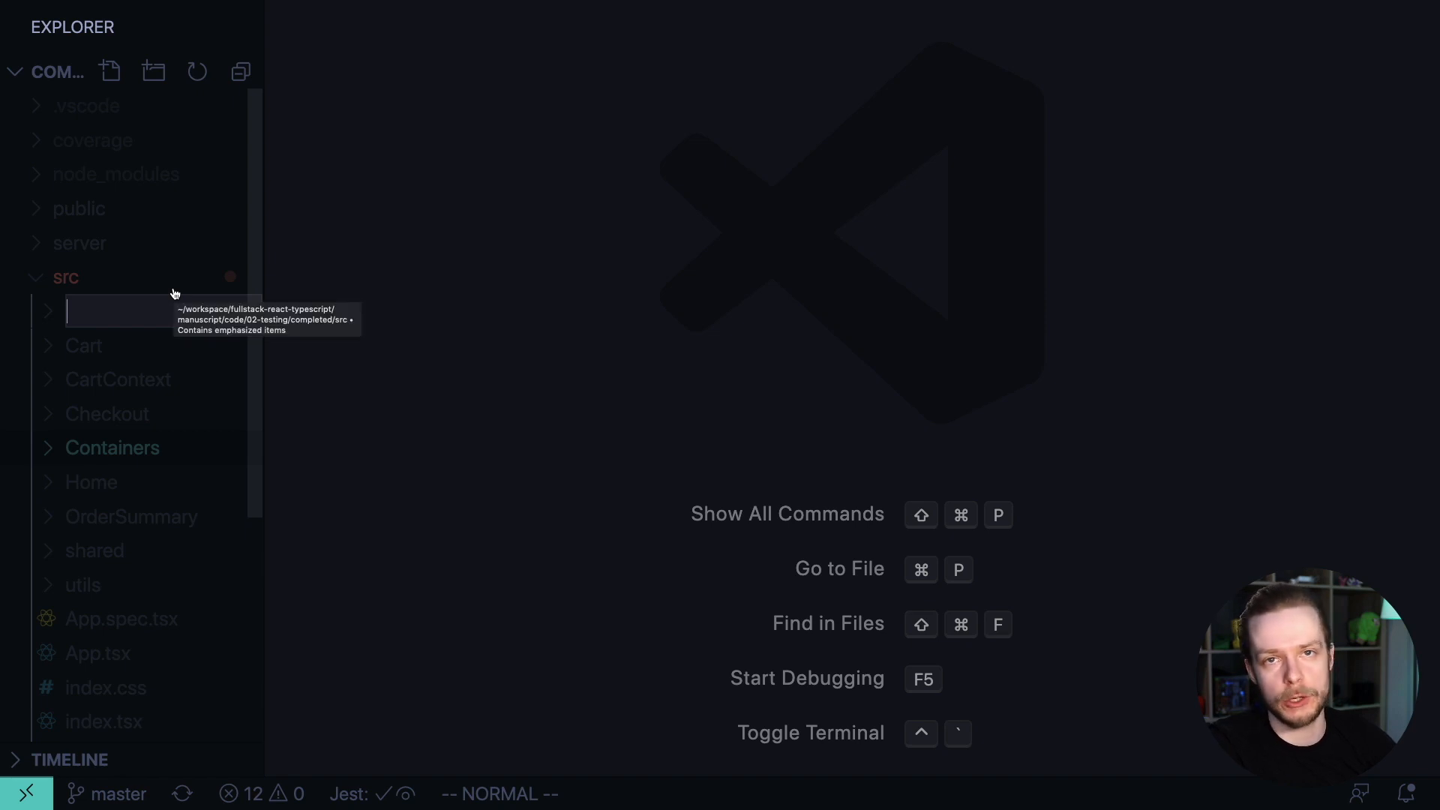
pyautogui.write('View')
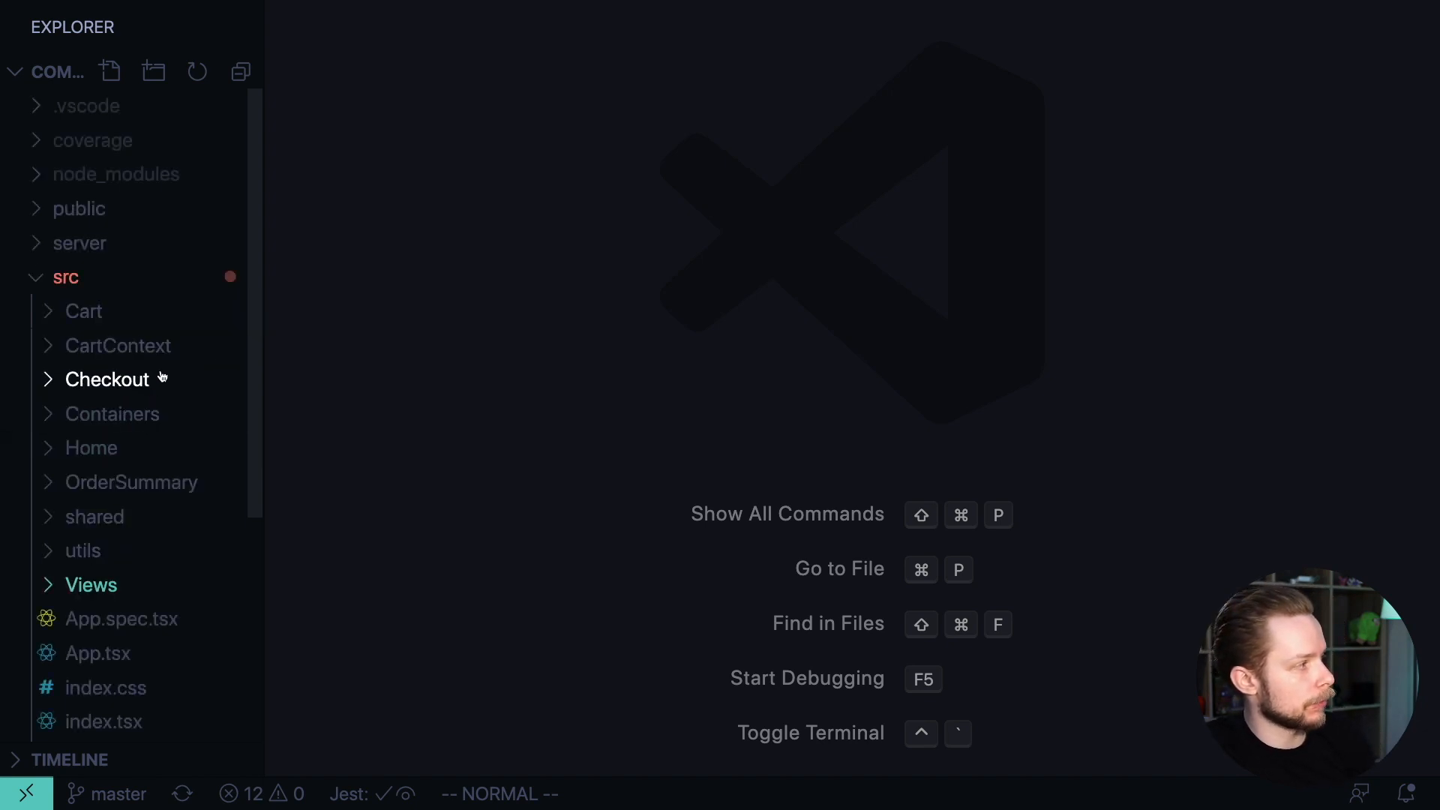
# - Expand the empty Containers folder, then return to the Goblin Store catalog in the browser
pyautogui.click(112, 414)
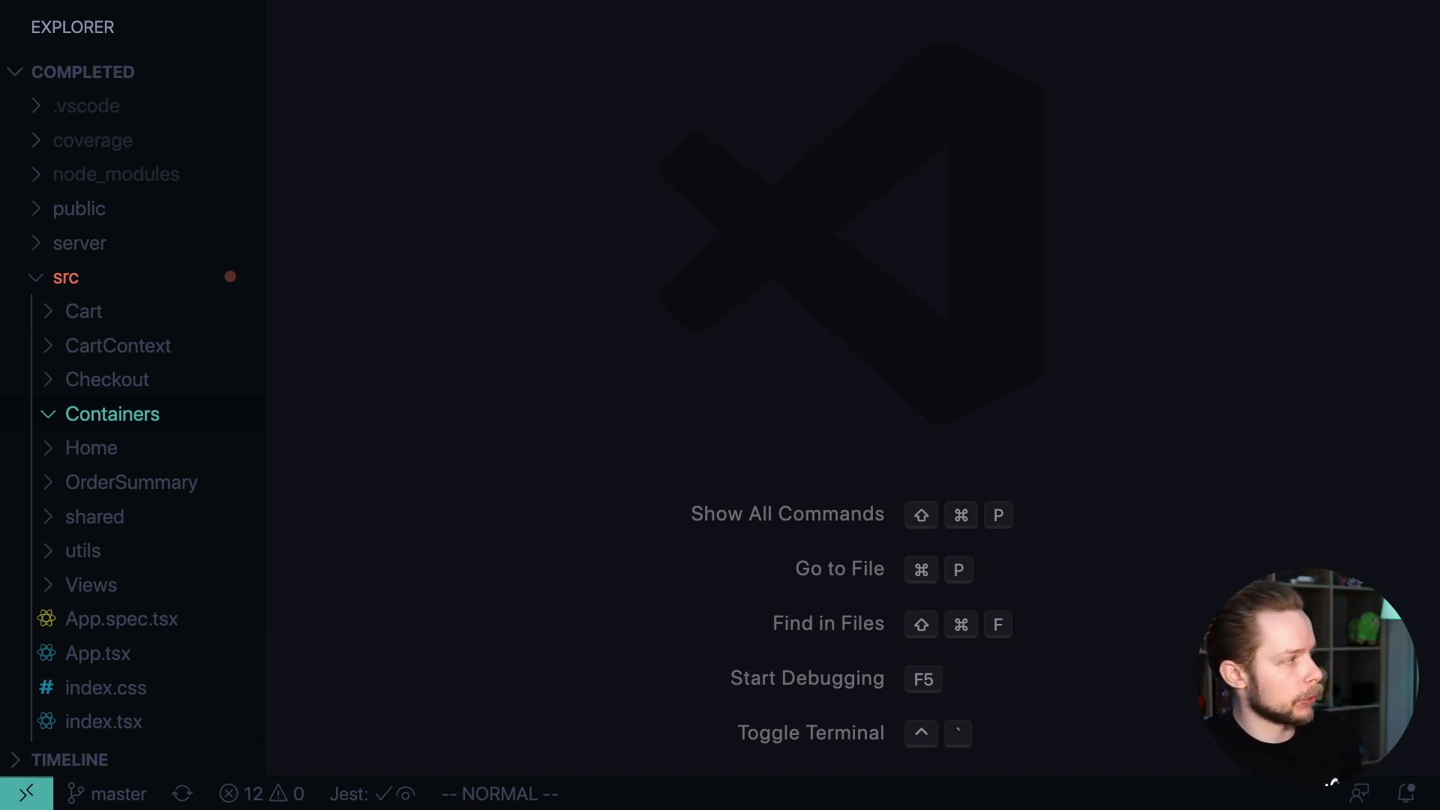
pyautogui.moveTo(132, 481)
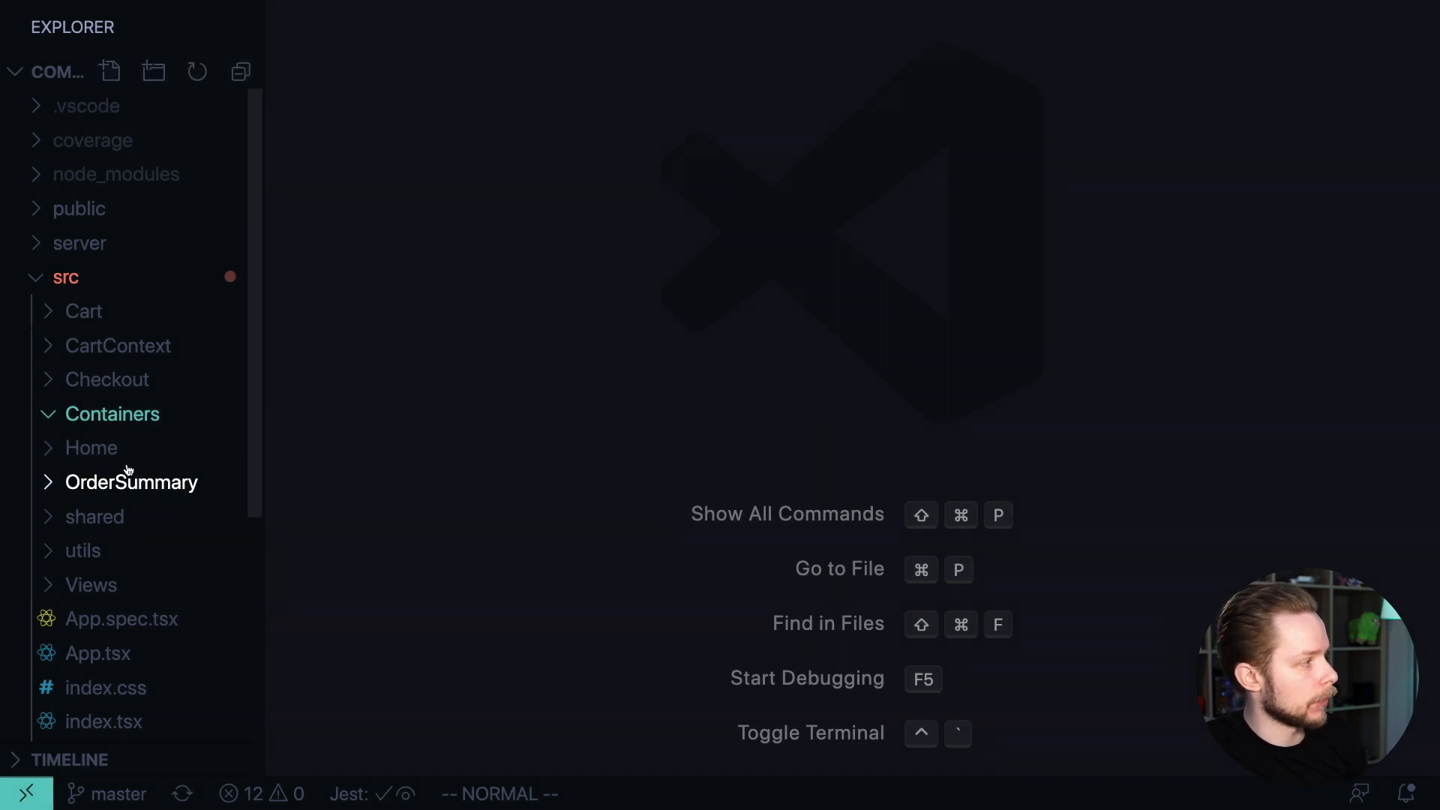
pyautogui.click(92, 447)
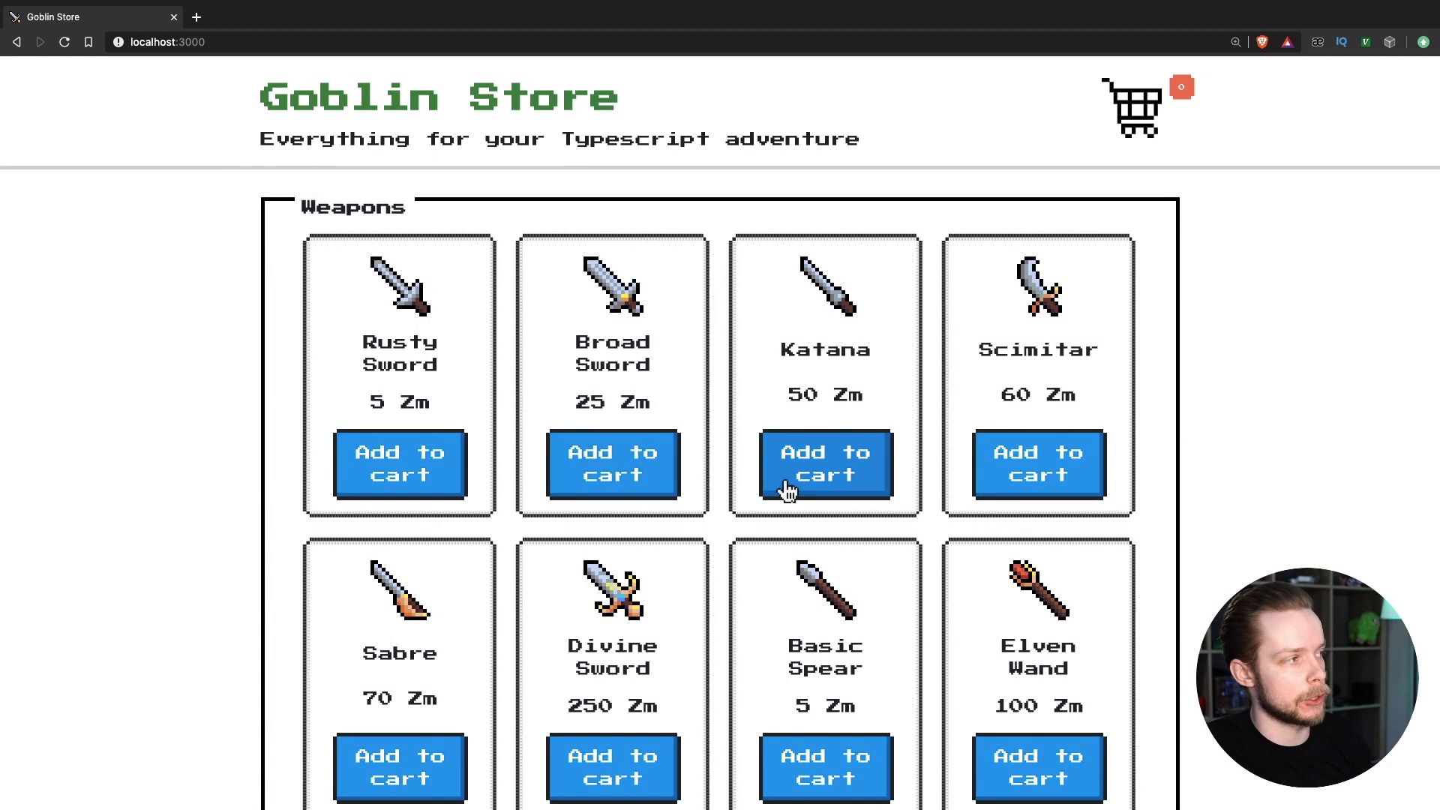
pyautogui.moveTo(870, 326)
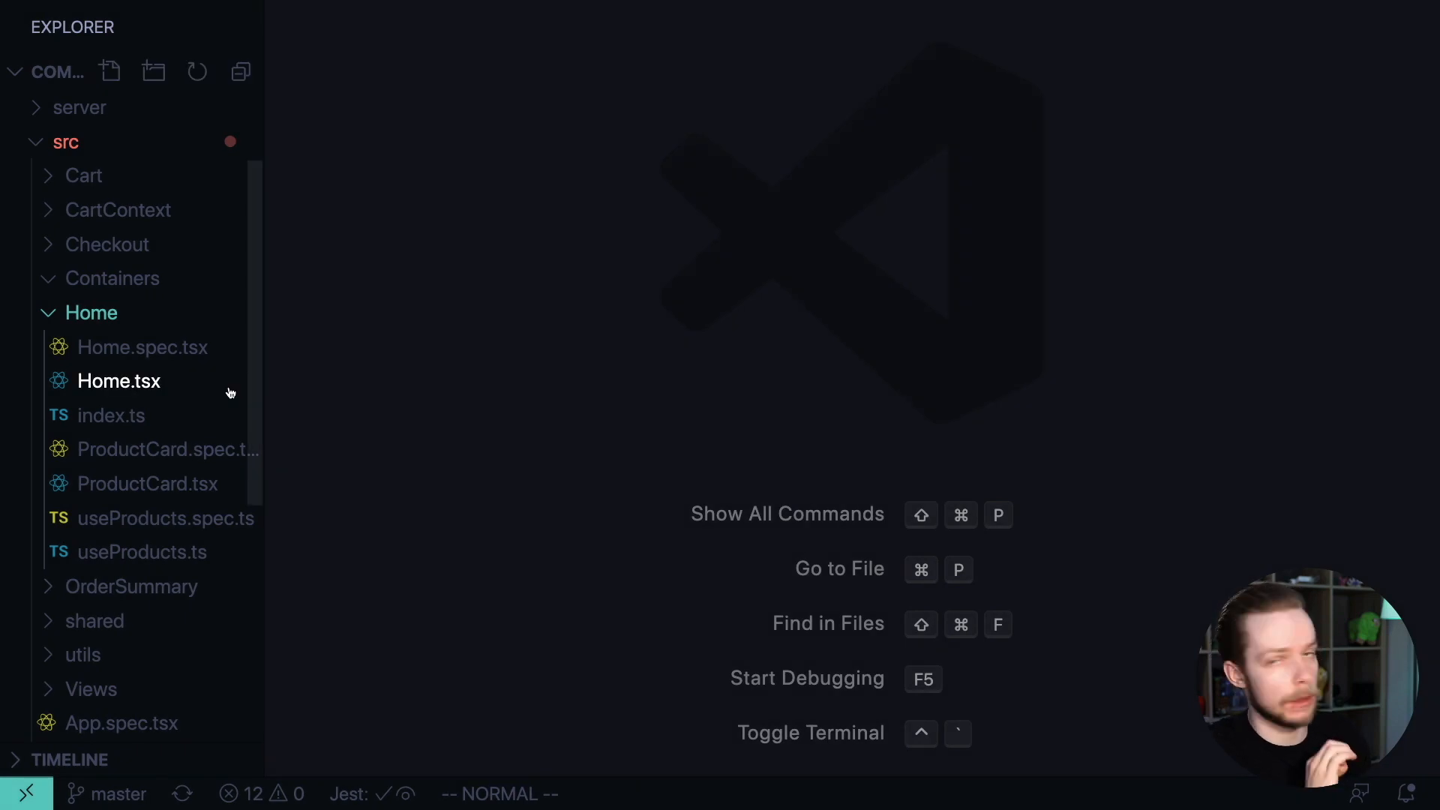
pyautogui.moveTo(62, 361)
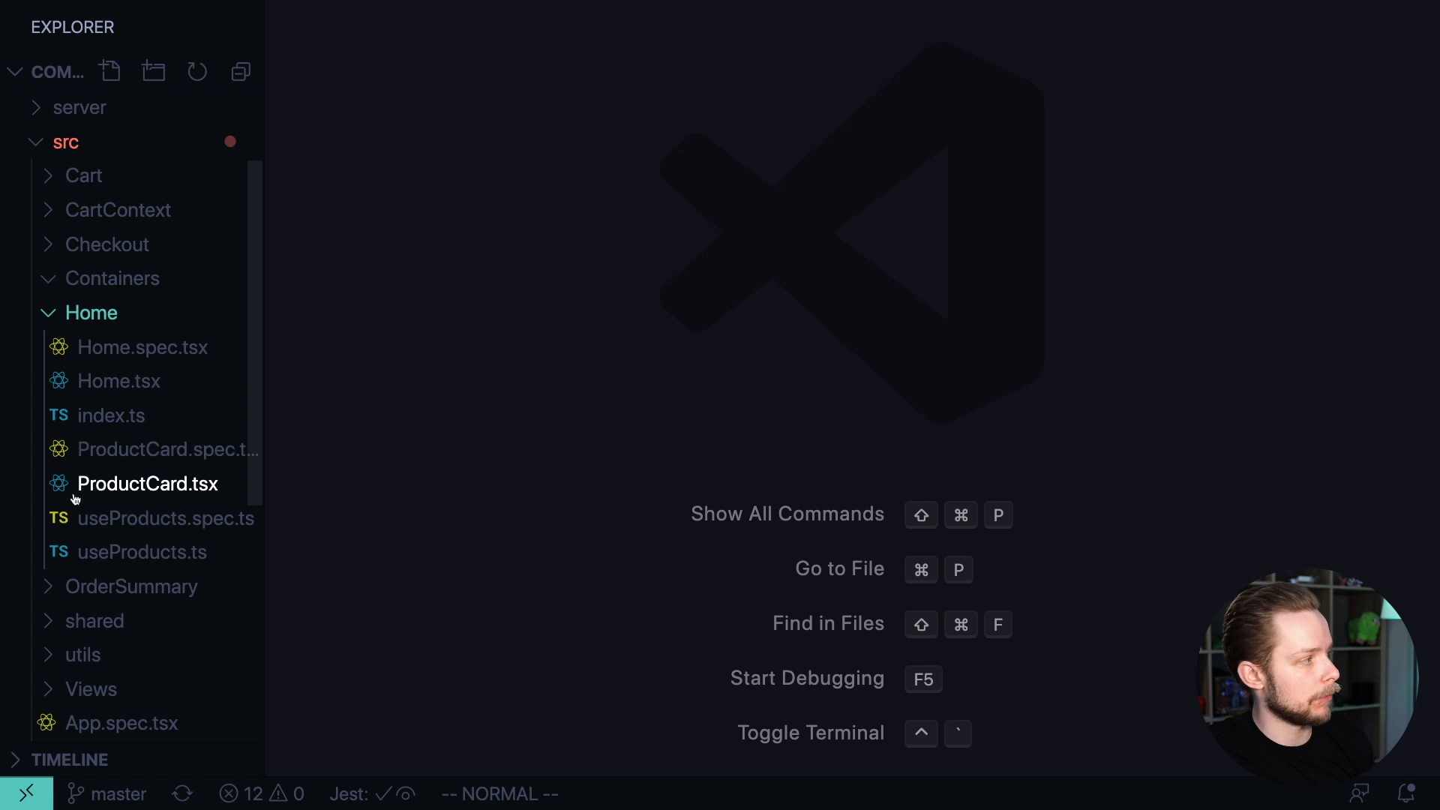
pyautogui.moveTo(109, 416)
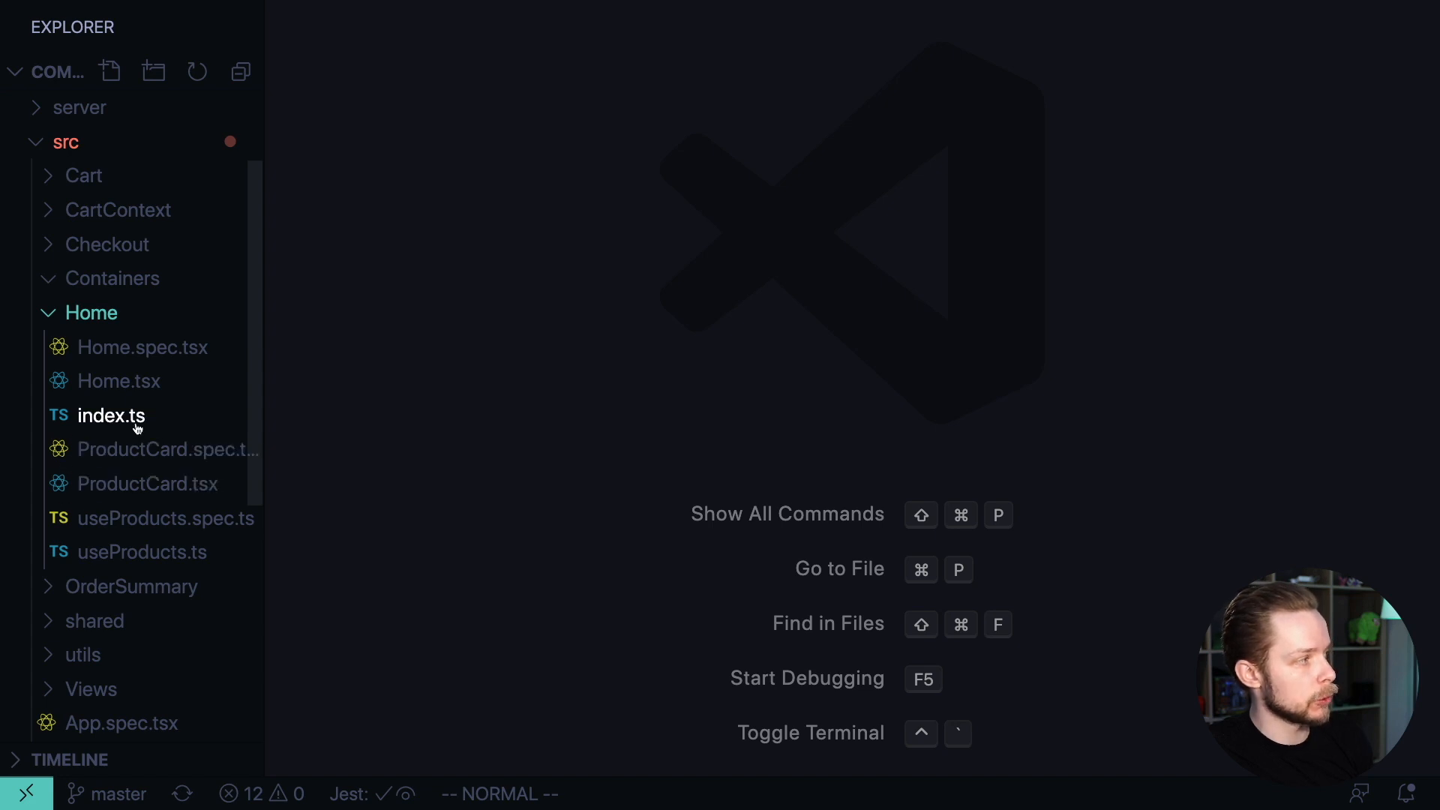
# - View the Home folder's index.ts re-export, then jump to the Home component in Home.tsx
pyautogui.click(111, 416)
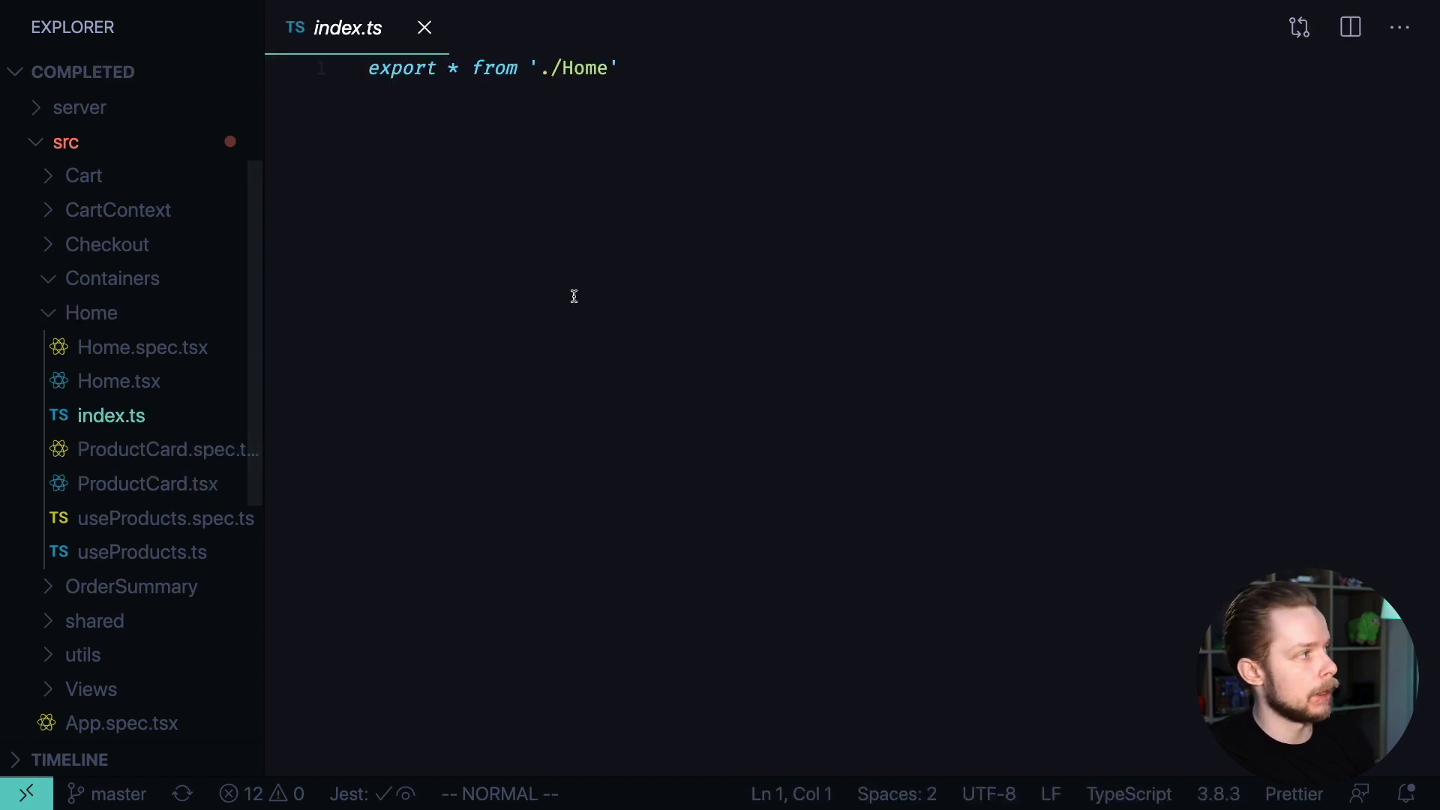
pyautogui.moveTo(526, 140)
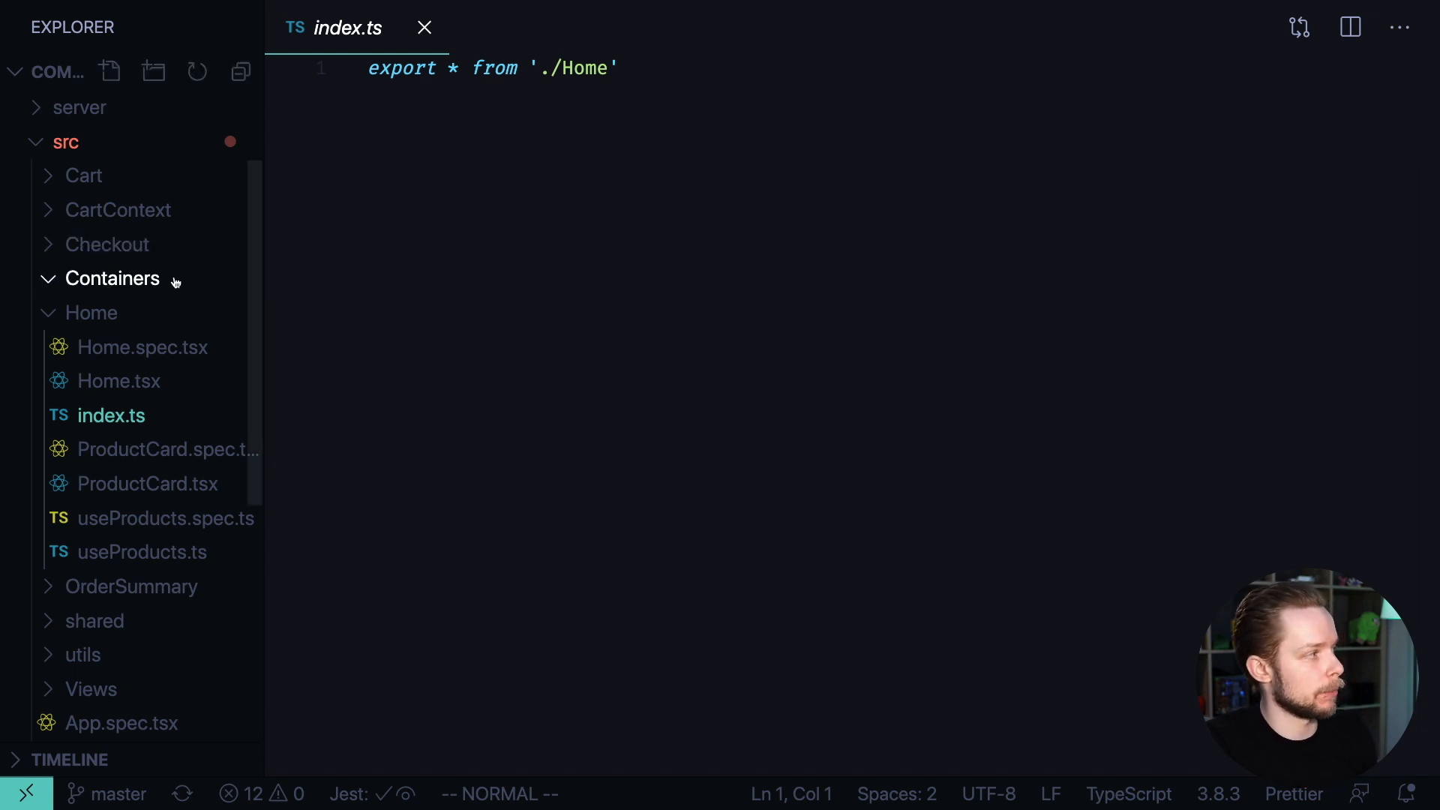
pyautogui.moveTo(108, 244)
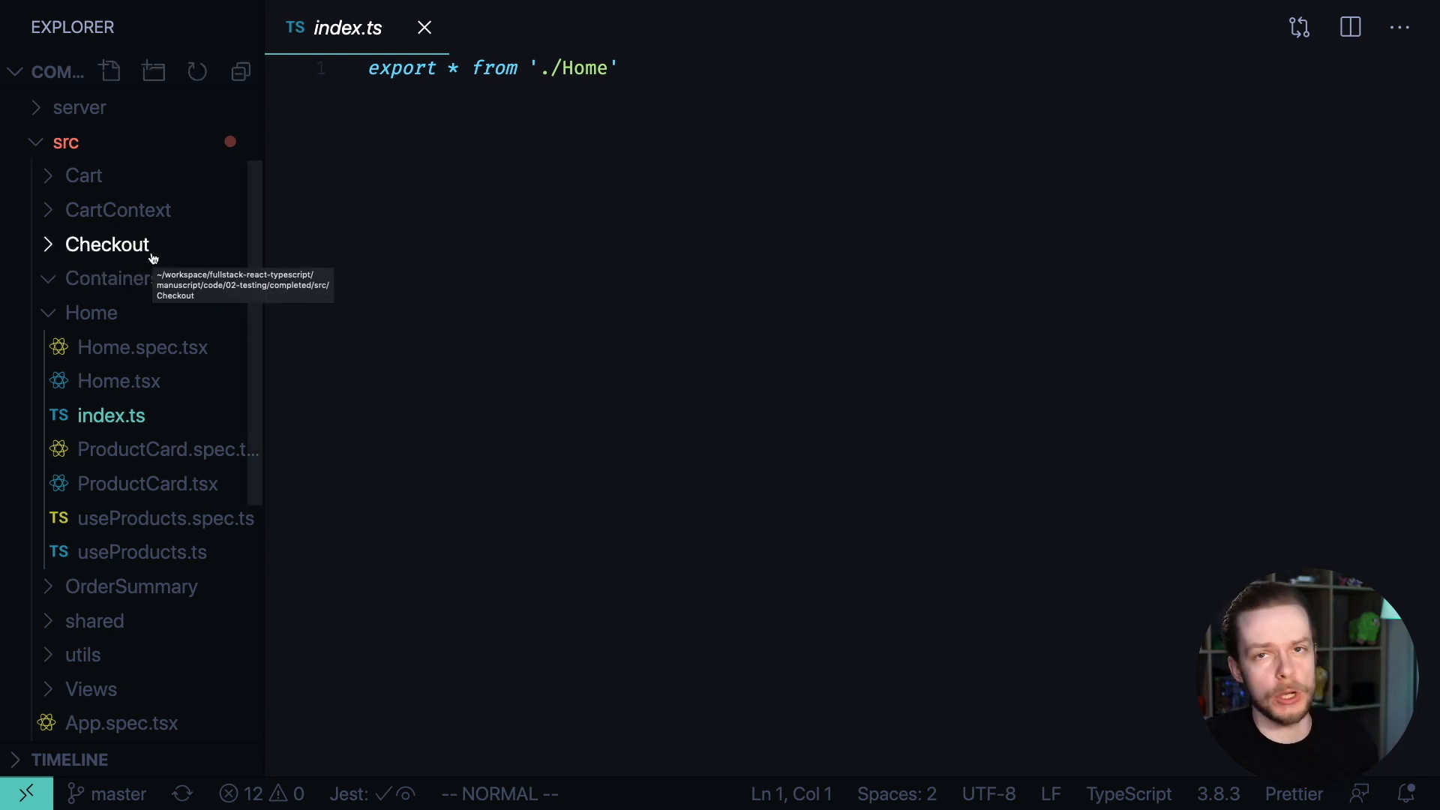
pyautogui.moveTo(312, 216)
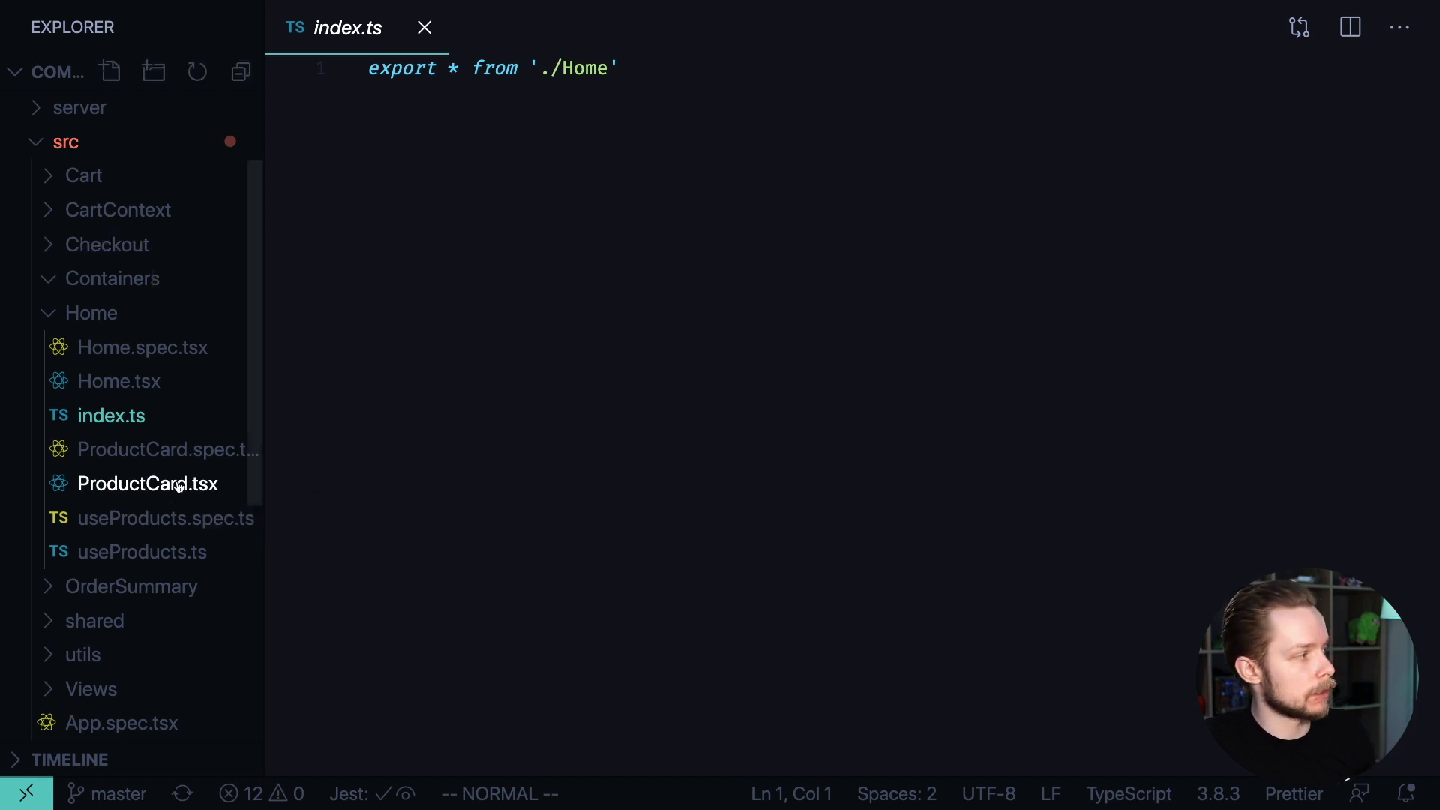
pyautogui.moveTo(148, 485)
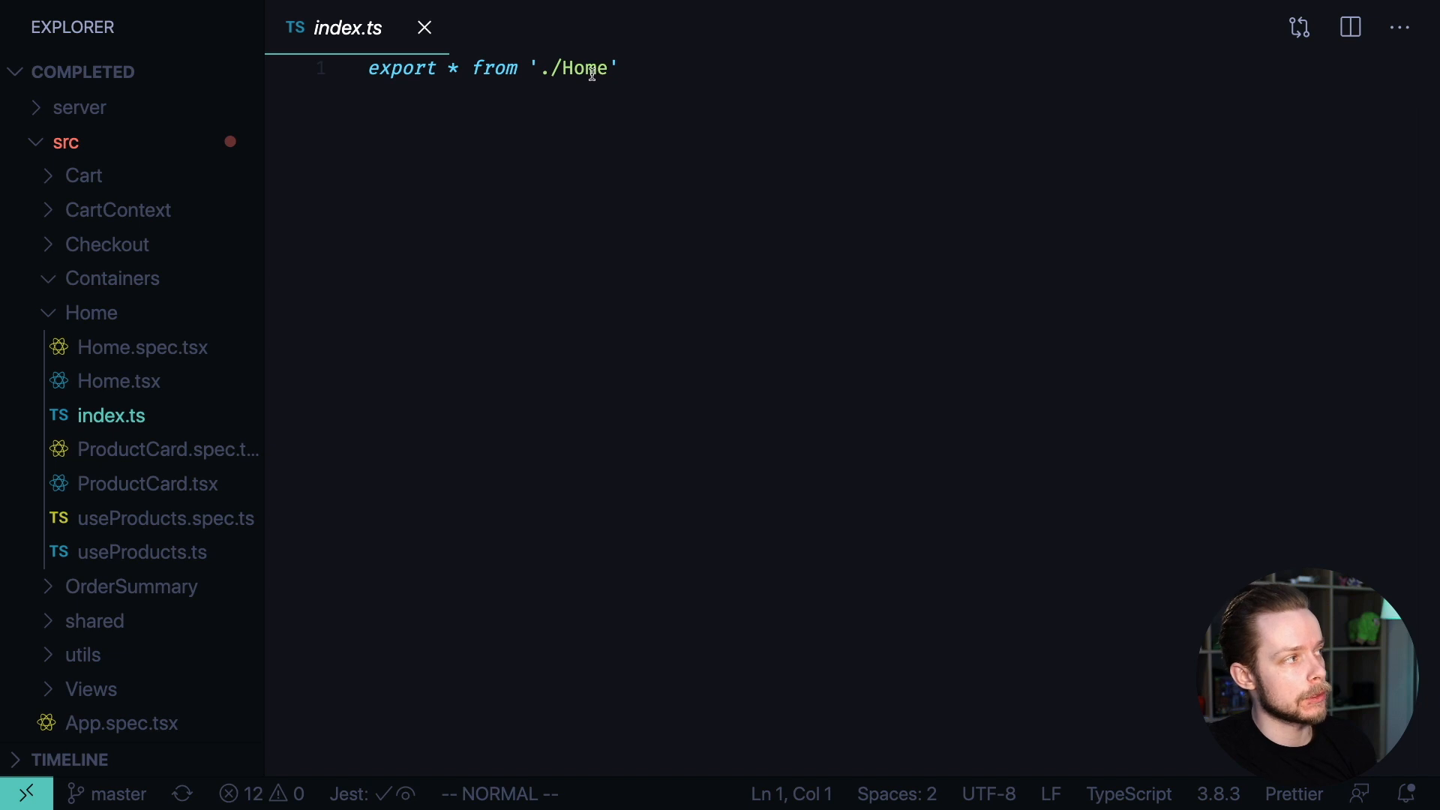
pyautogui.click(120, 379)
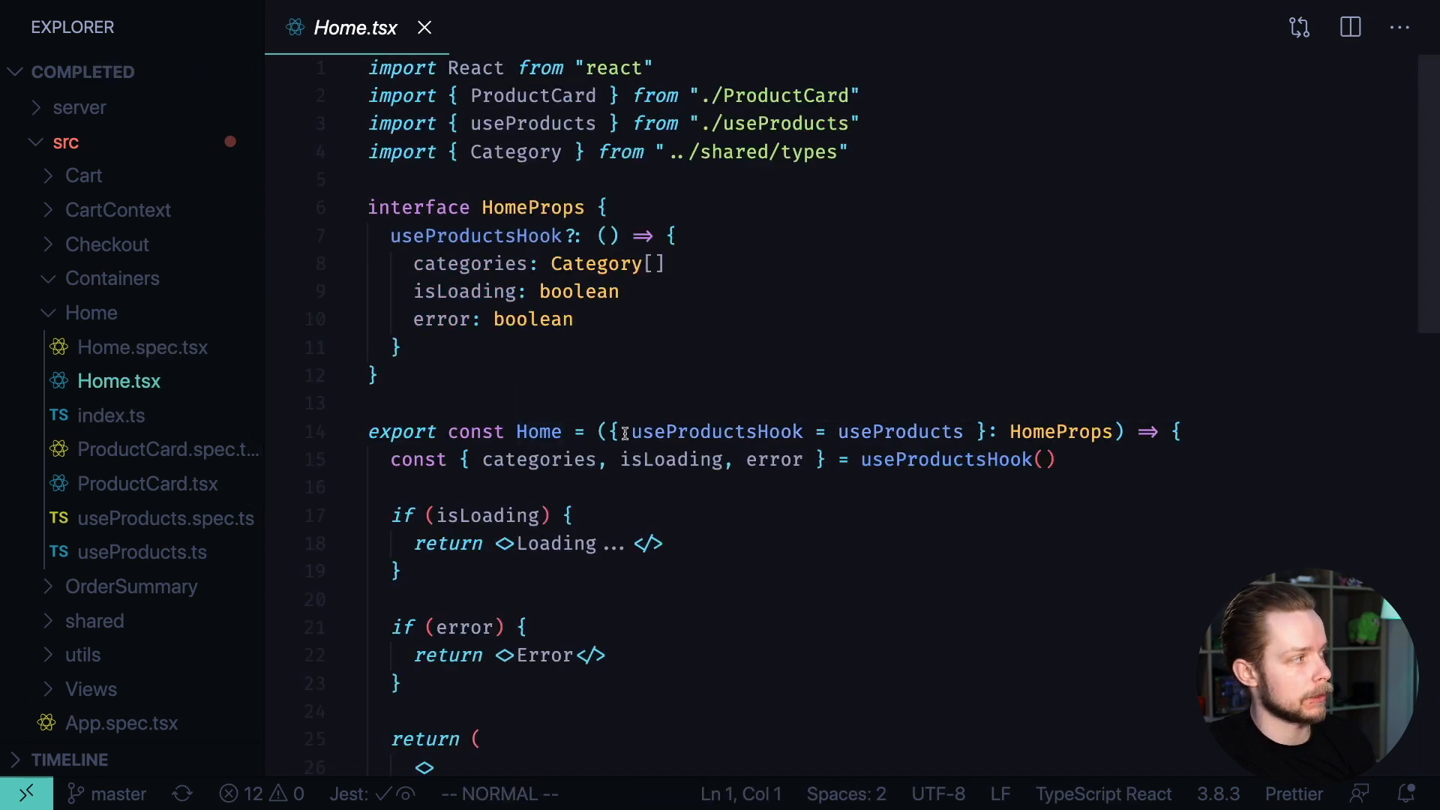
pyautogui.moveTo(198, 366)
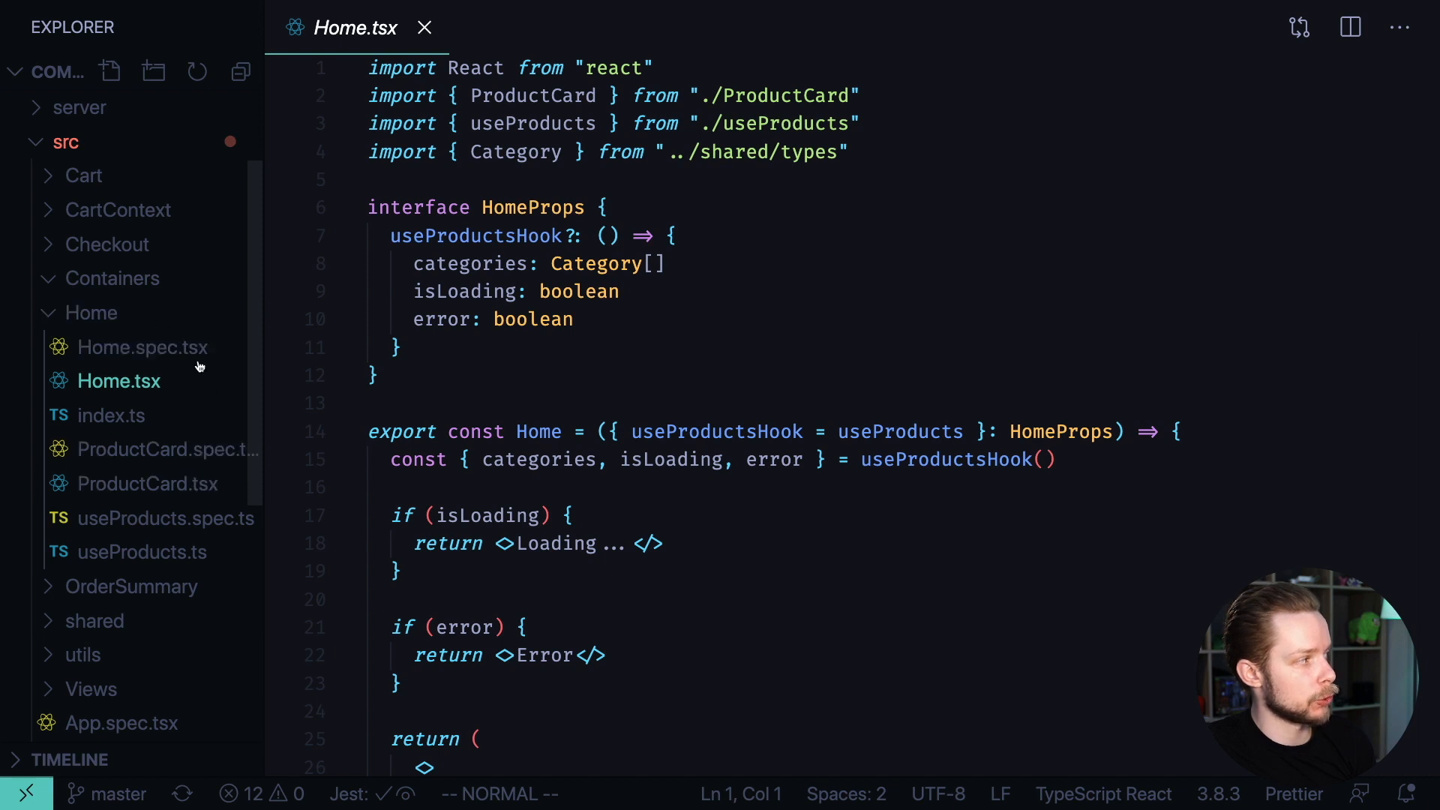
# - Keep Home.tsx in view, showing the default useProducts hook and loading/error returns
pyautogui.click(111, 416)
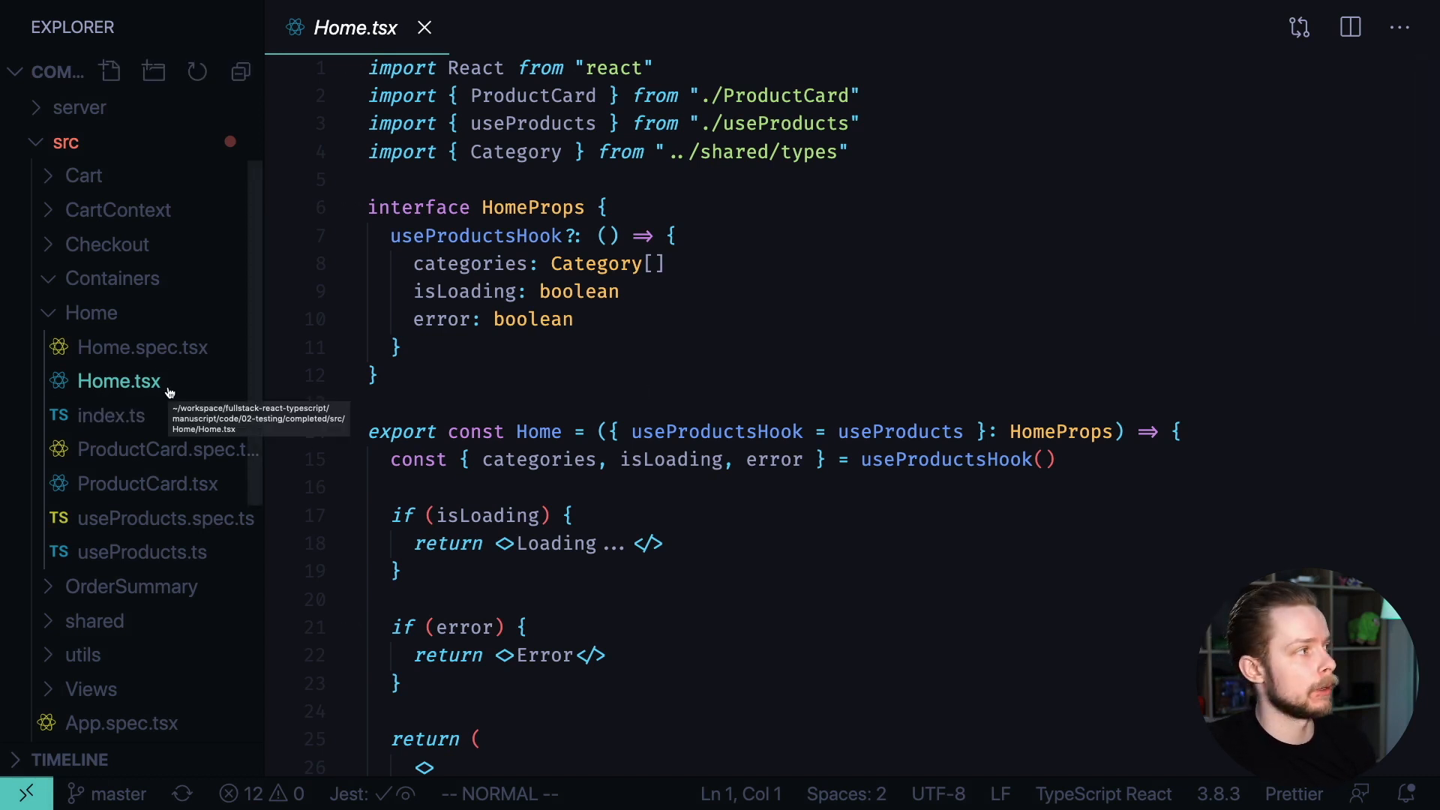
pyautogui.moveTo(147, 484)
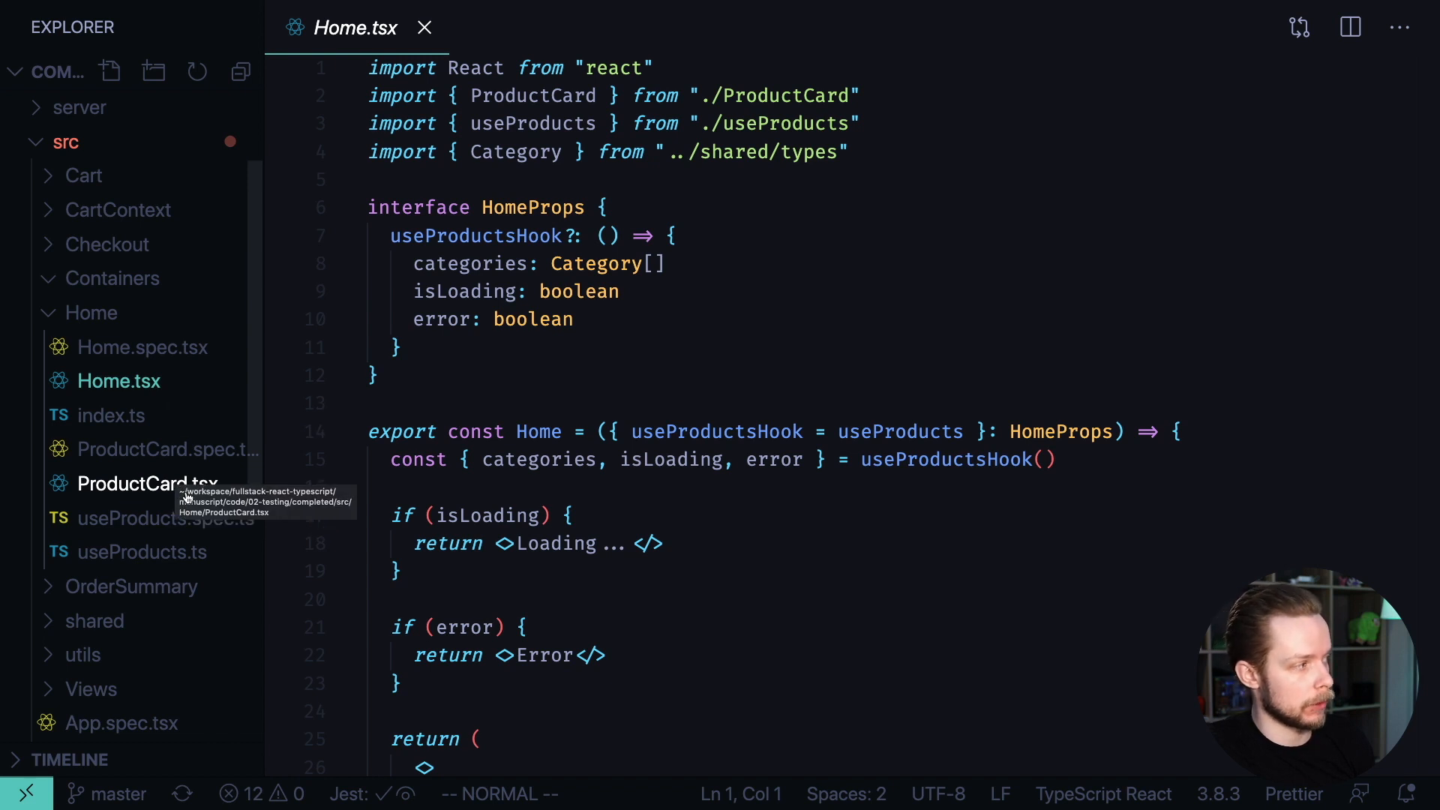
pyautogui.moveTo(138, 415)
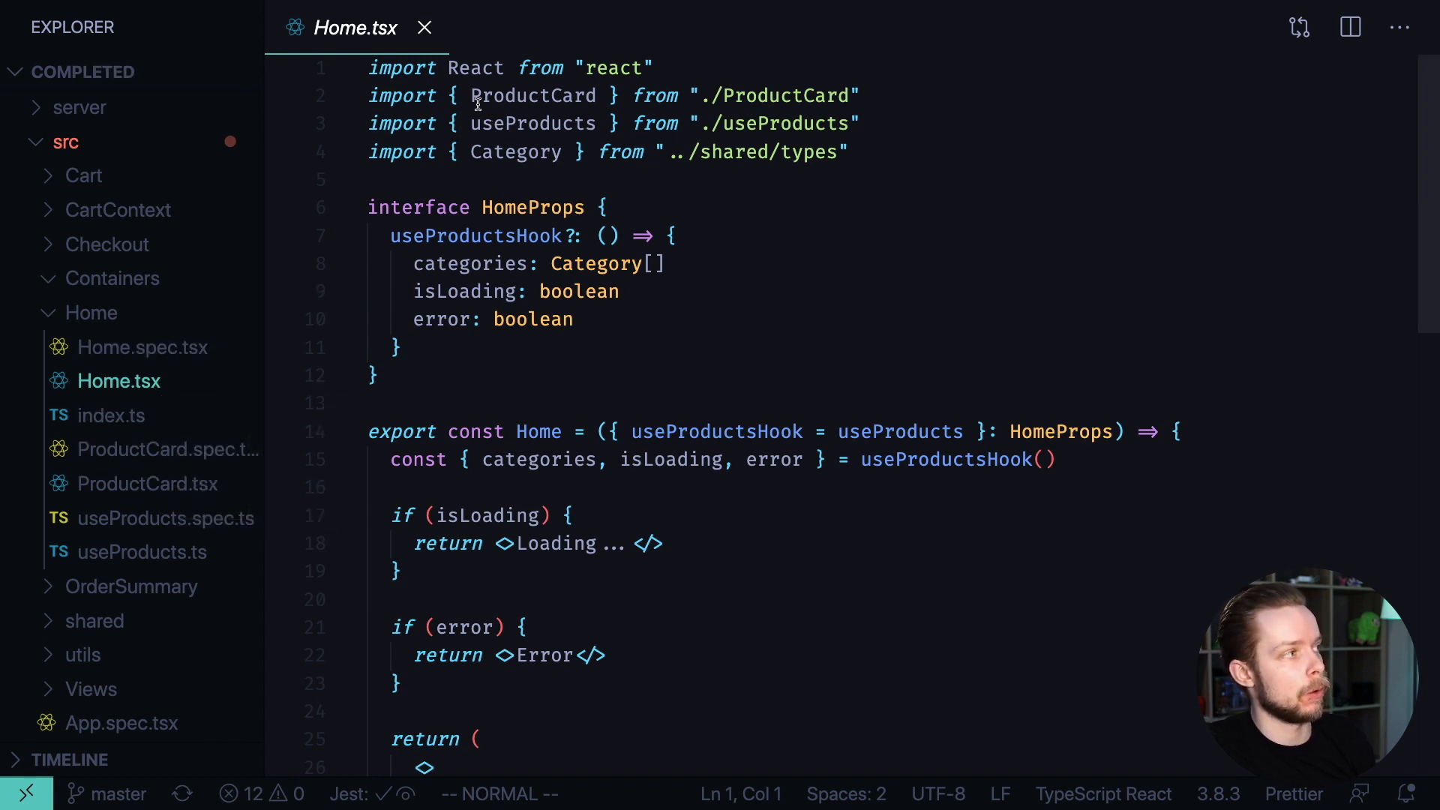
pyautogui.moveTo(753, 96)
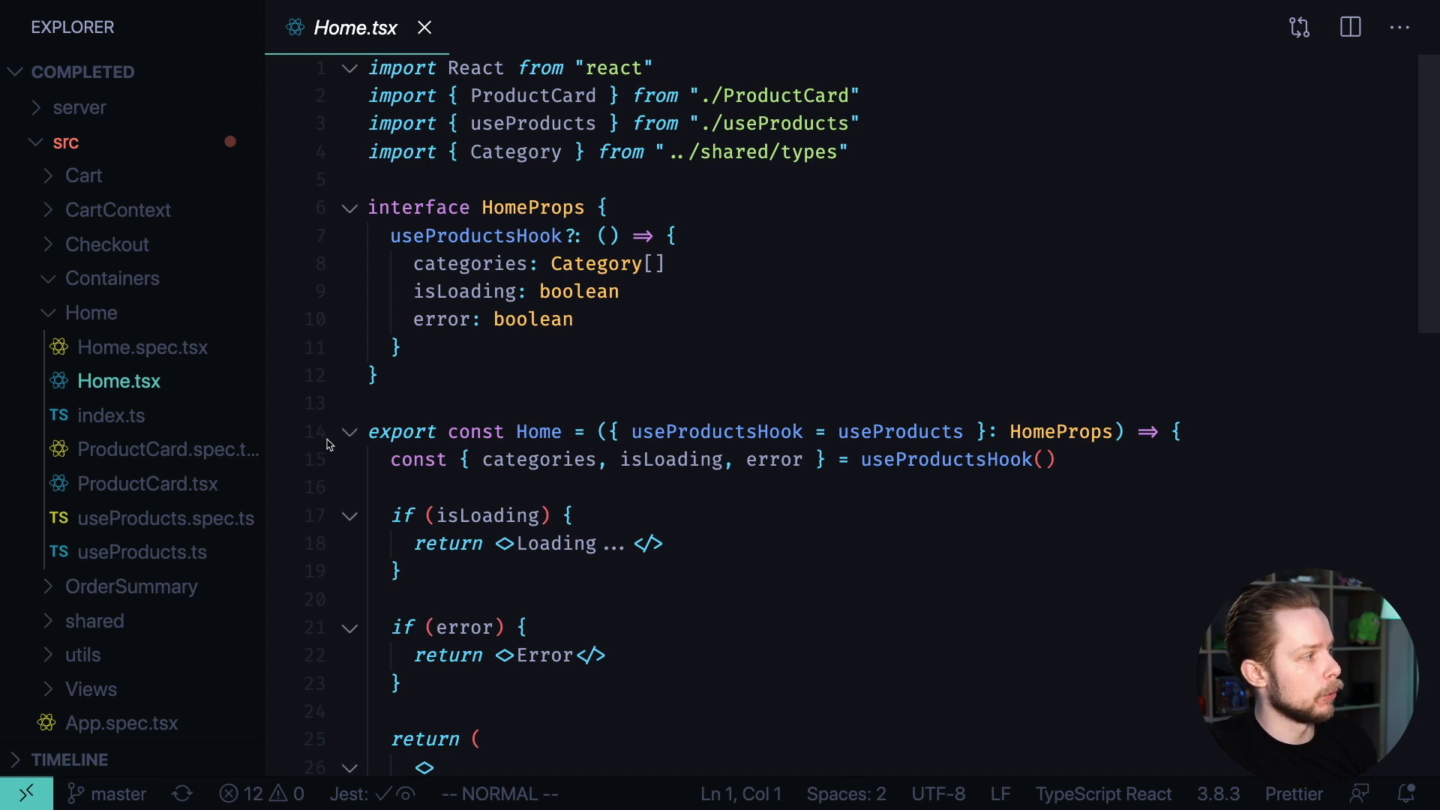
# - View ProductCard.tsx and its imports from ../CartContext and ../shared/types, then clear the selection
pyautogui.click(149, 485)
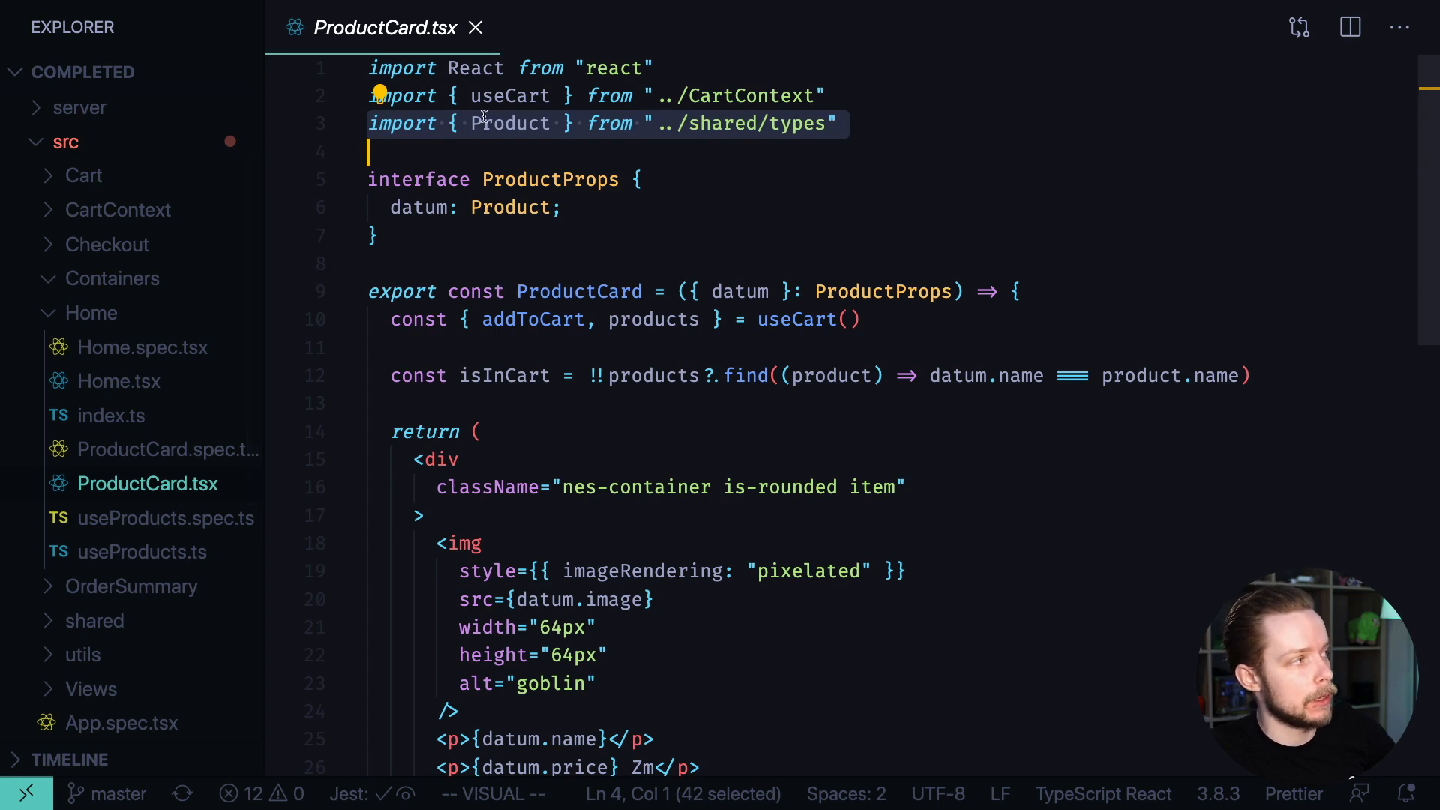
pyautogui.moveTo(674, 120)
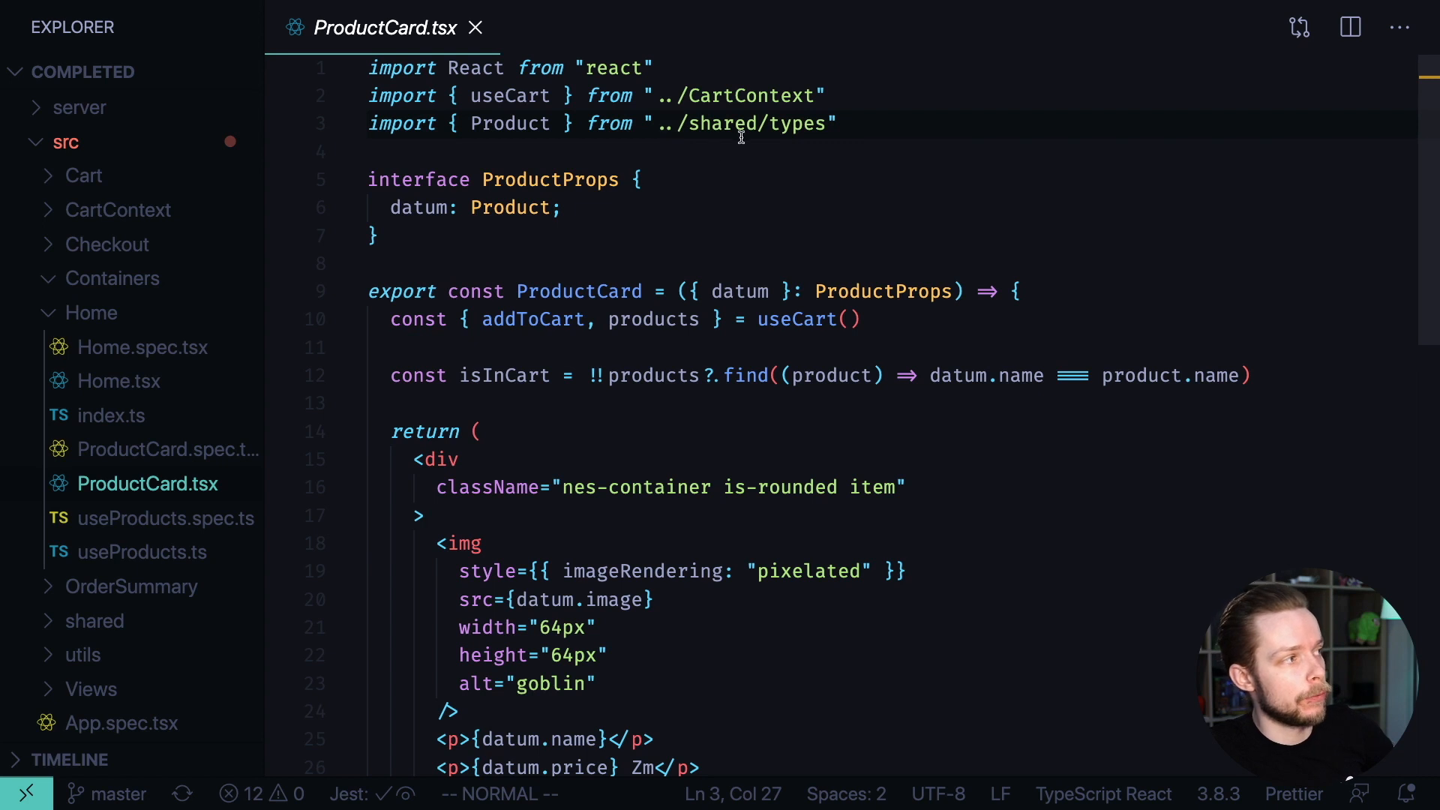
pyautogui.moveTo(741, 125)
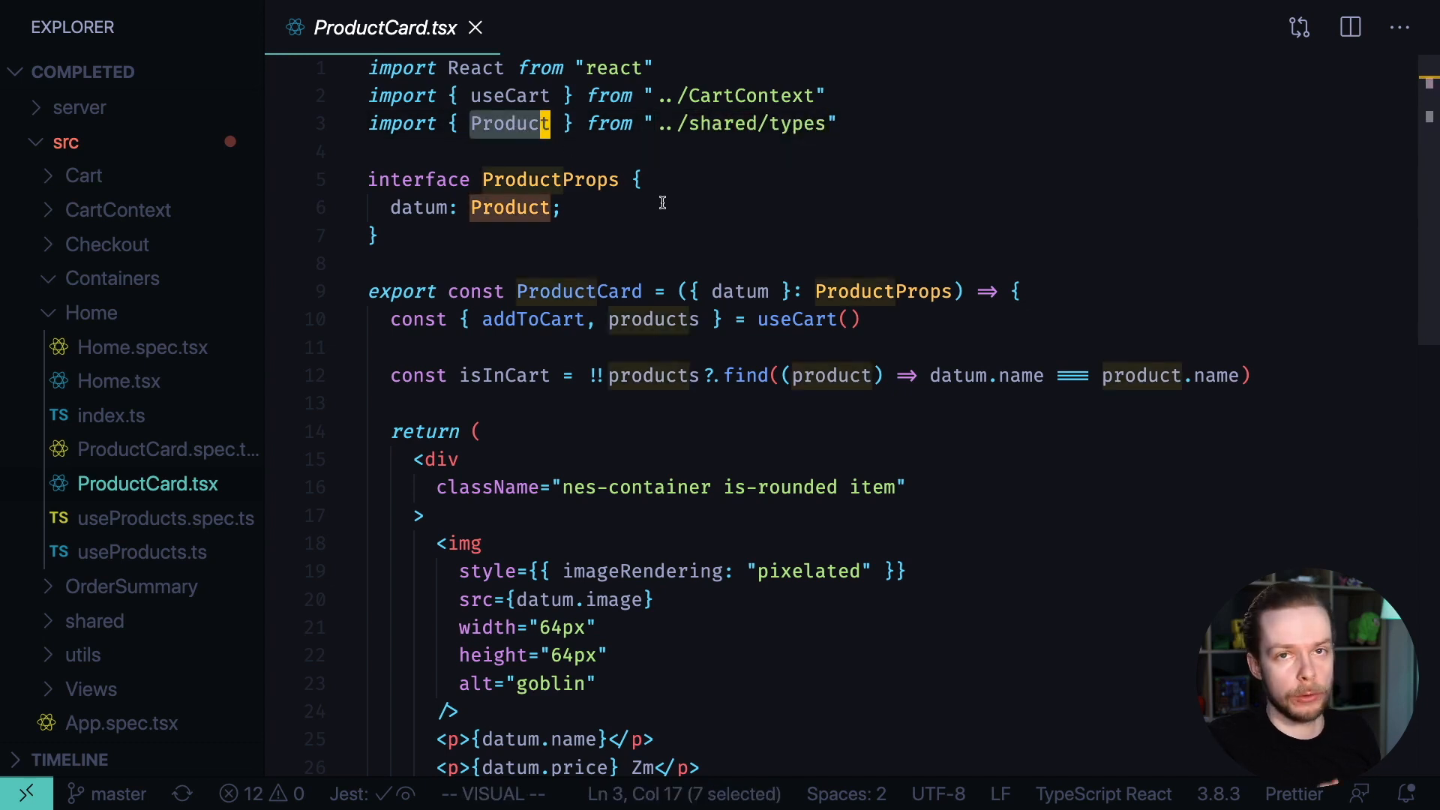
pyautogui.moveTo(557, 437)
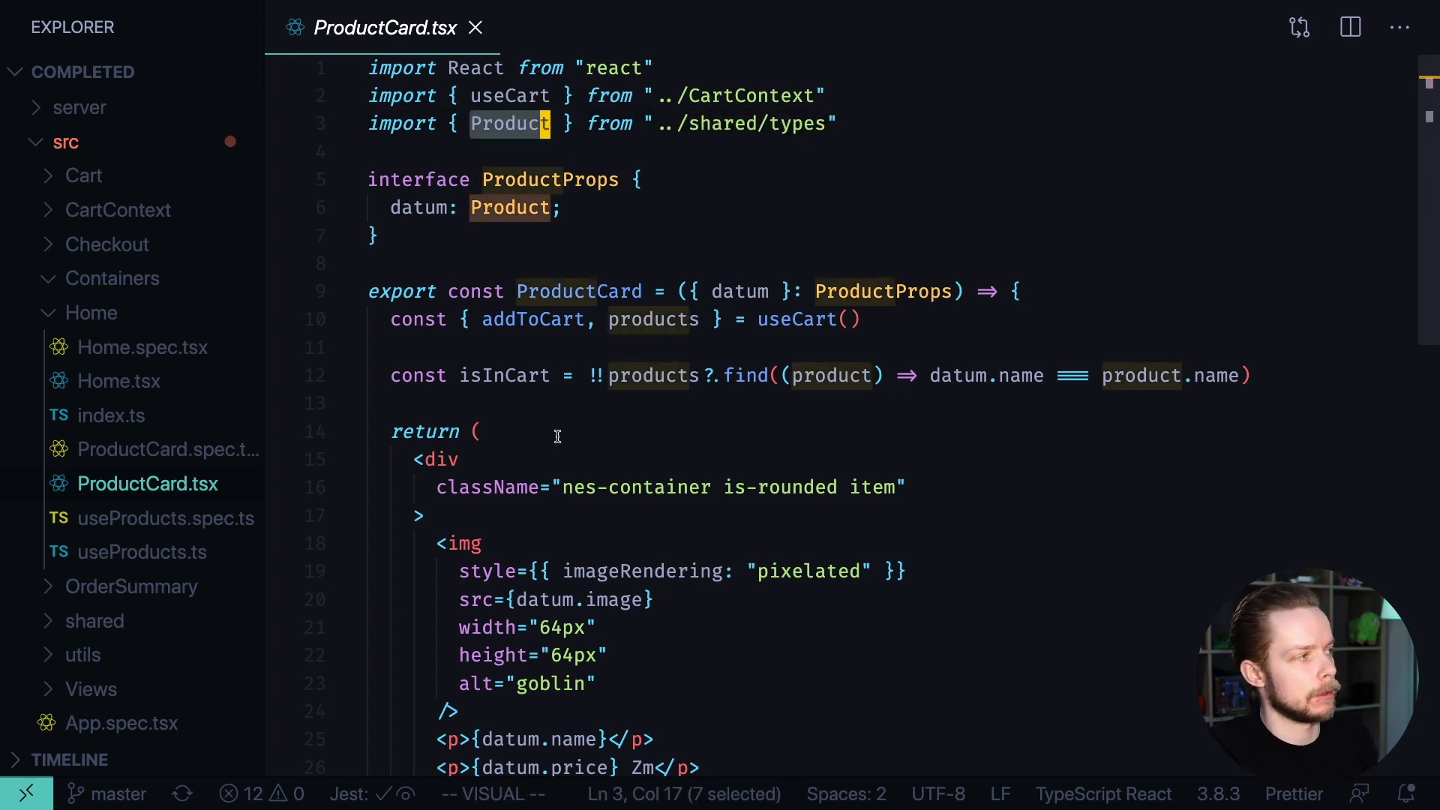
pyautogui.moveTo(735, 94)
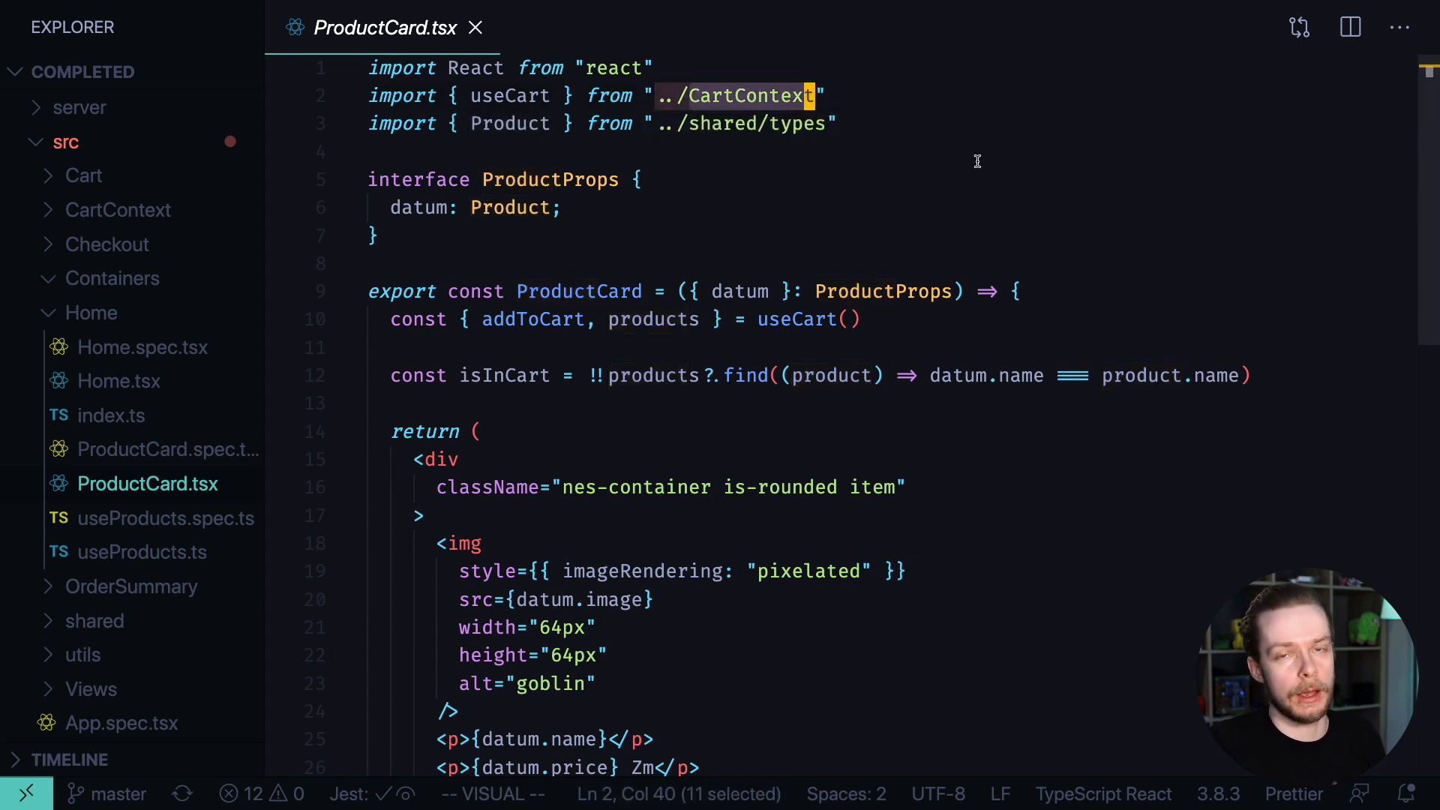
pyautogui.moveTo(729, 136)
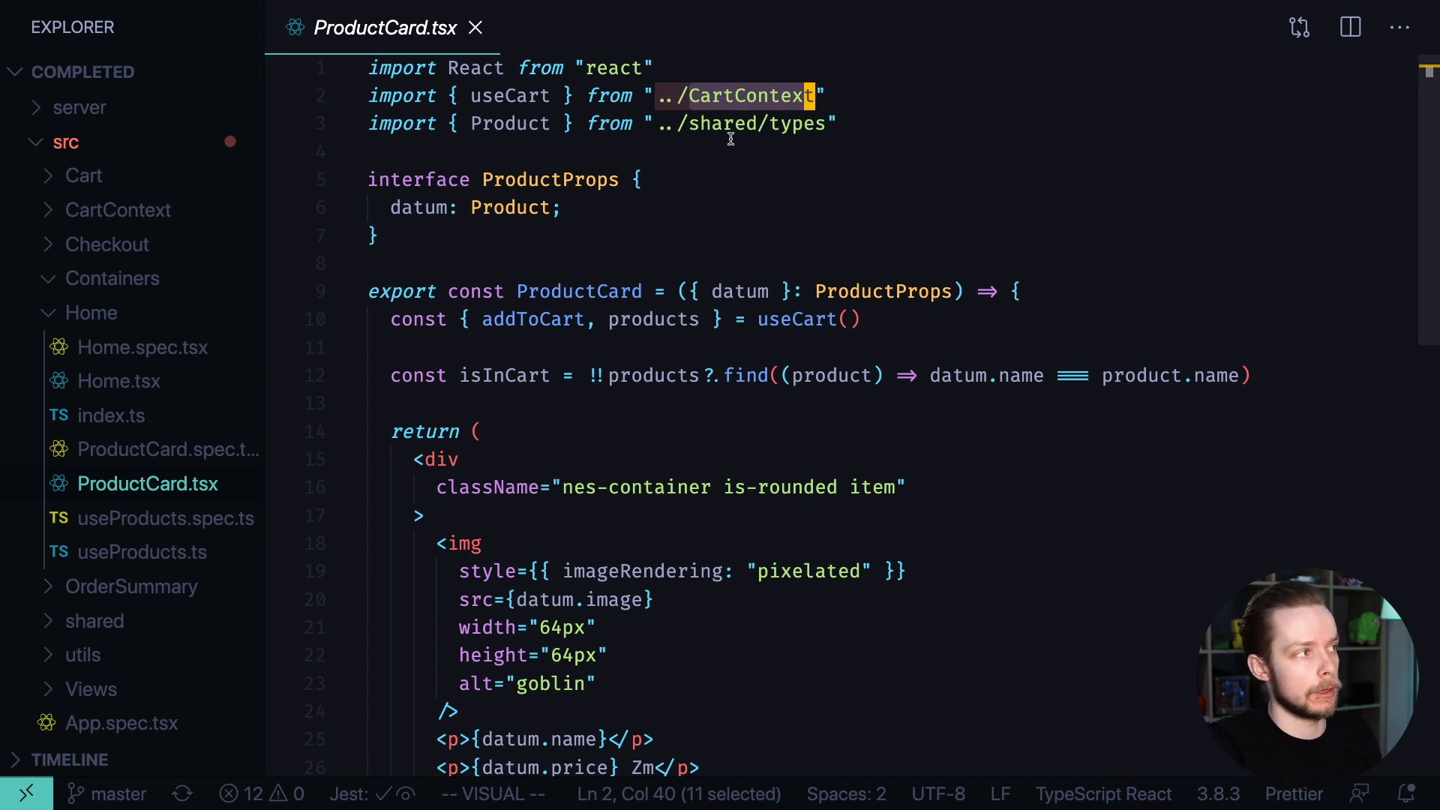
pyautogui.click(670, 124)
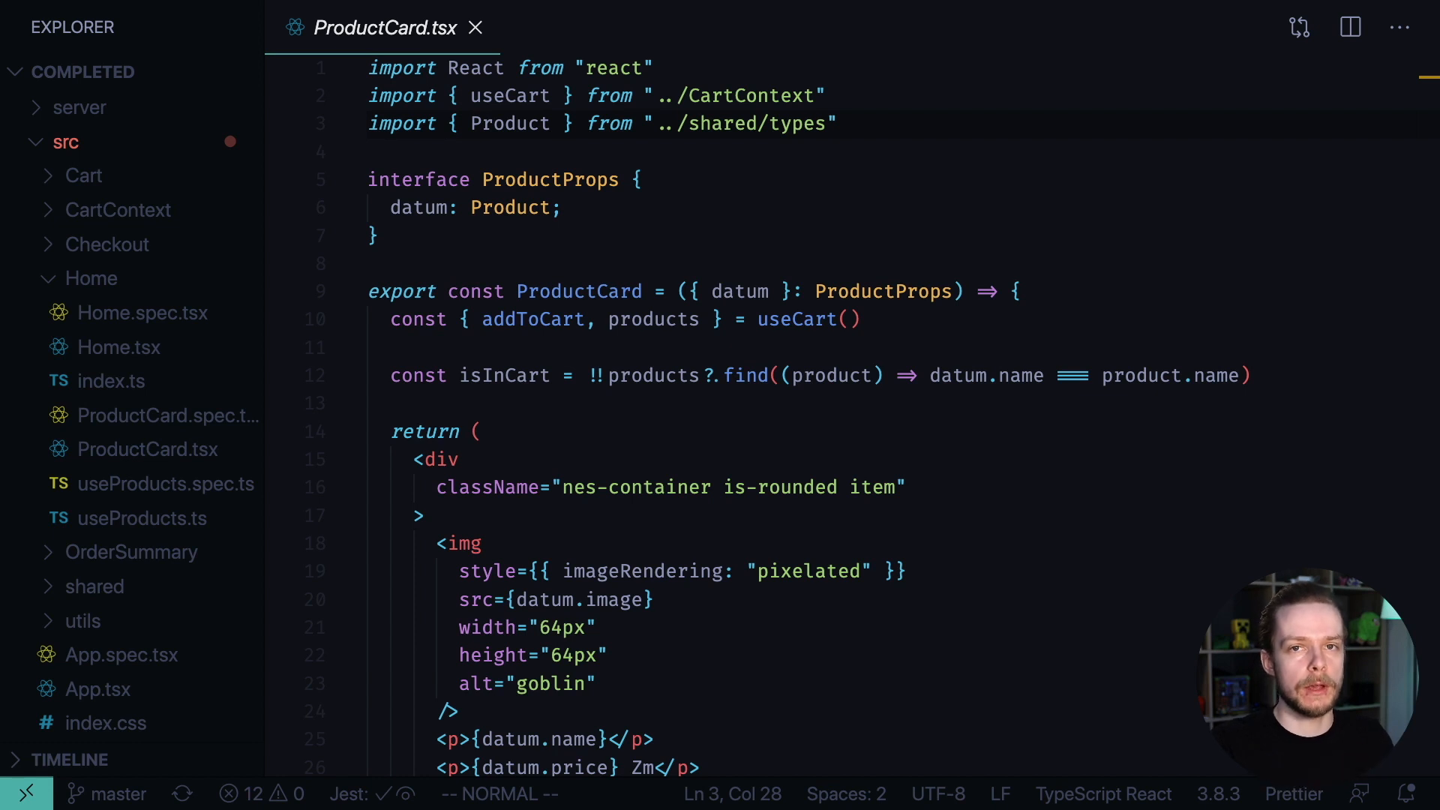
pyautogui.moveTo(396, 447)
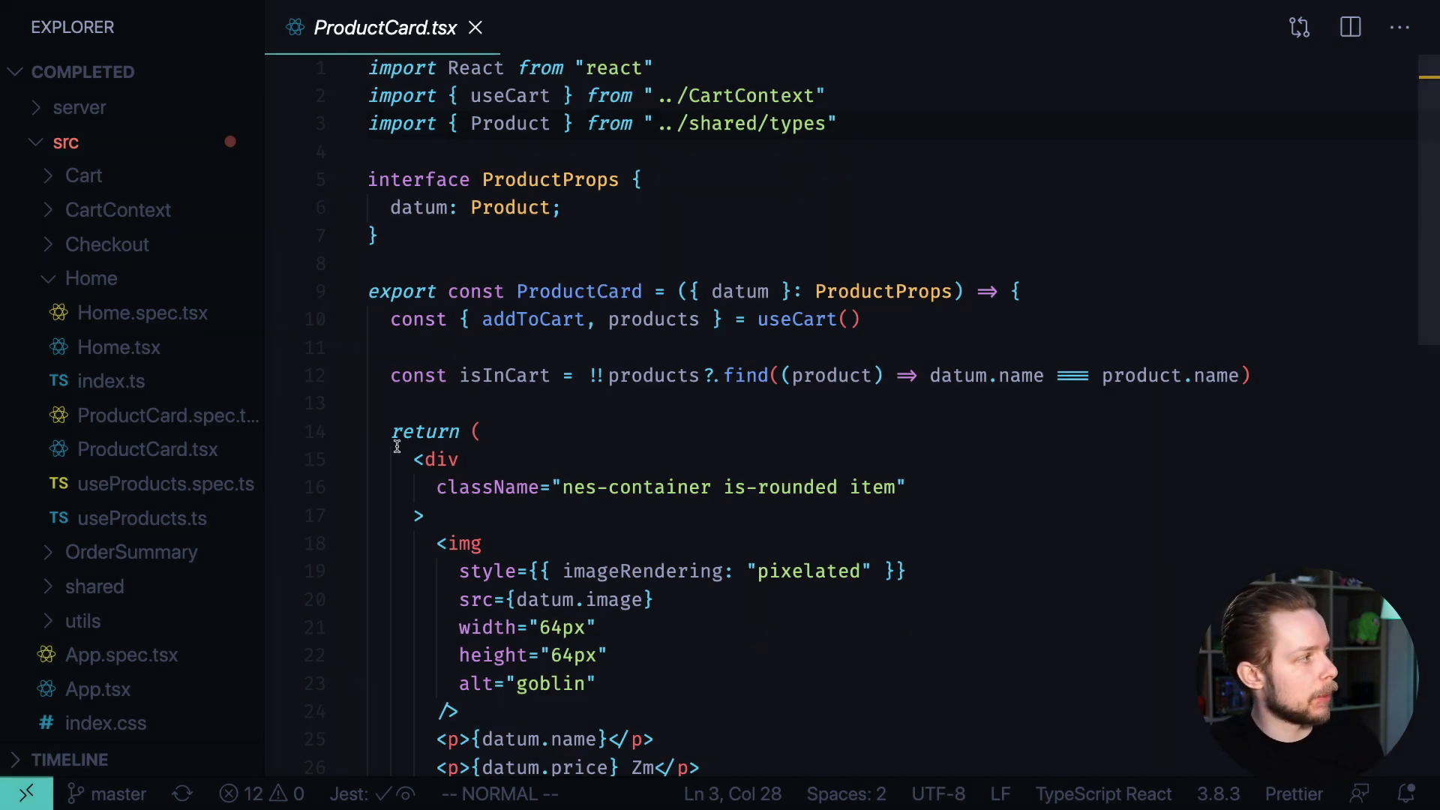
# - Browse the Cart, Home and shared folders, ending with shared's CartWidget, Header, Loader, specs and types.ts listed
pyautogui.click(90, 279)
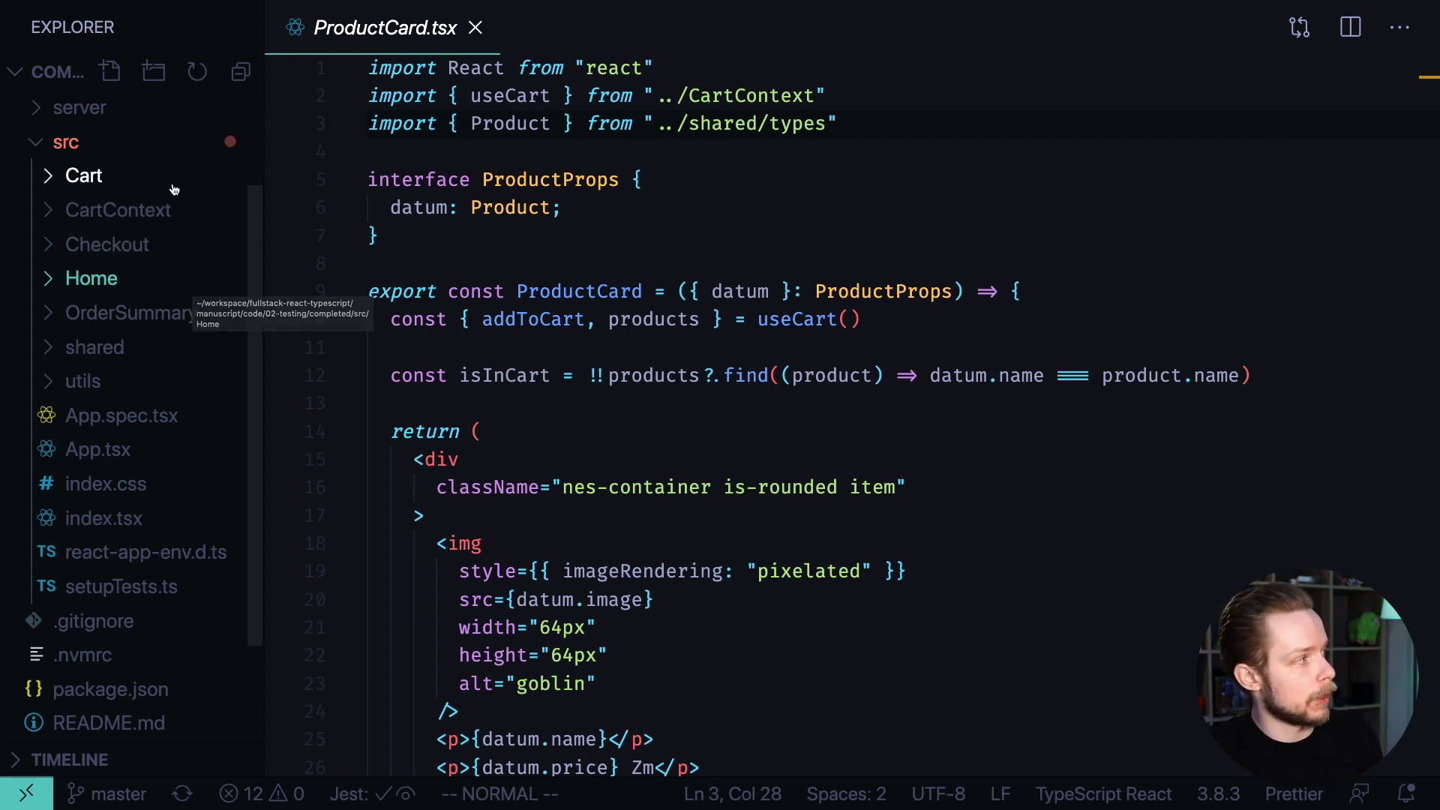
pyautogui.click(84, 175)
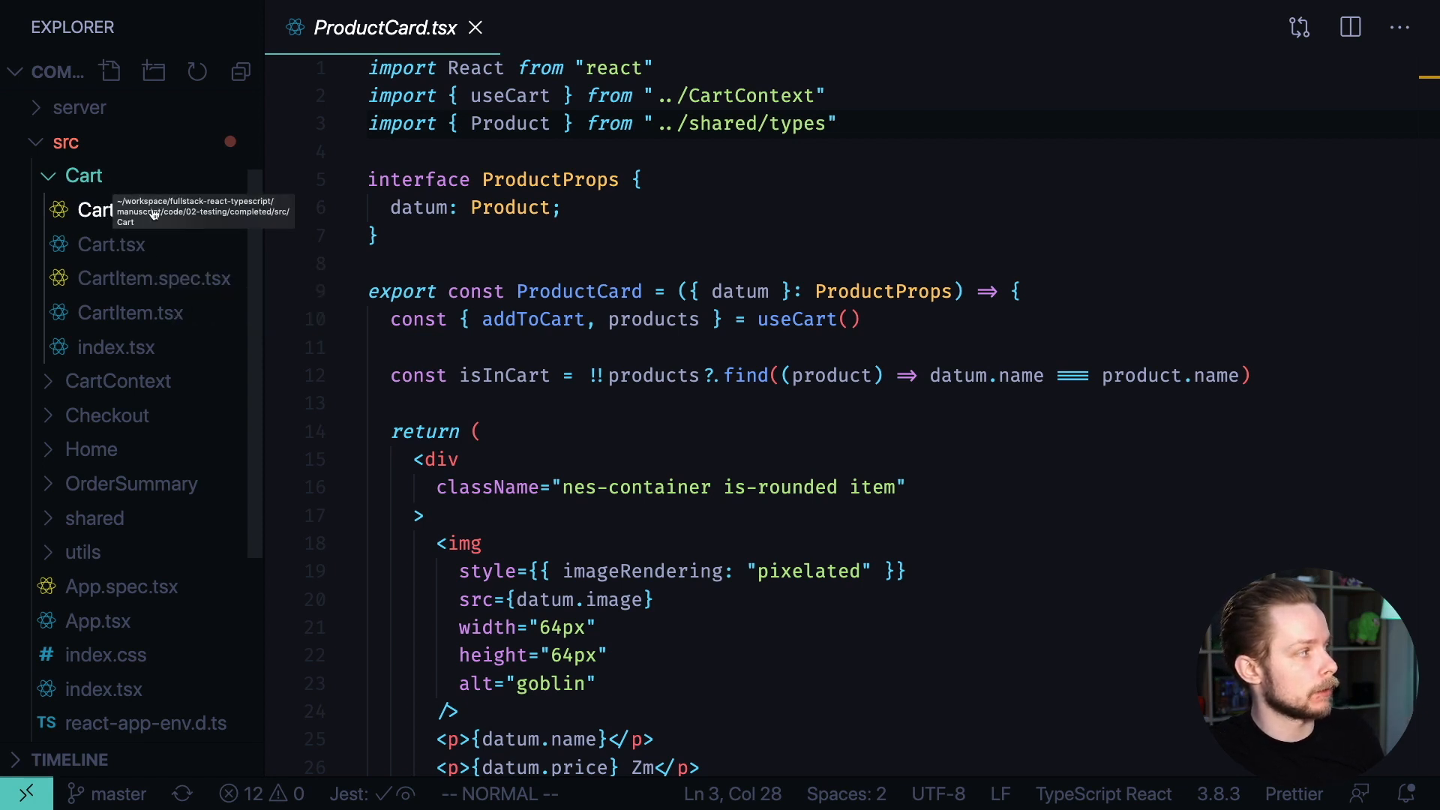
pyautogui.click(83, 176)
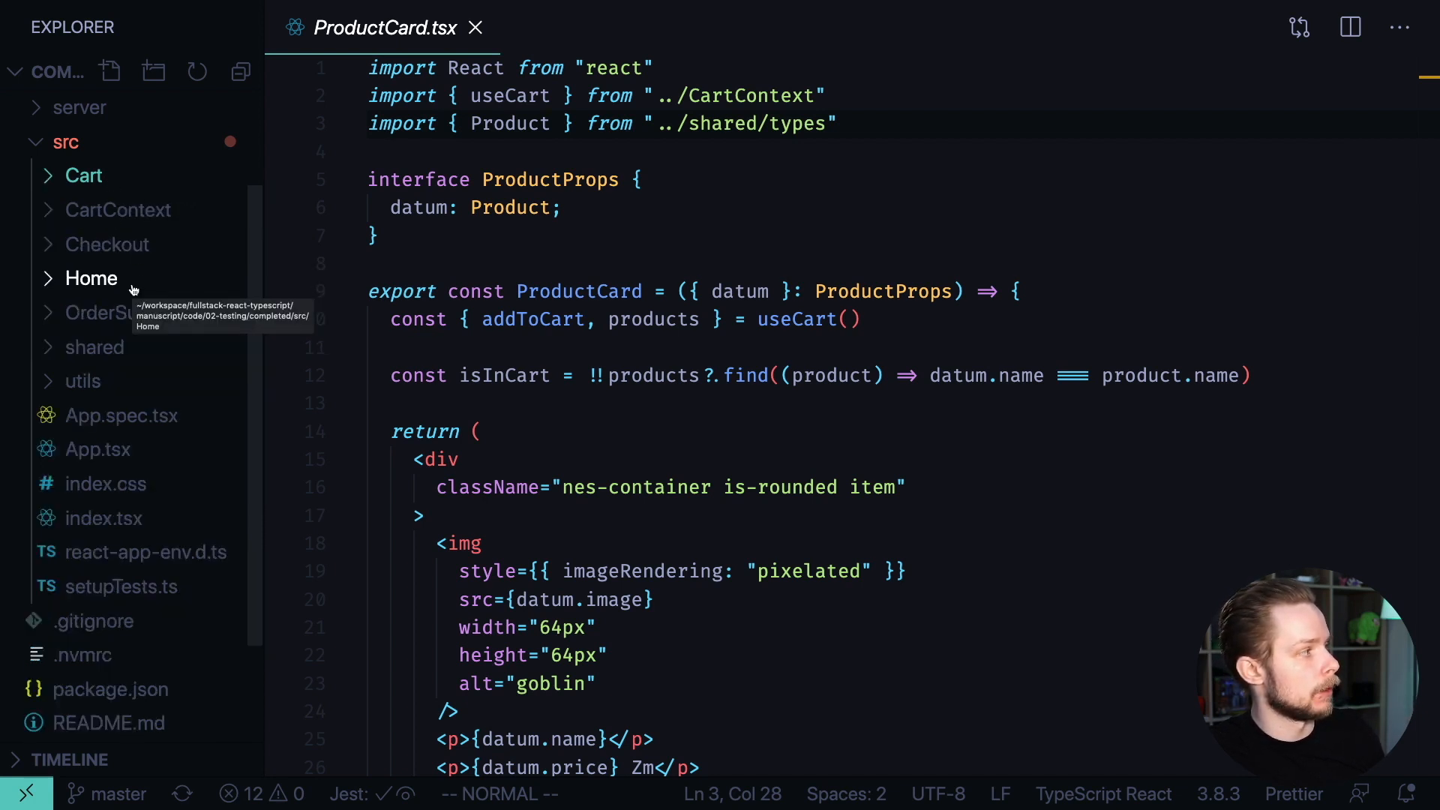
pyautogui.click(91, 279)
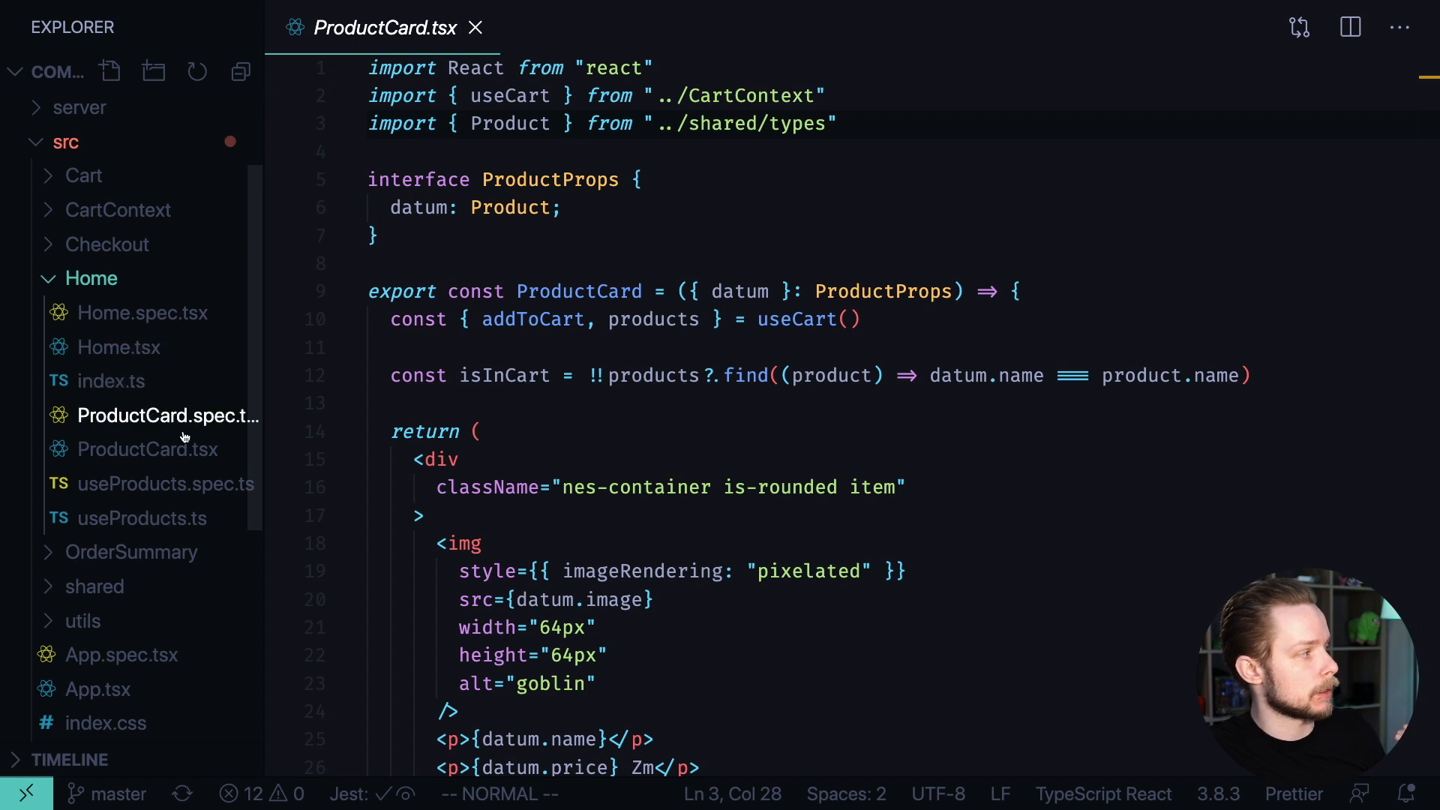
pyautogui.moveTo(148, 448)
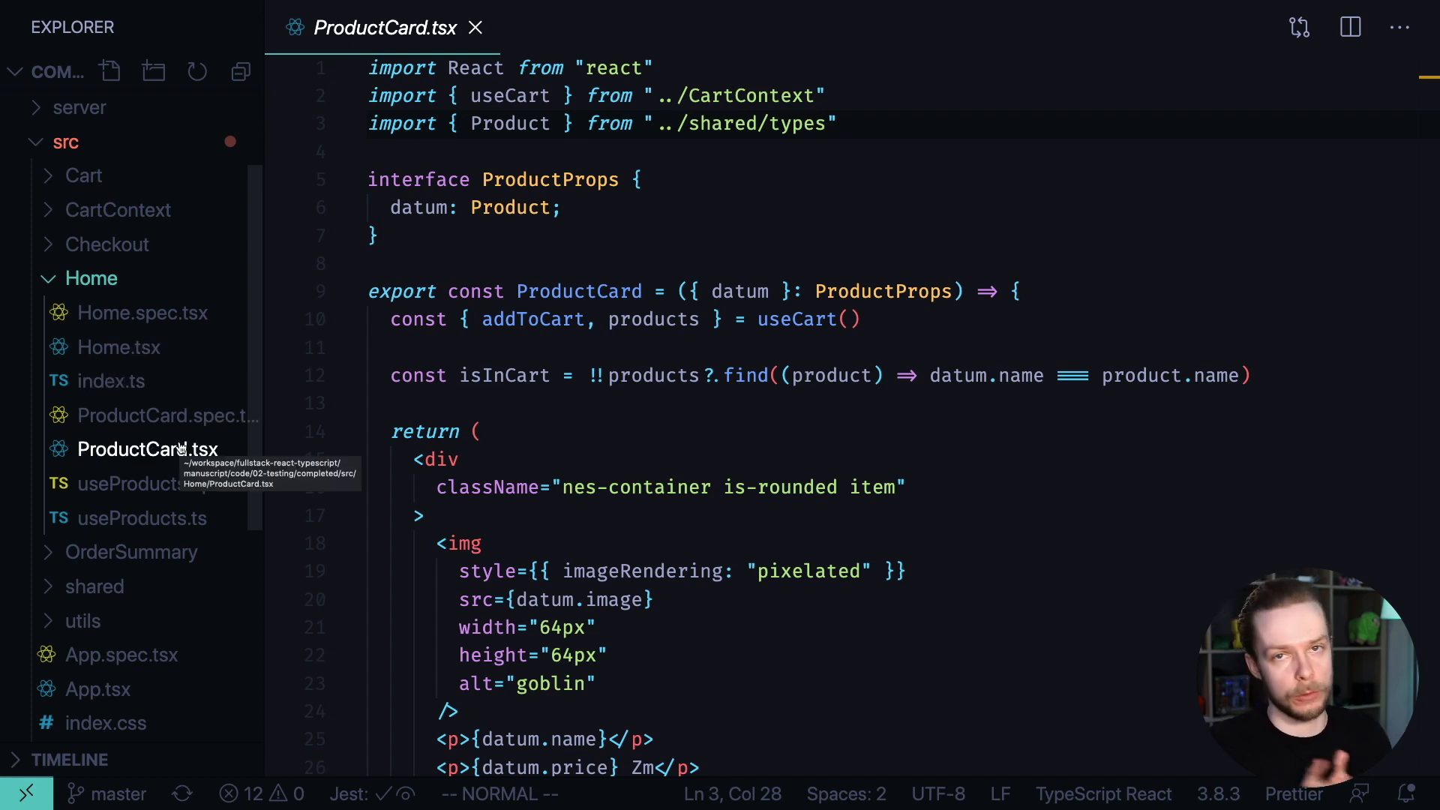
pyautogui.moveTo(132, 293)
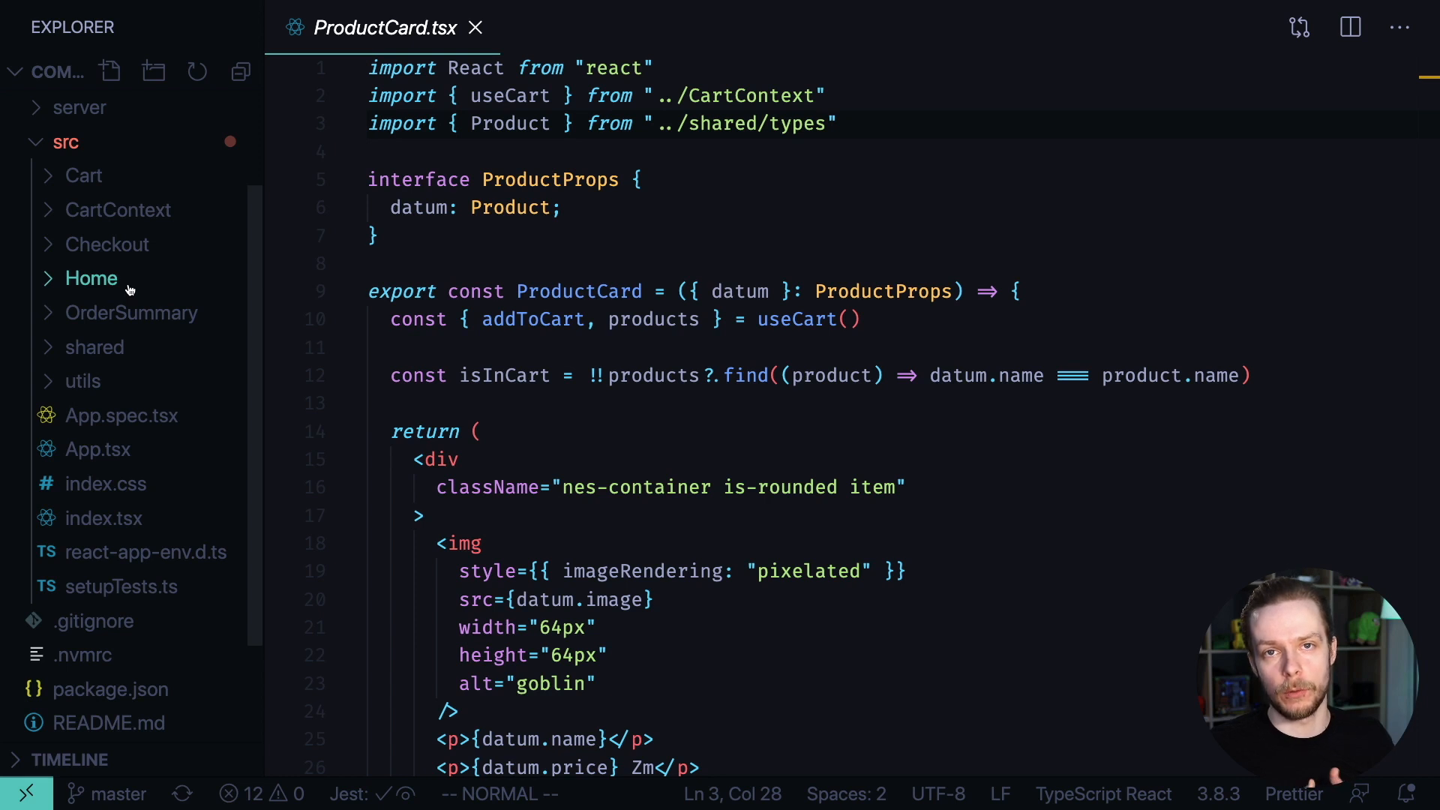
pyautogui.moveTo(94, 347)
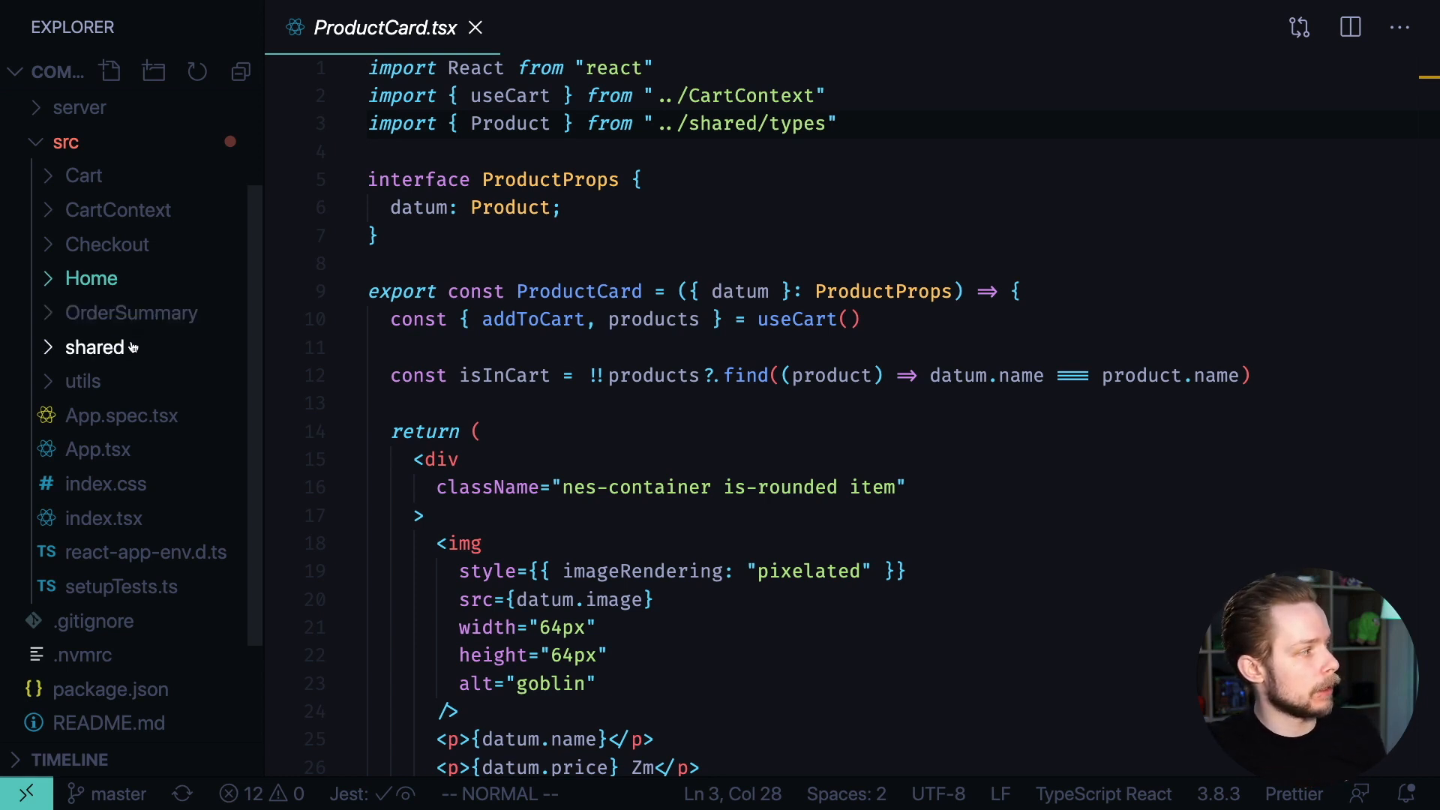
pyautogui.click(93, 346)
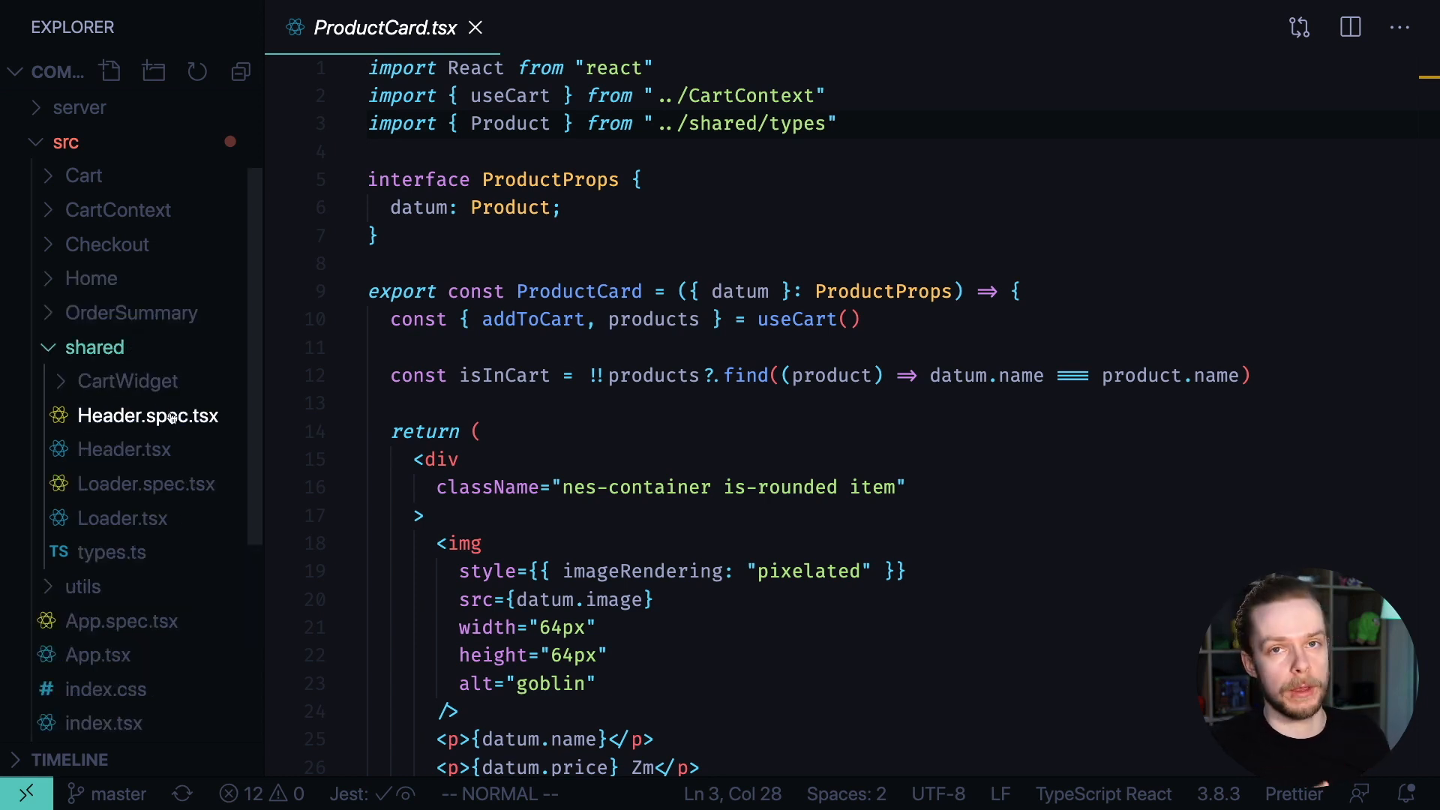
pyautogui.moveTo(124, 449)
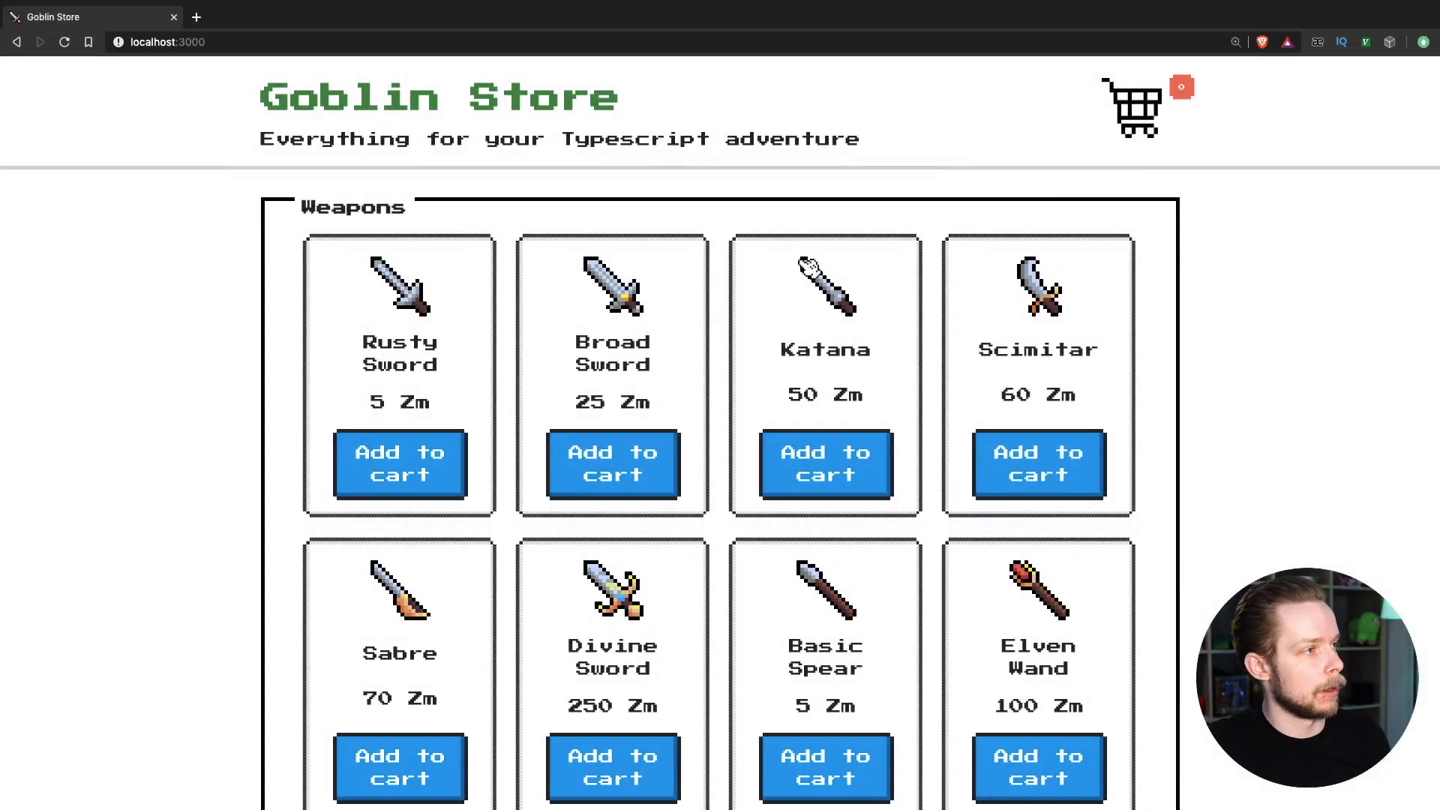
pyautogui.moveTo(1177, 95)
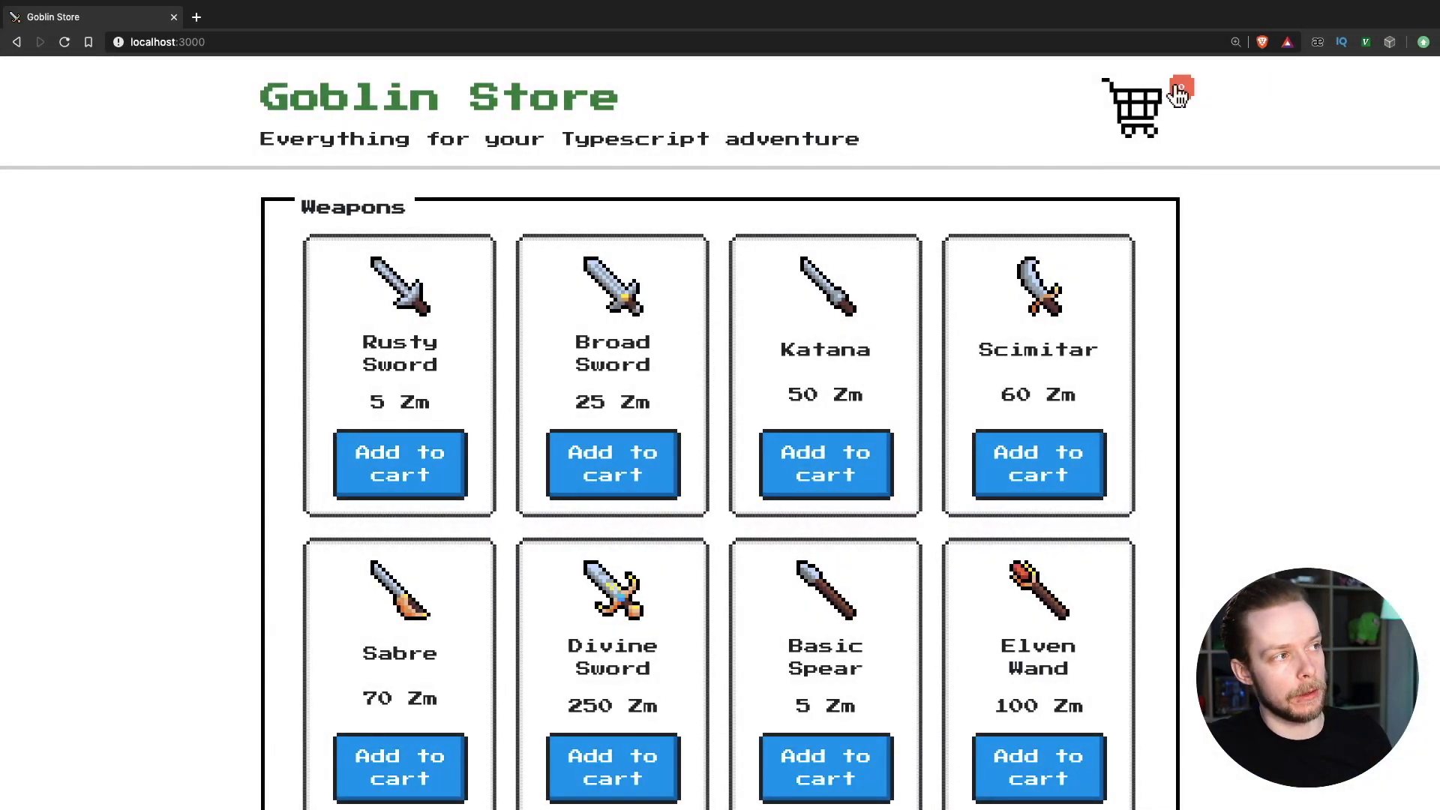
pyautogui.moveTo(1226, 135)
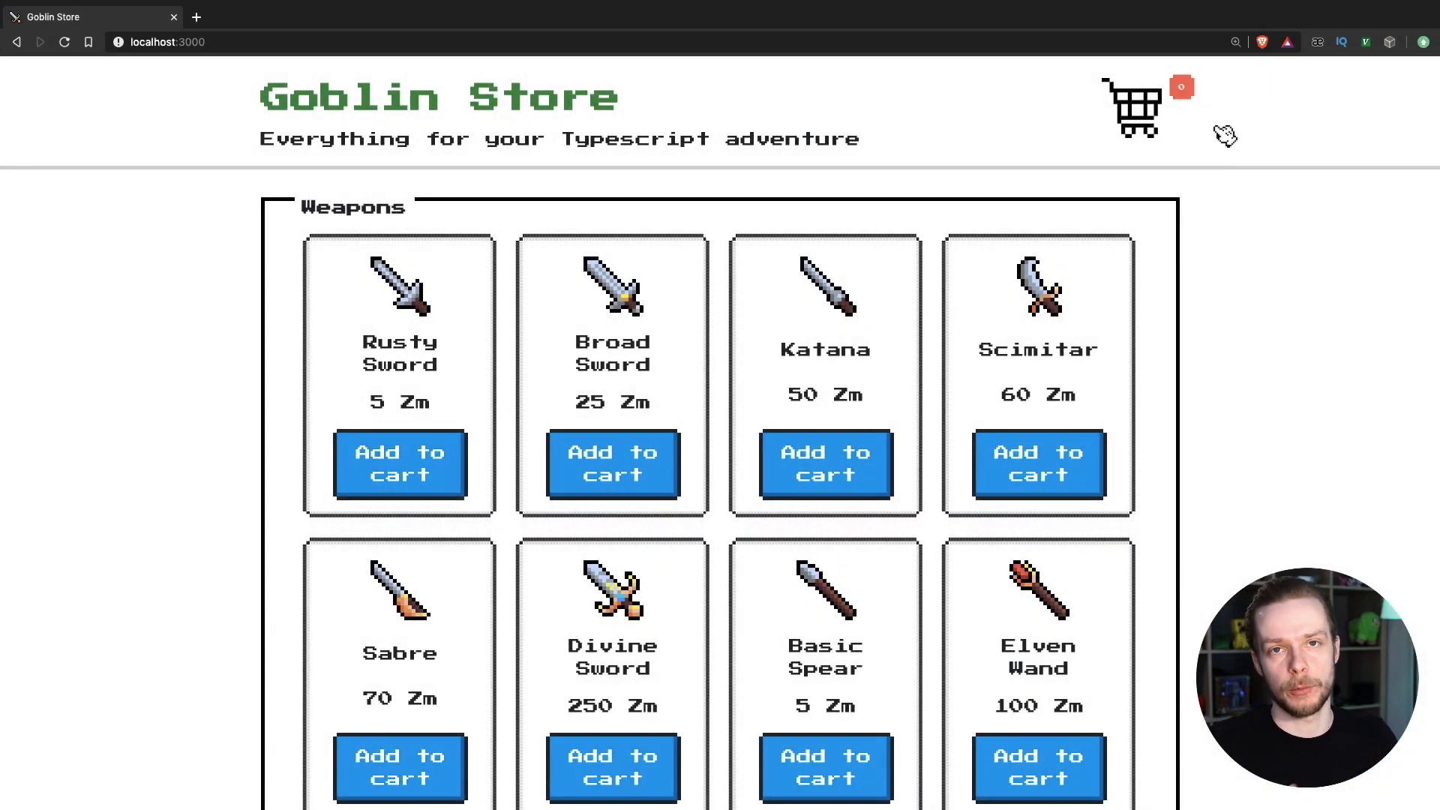
# - Open the Goblin Store cart page, which reports an empty cart with a link to the main page
pyautogui.click(1134, 108)
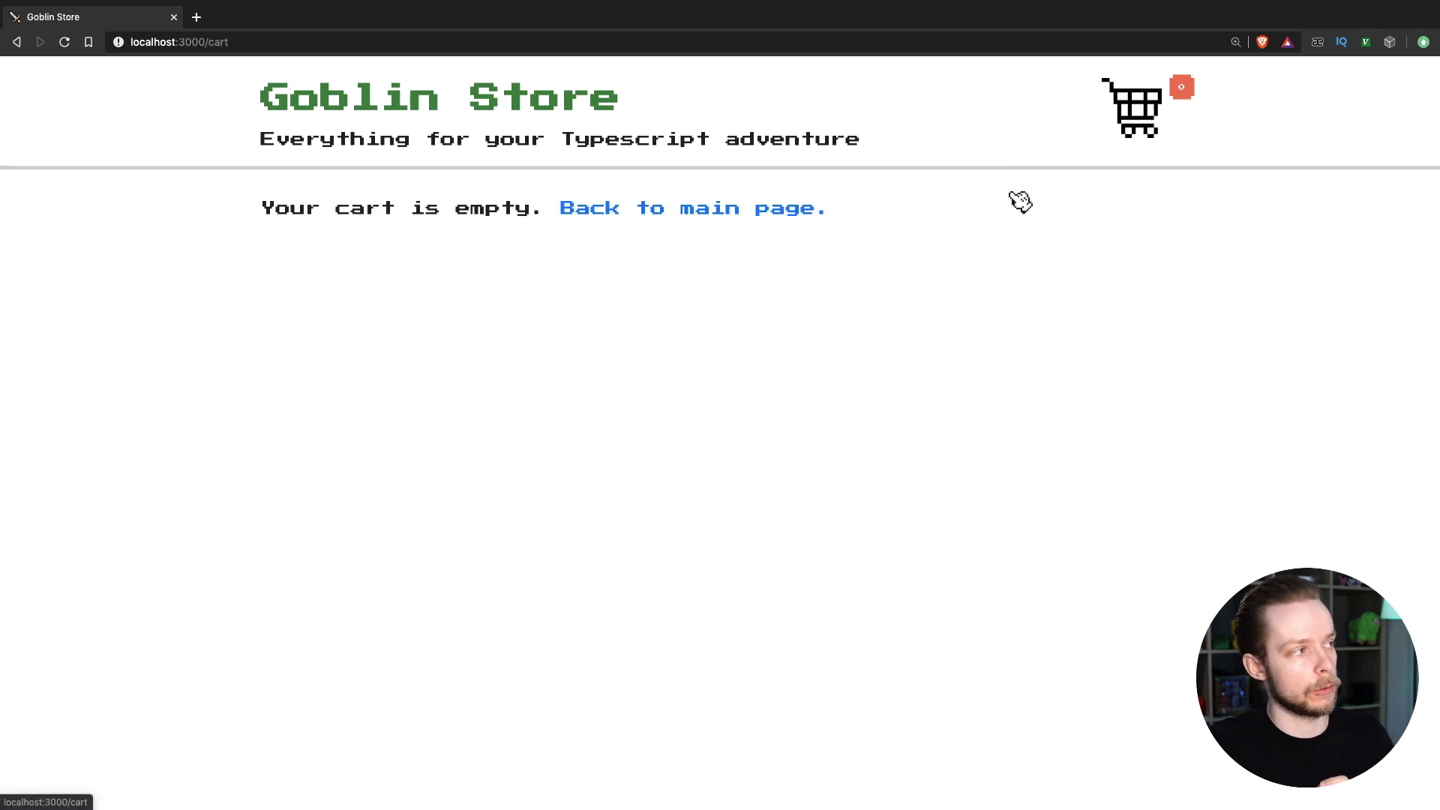
pyautogui.moveTo(1182, 221)
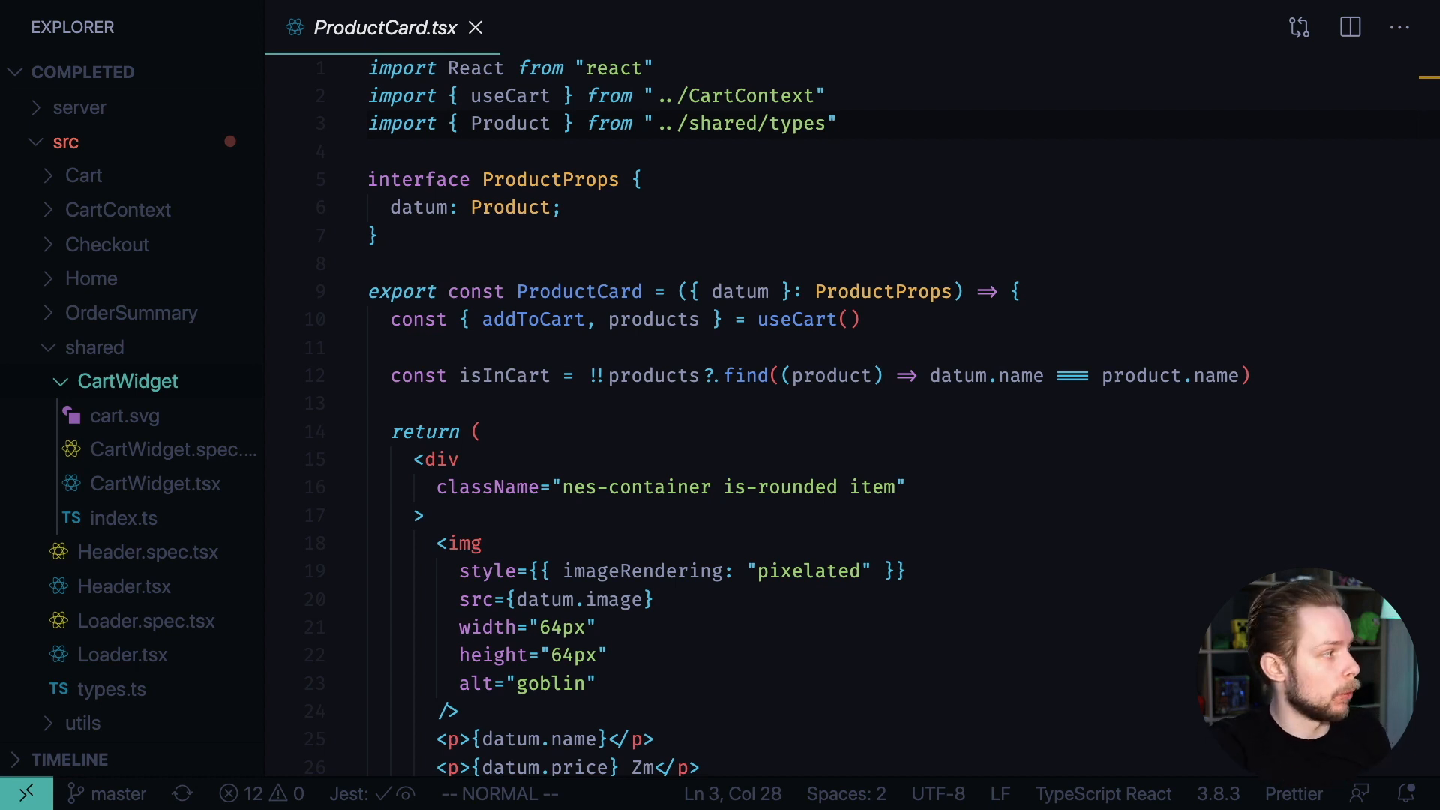
pyautogui.moveTo(348, 459)
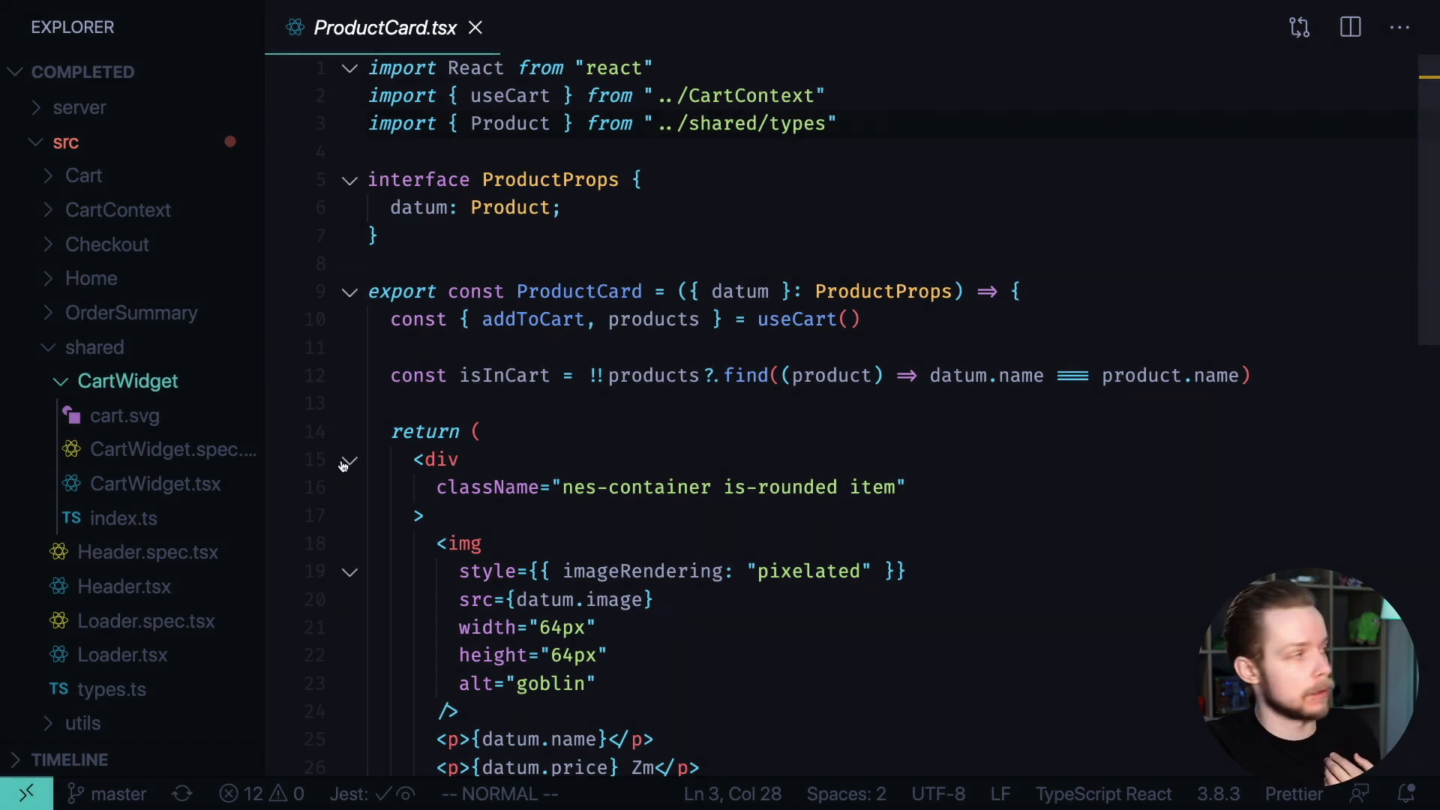
# - Expand folders in the Explorer so OrderSummary lists index.tsx, OrderSummary.tsx and its spec file
pyautogui.click(133, 312)
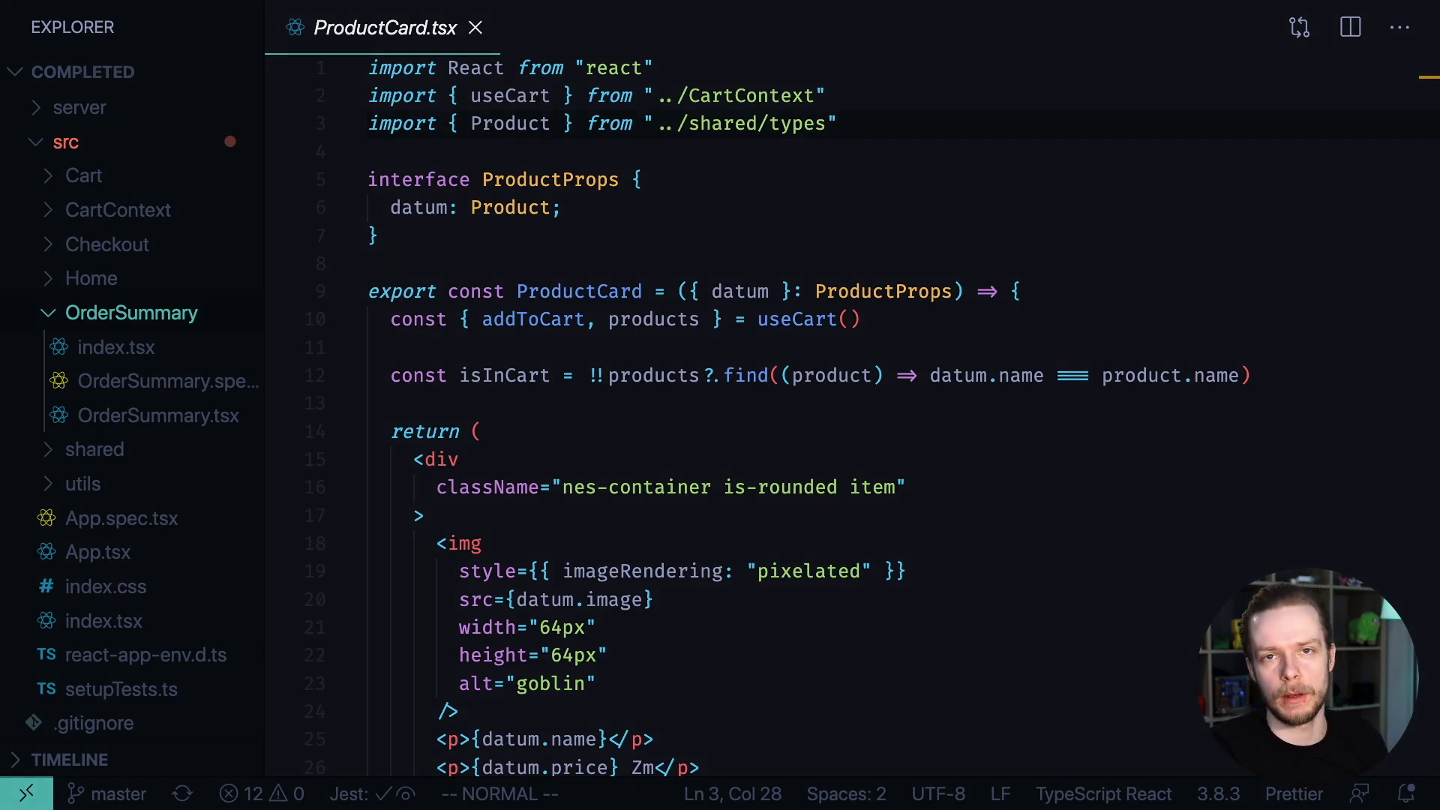
pyautogui.moveTo(91, 279)
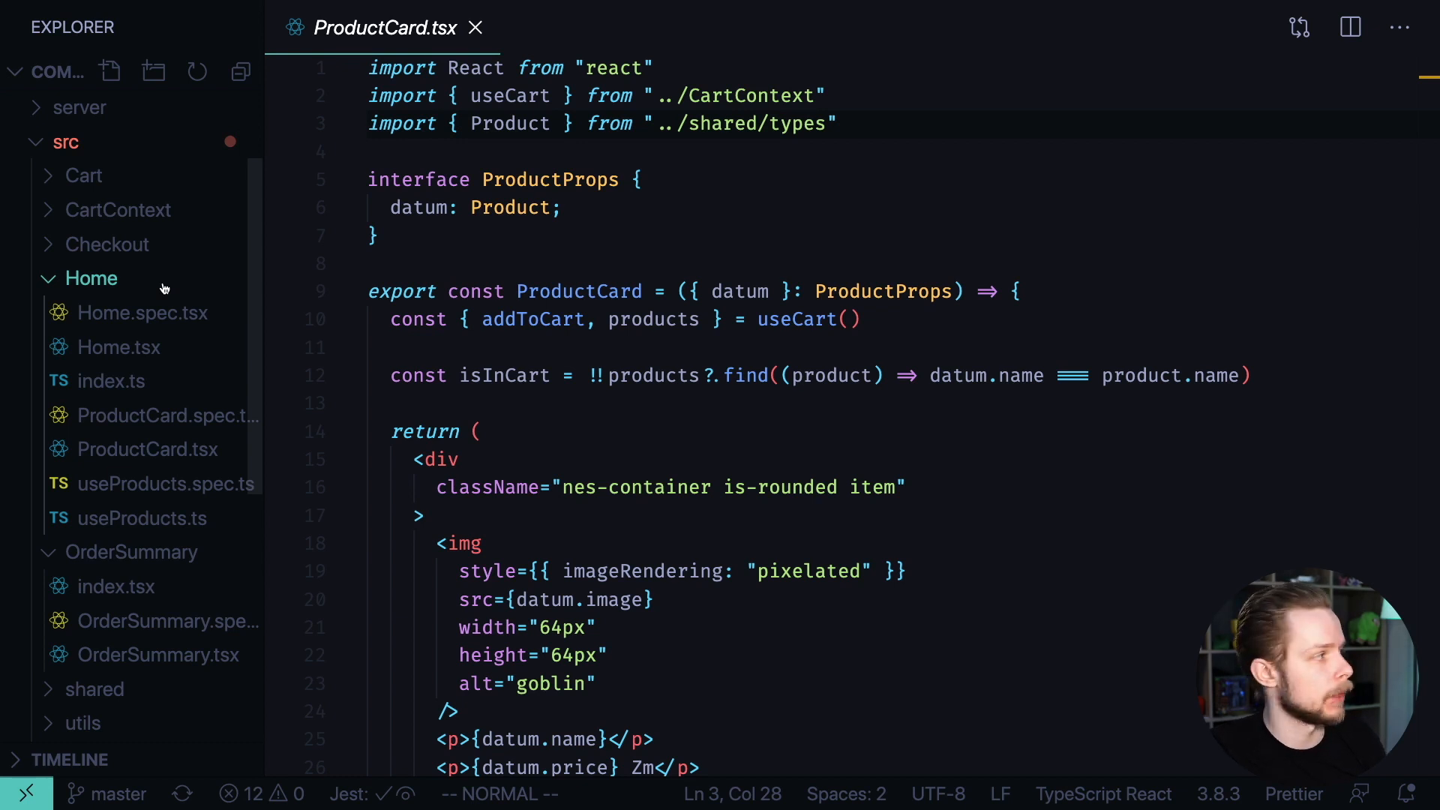
pyautogui.moveTo(143, 312)
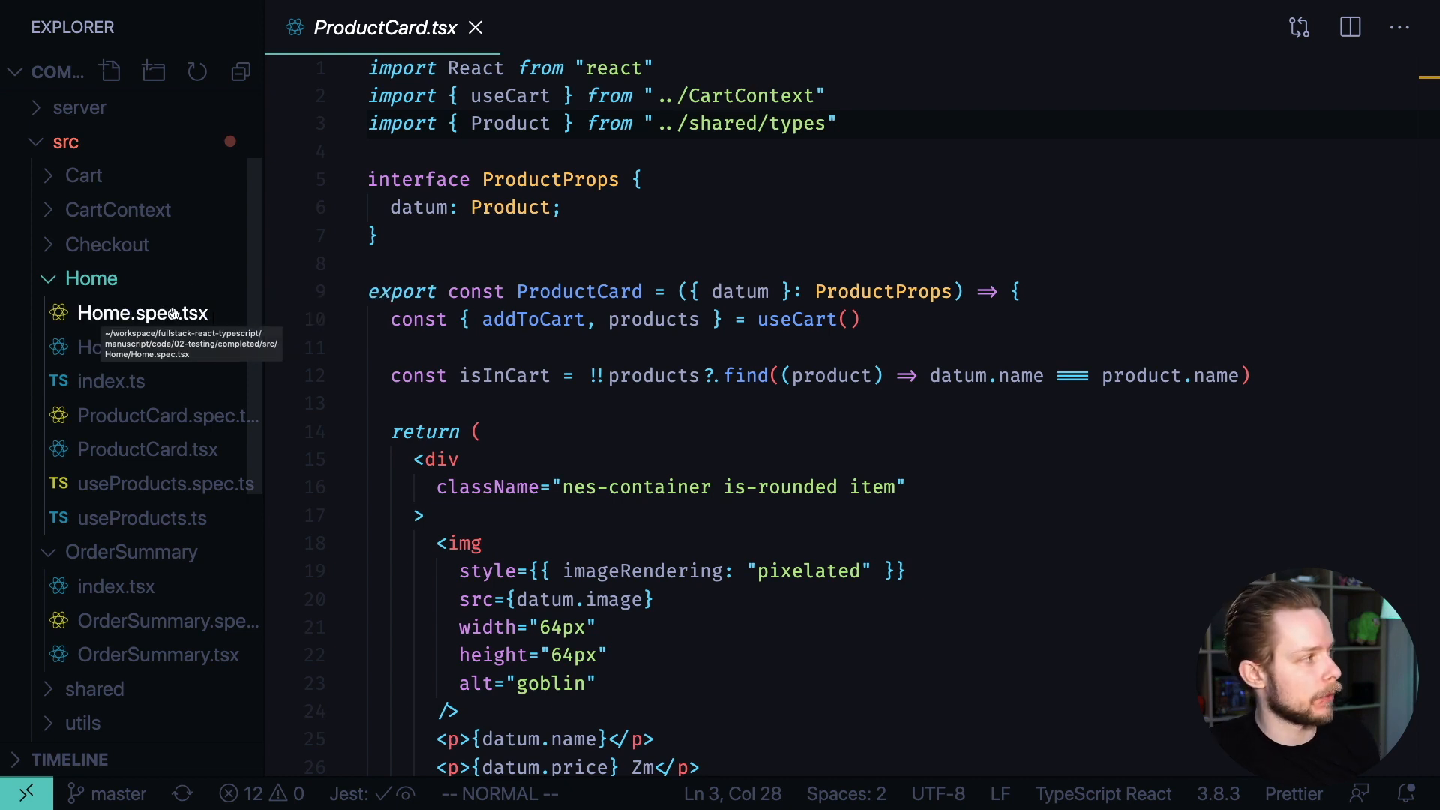
pyautogui.moveTo(116, 346)
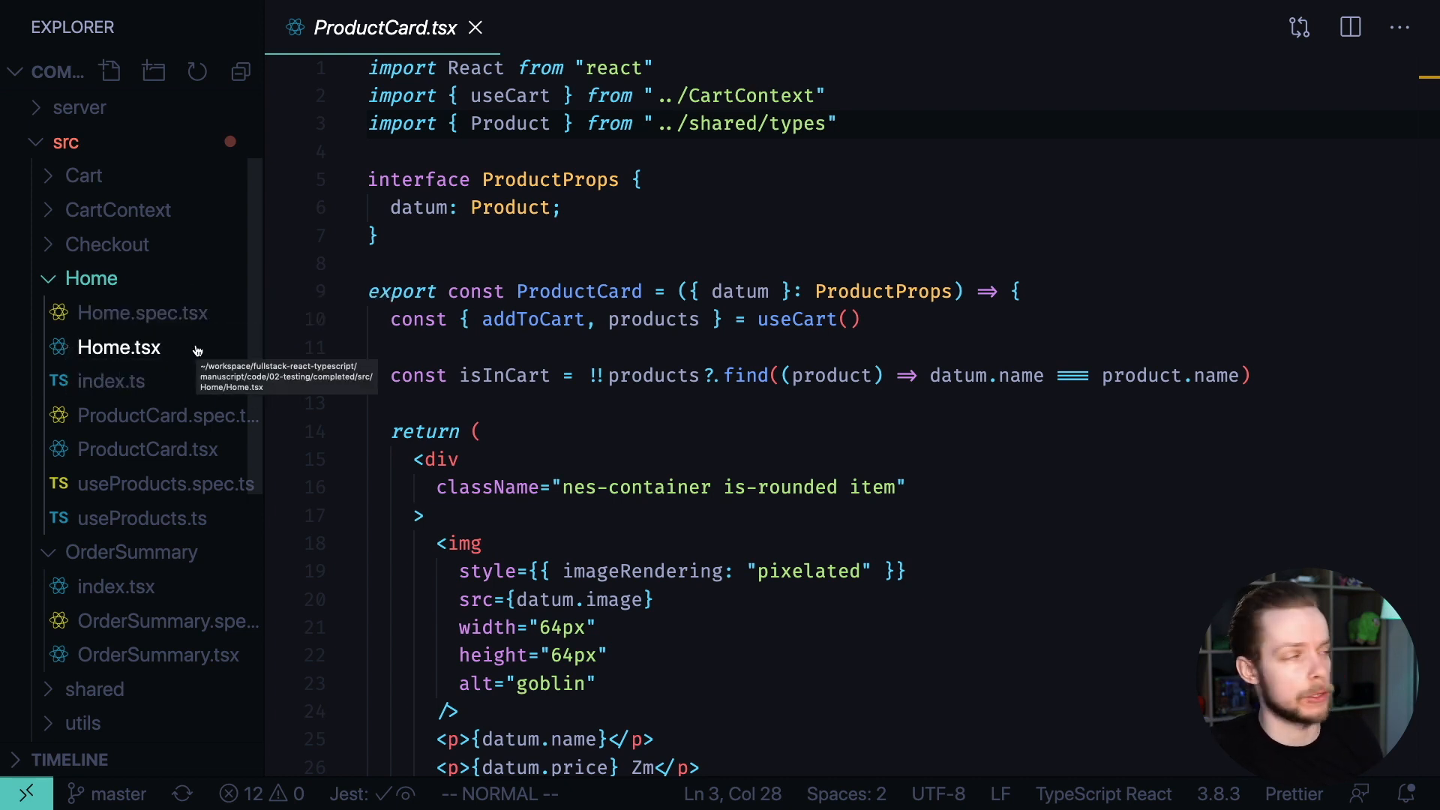
pyautogui.moveTo(132, 551)
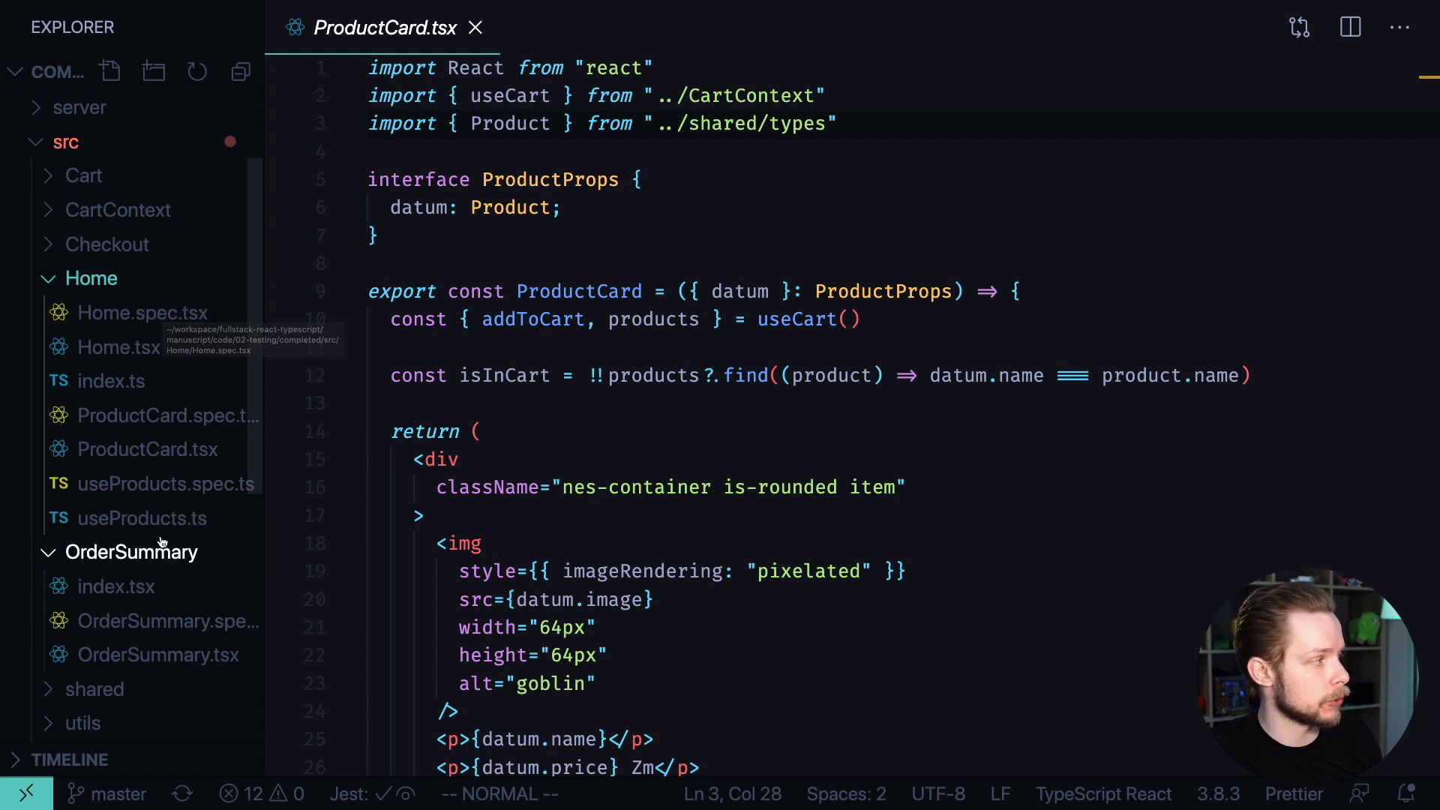
pyautogui.moveTo(105, 423)
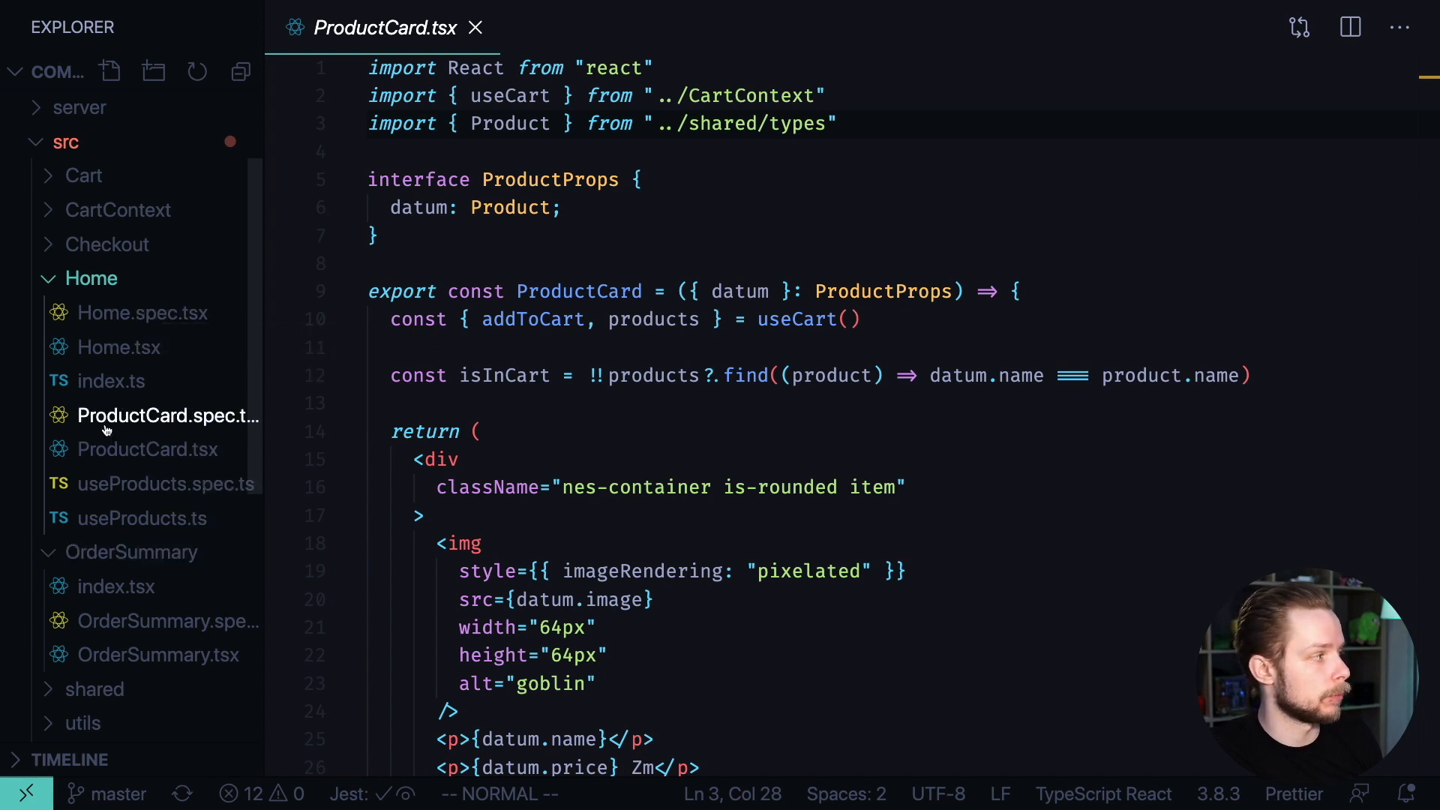
pyautogui.moveTo(144, 313)
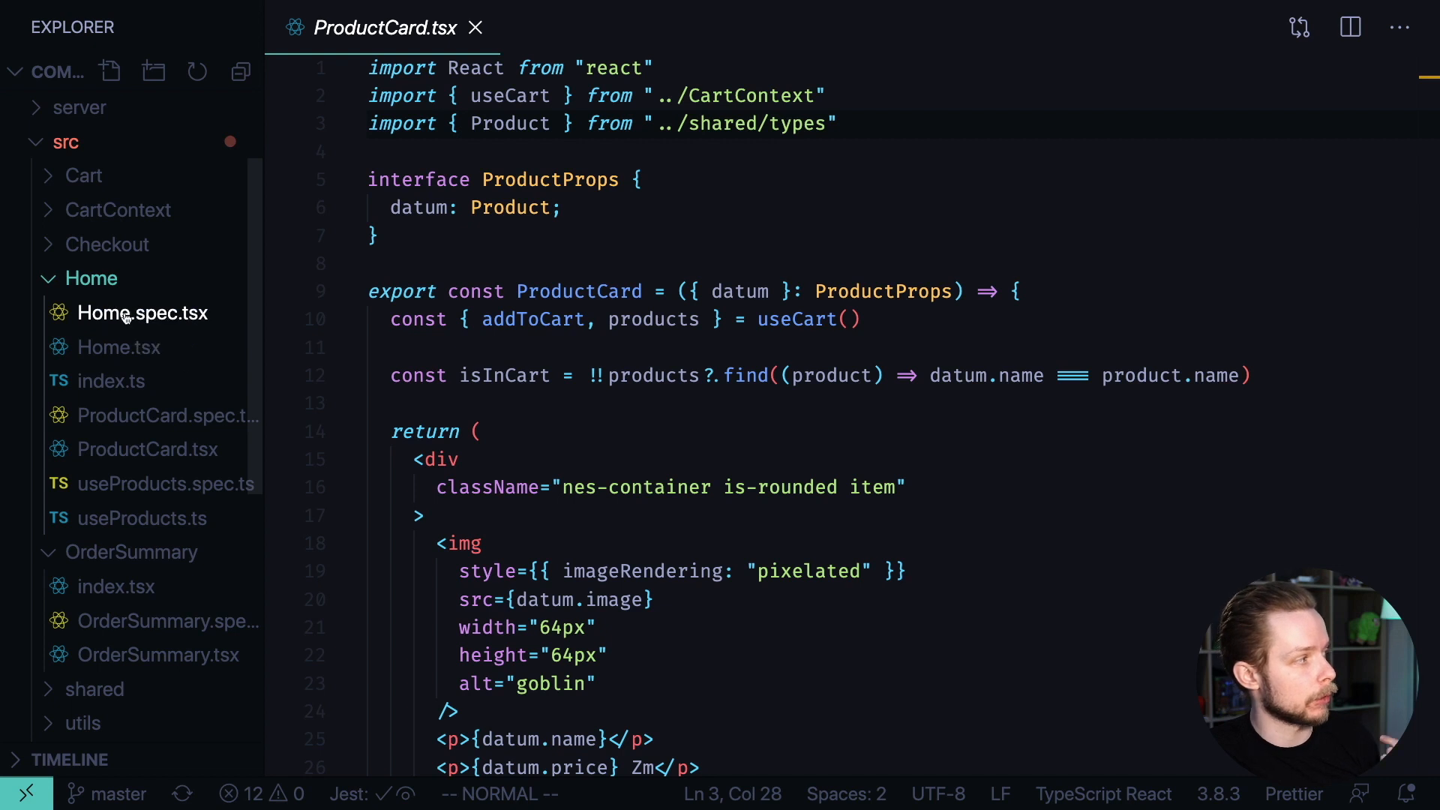